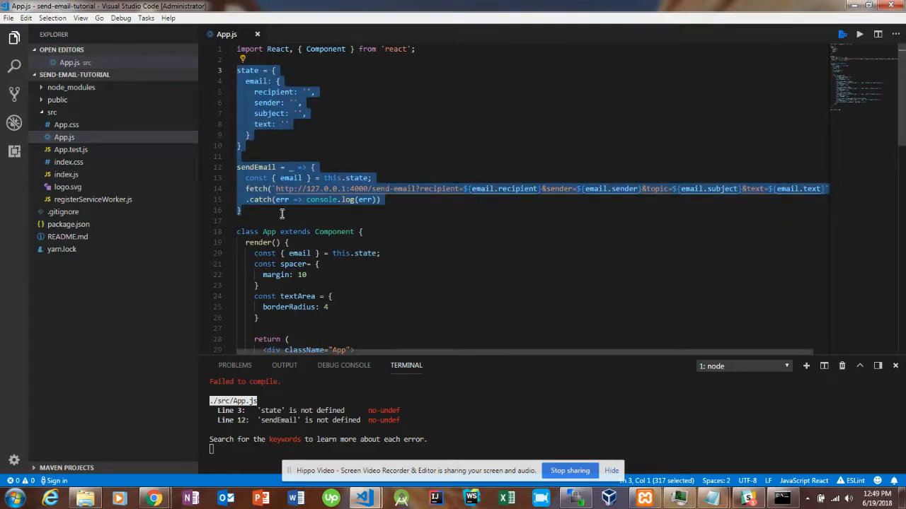
- Cut the state and sendEmail block from above the class so it can go inside App
key("Delete")
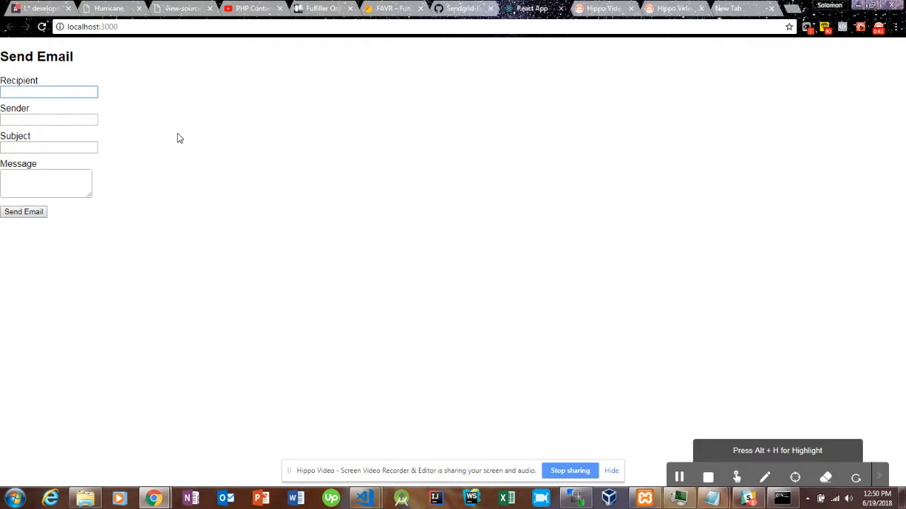
mouse_move(10, 242)
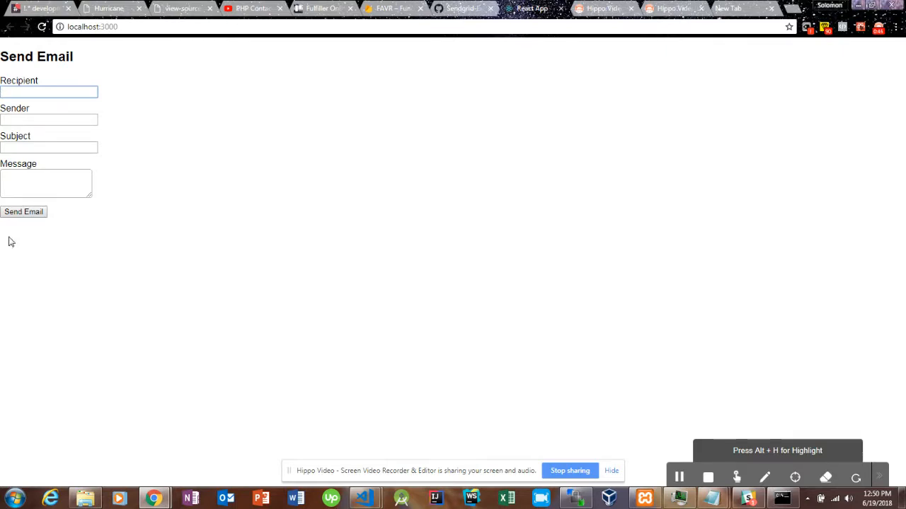
mouse_move(27, 221)
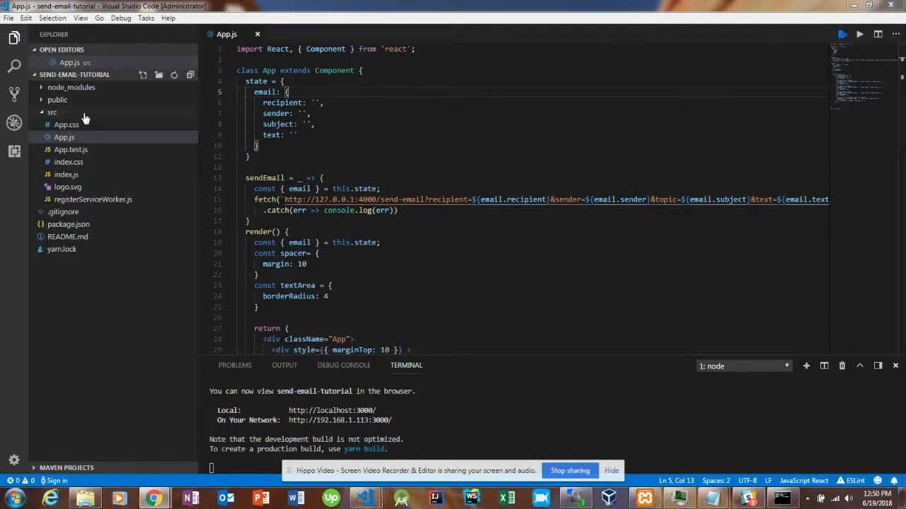
- Create a 'server' folder in Explorer holding an empty index.js, opened in a tab
left_click(51, 112)
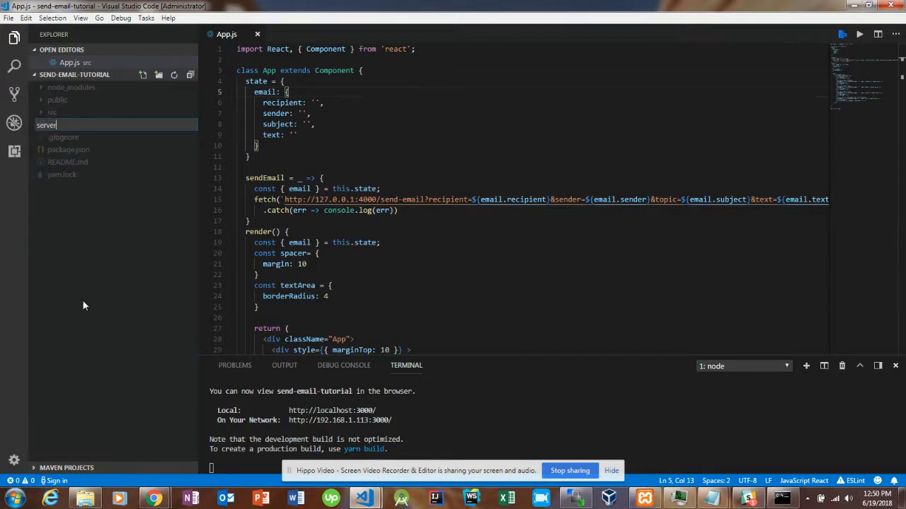
key("Enter")
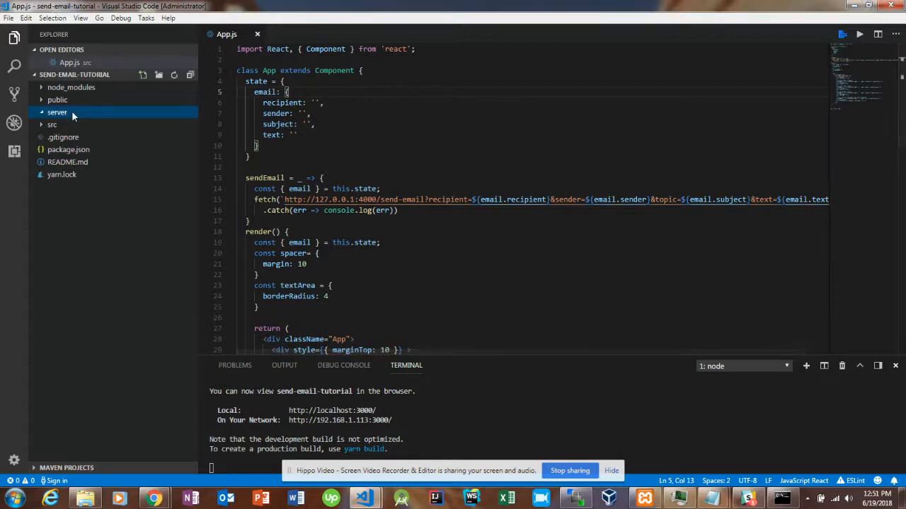
mouse_move(144, 75)
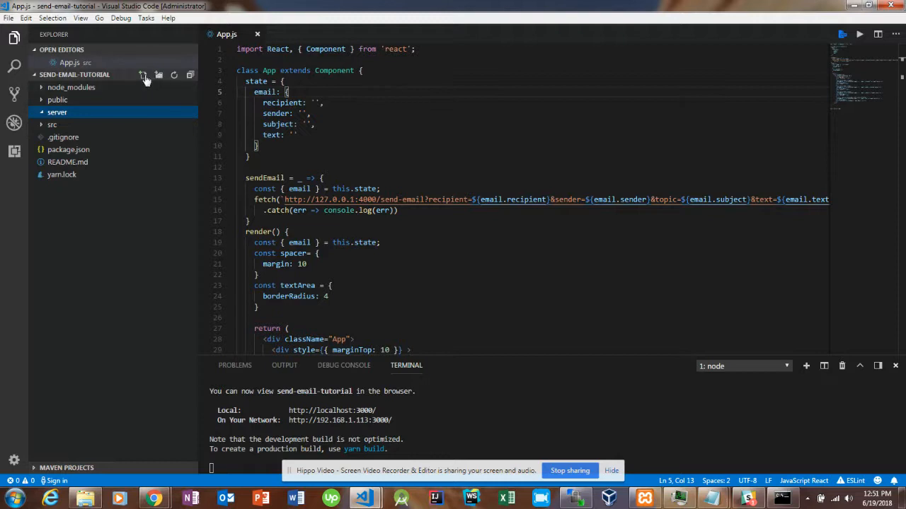
left_click(142, 75)
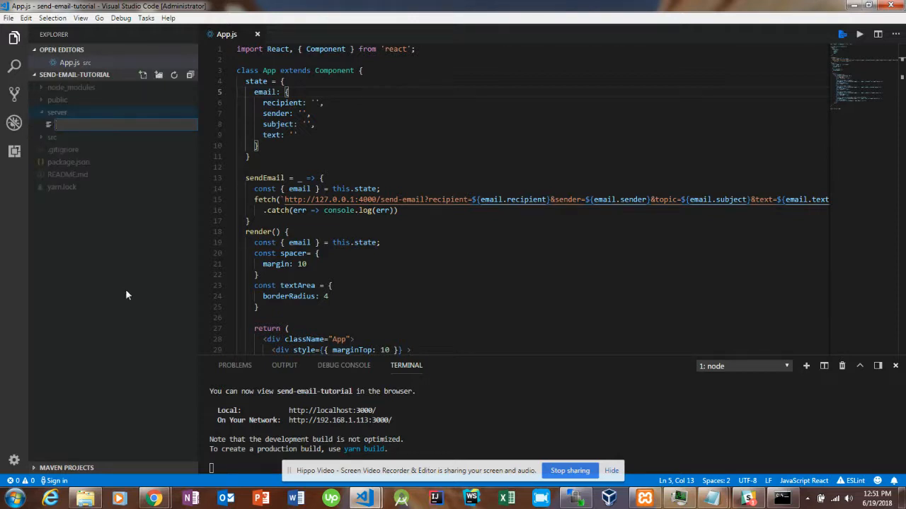
type("index.js")
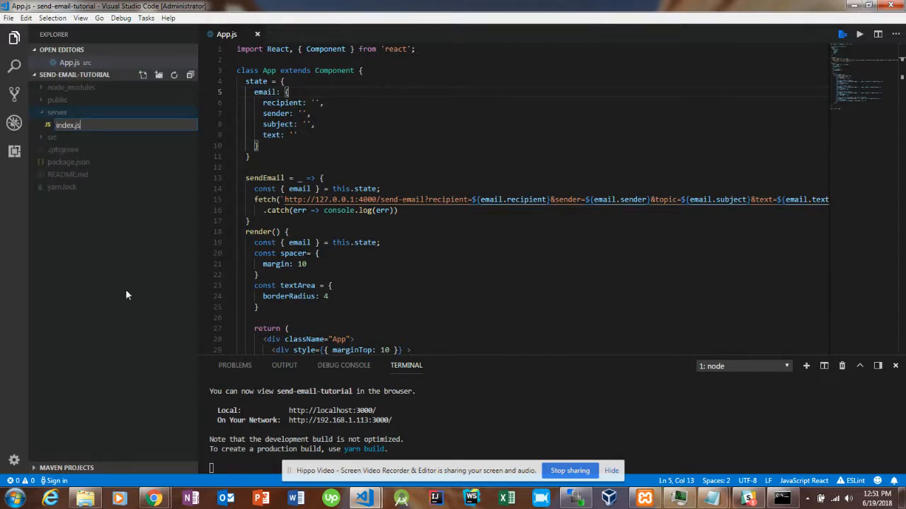
left_click(68, 124)
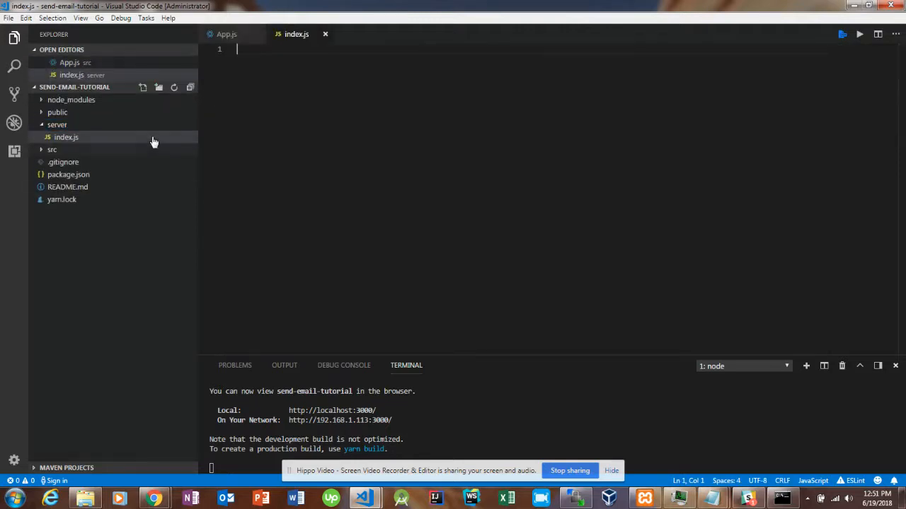
mouse_move(777, 372)
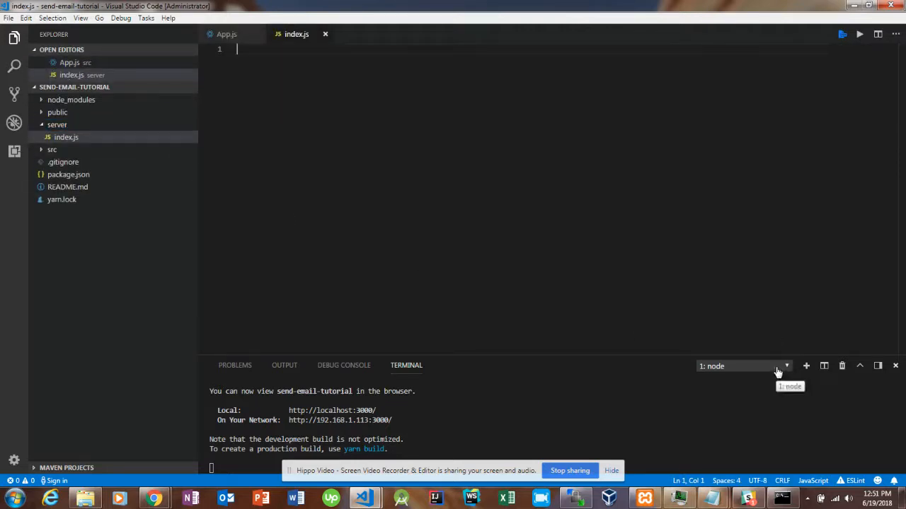
left_click(806, 365)
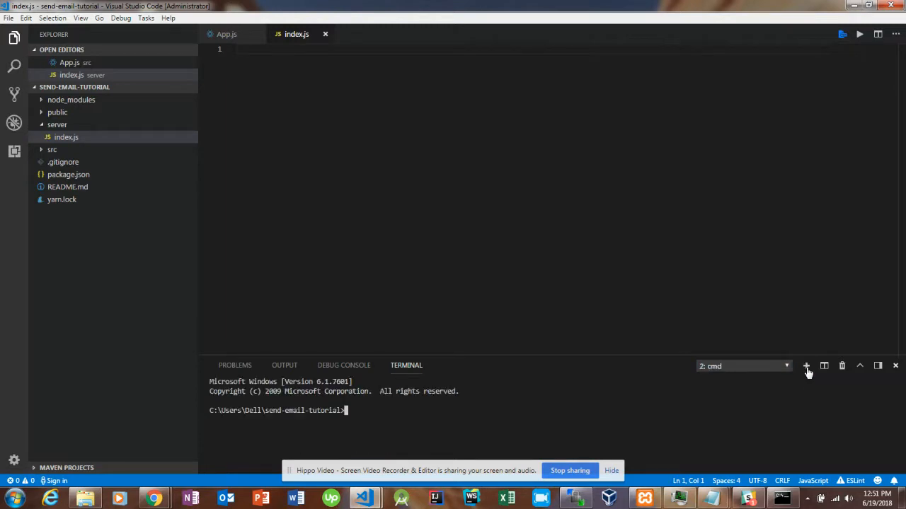
mouse_move(526, 413)
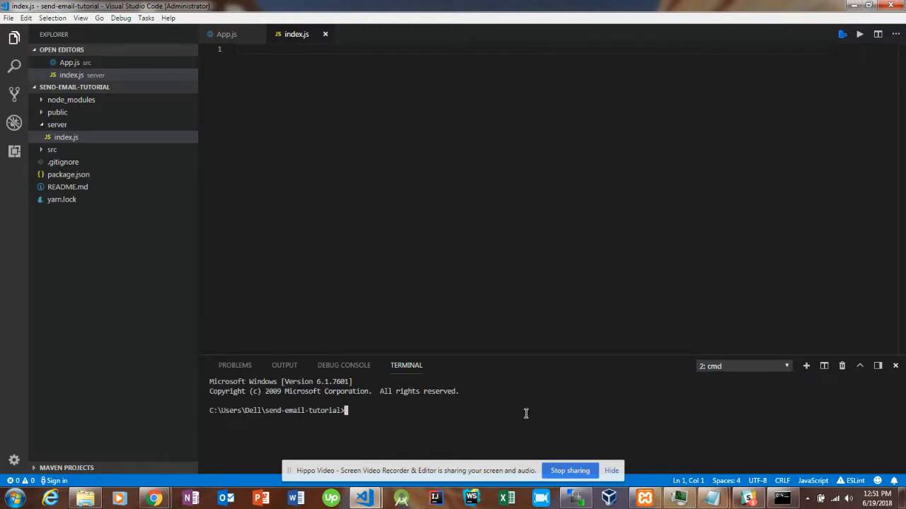
type("yarn add")
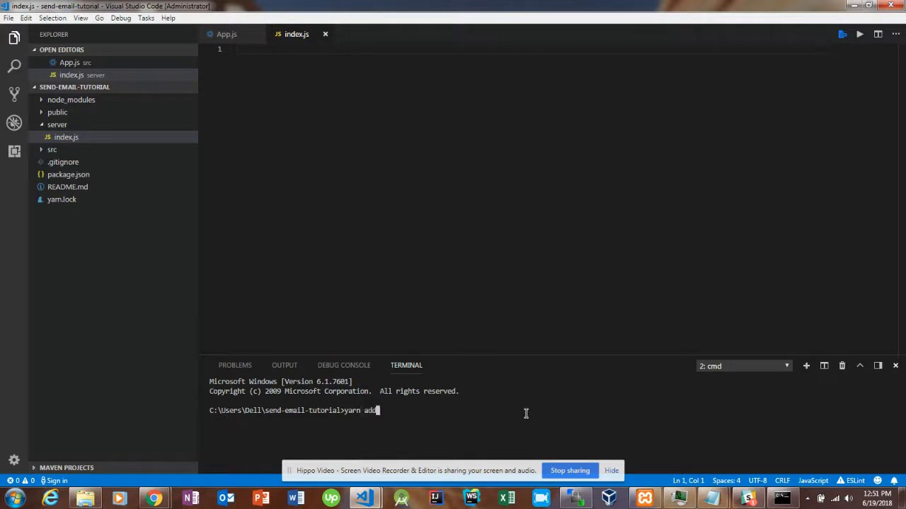
type("e")
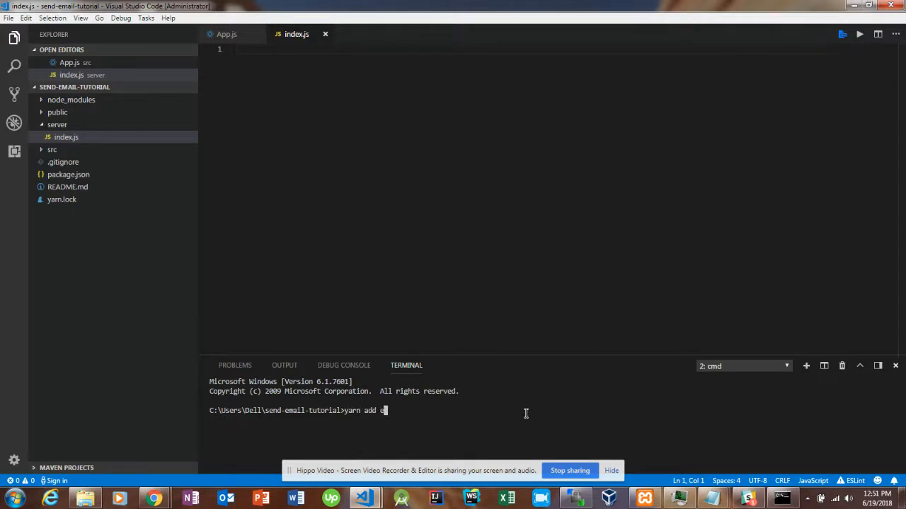
type("xpress")
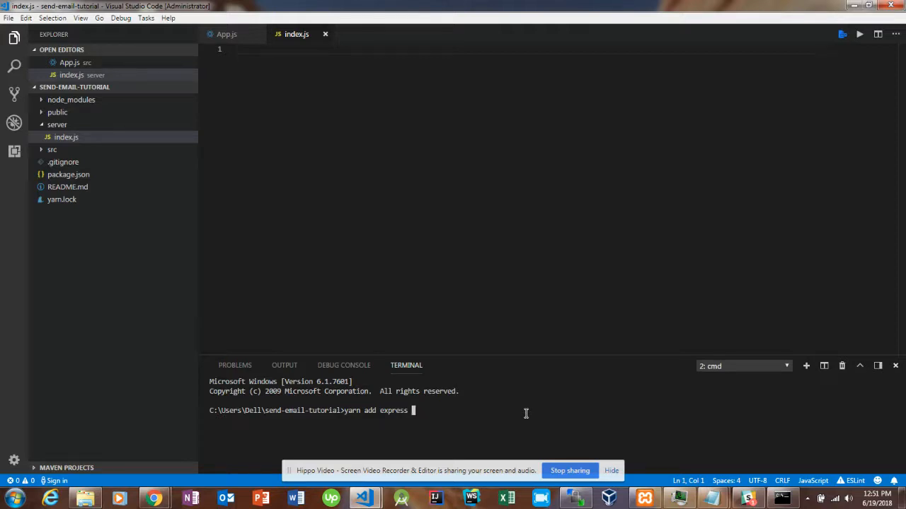
type("cors")
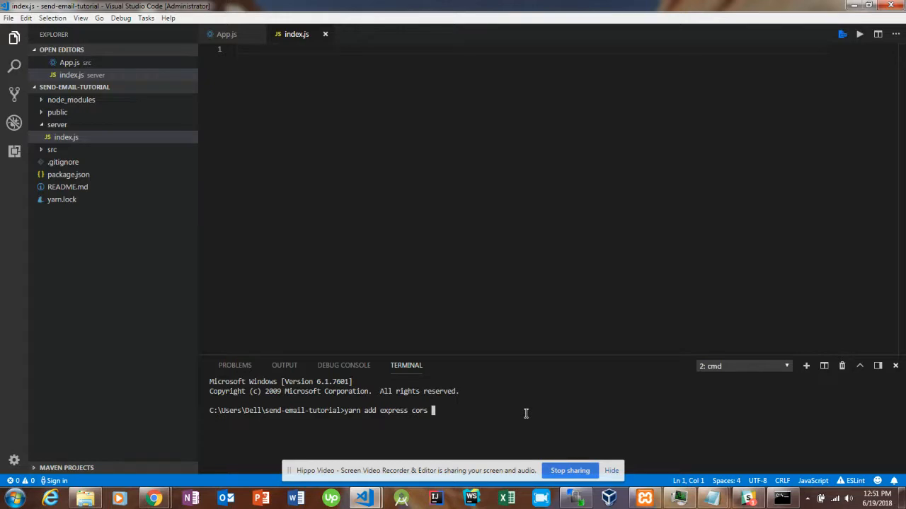
type("@sendgrid")
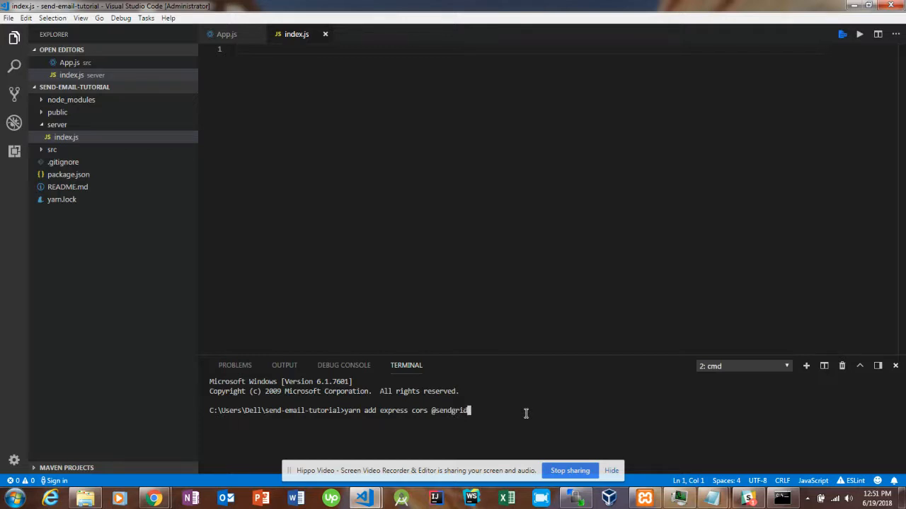
type("/mail")
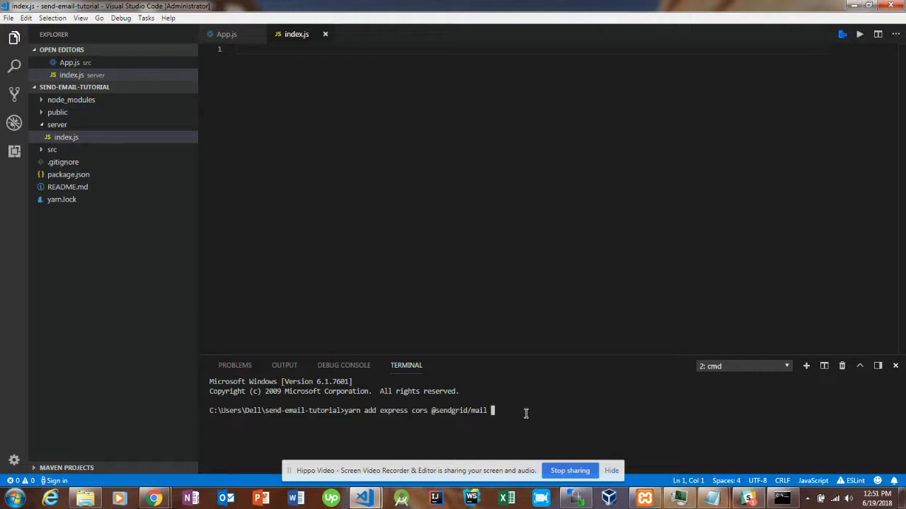
key("Return")
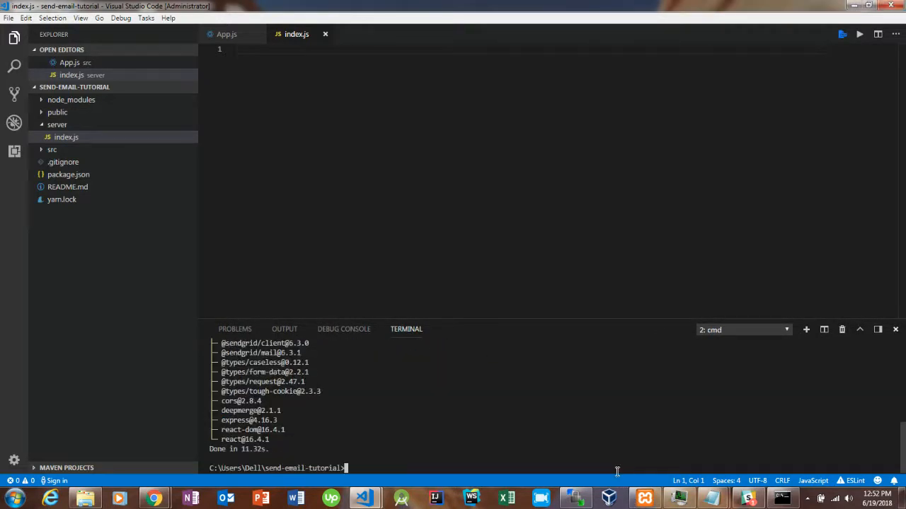
mouse_move(509, 314)
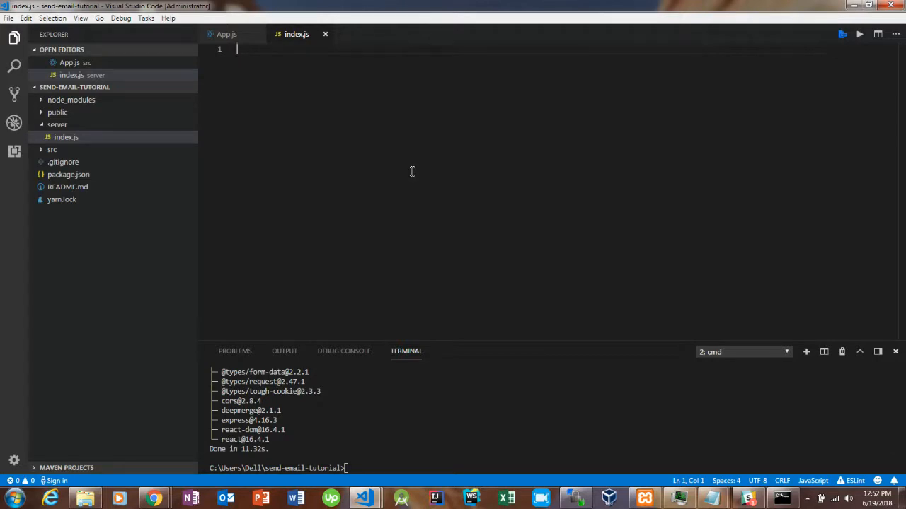
type("const ex")
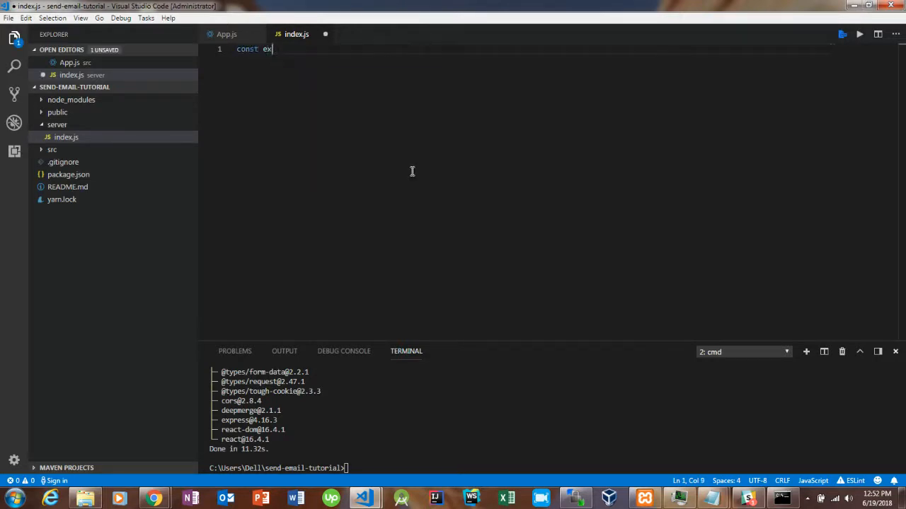
type("press = require('express');")
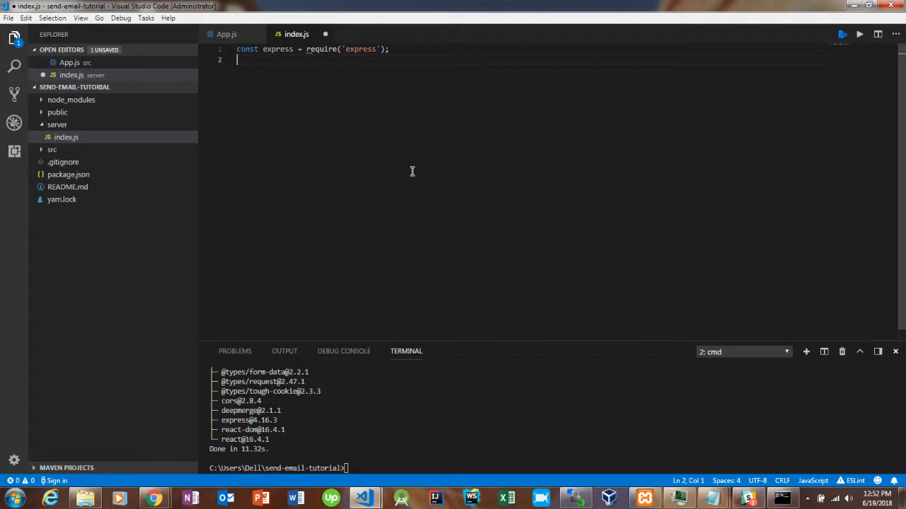
type("const")
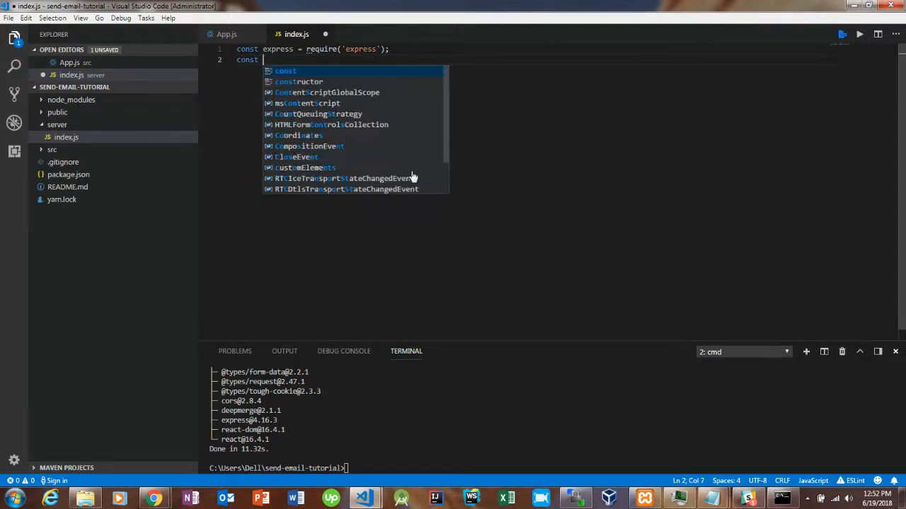
type("cors")
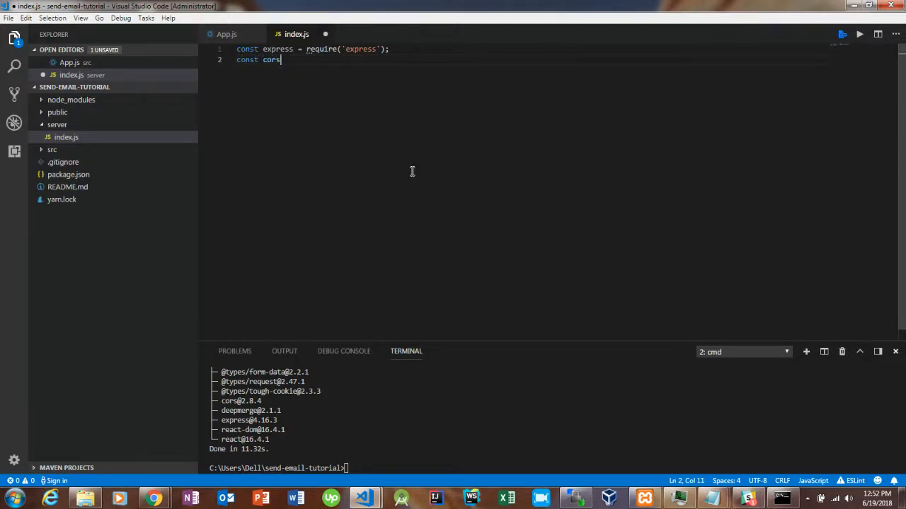
type("= require(")
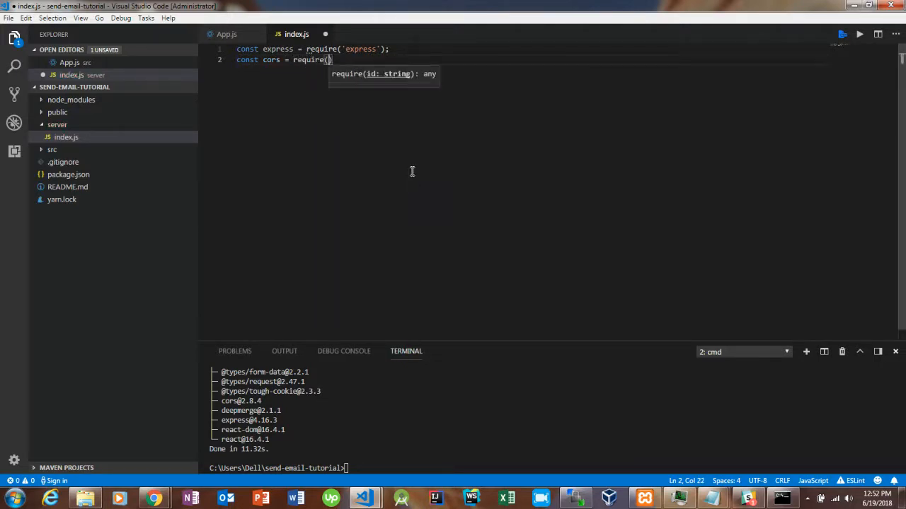
type("cors'")
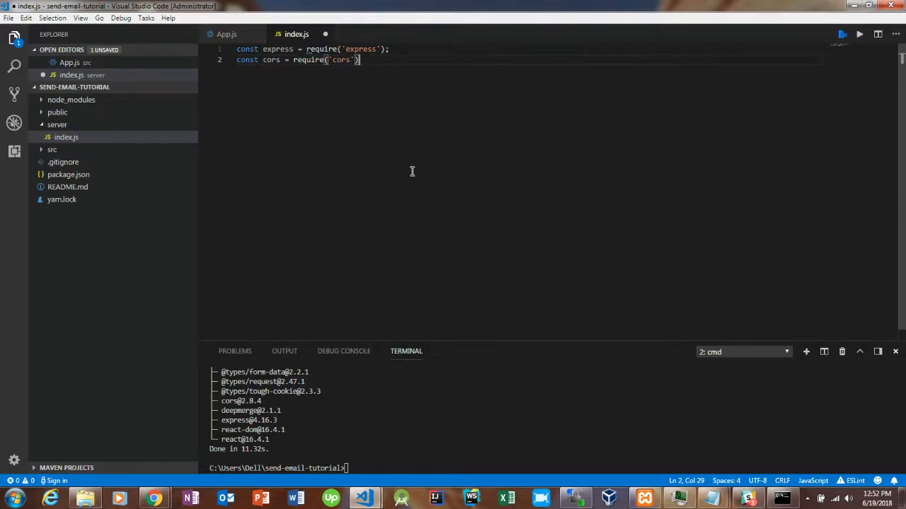
type("co")
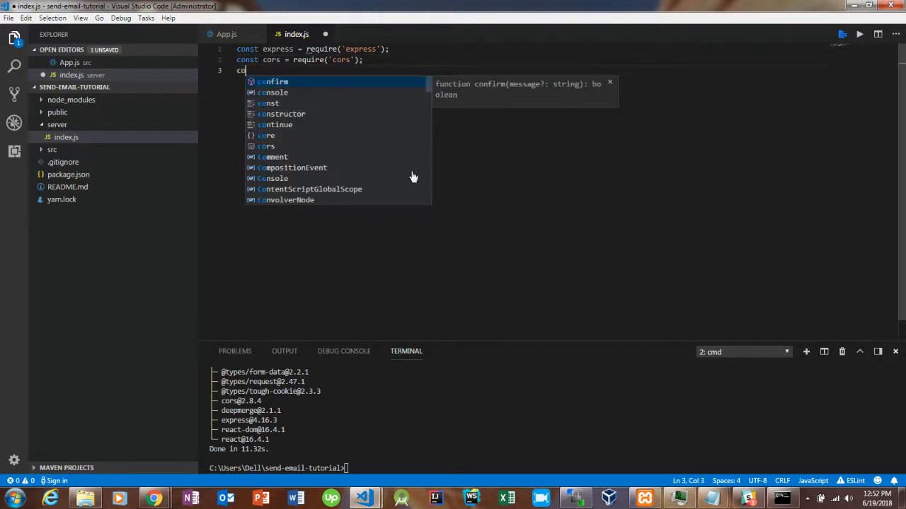
type("sgm")
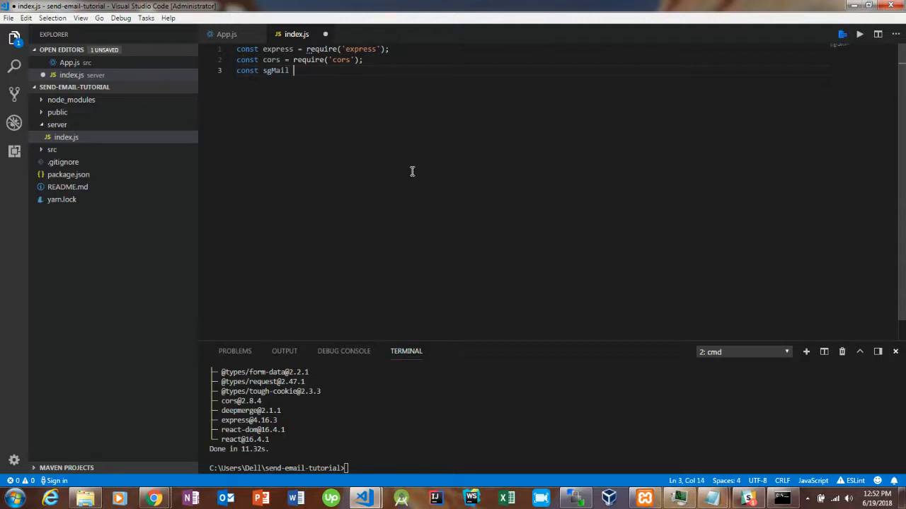
type("=")
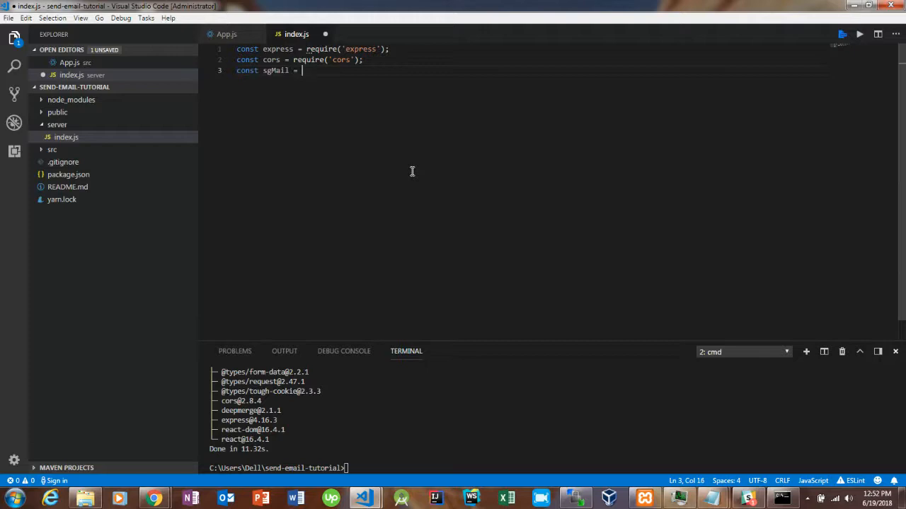
type("require(")
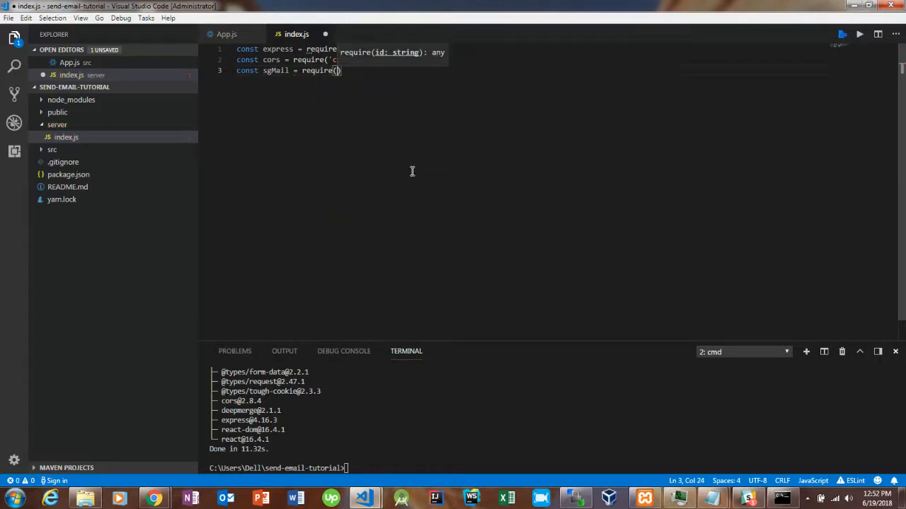
type("@sendgrid/mail'")
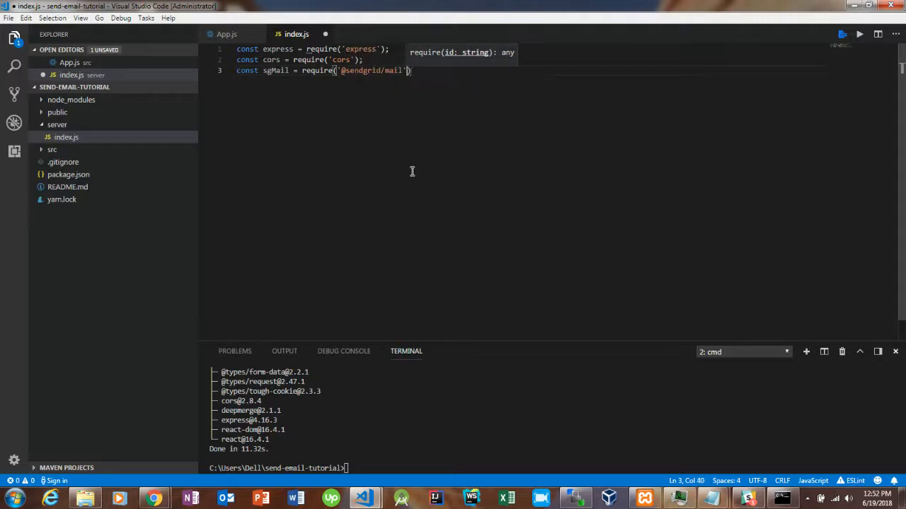
key("Enter")
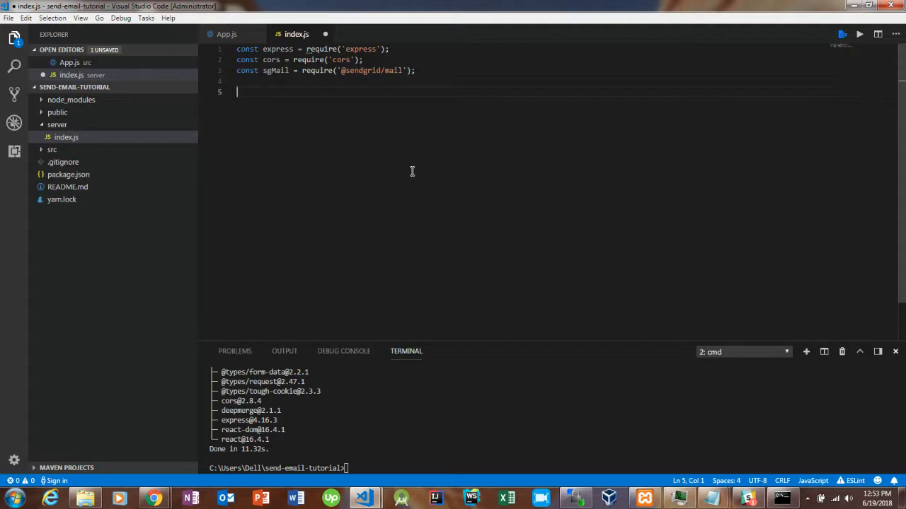
- Create the Express app with const app = express();
type("const")
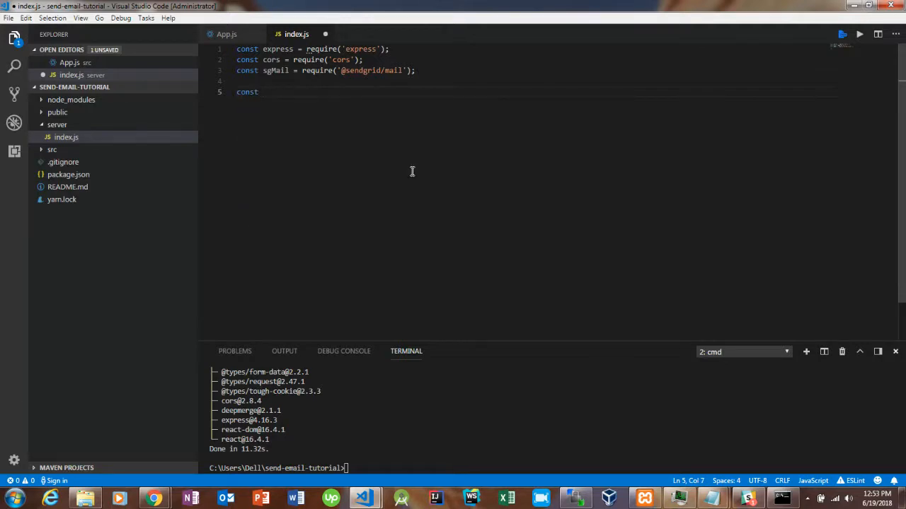
type("app")
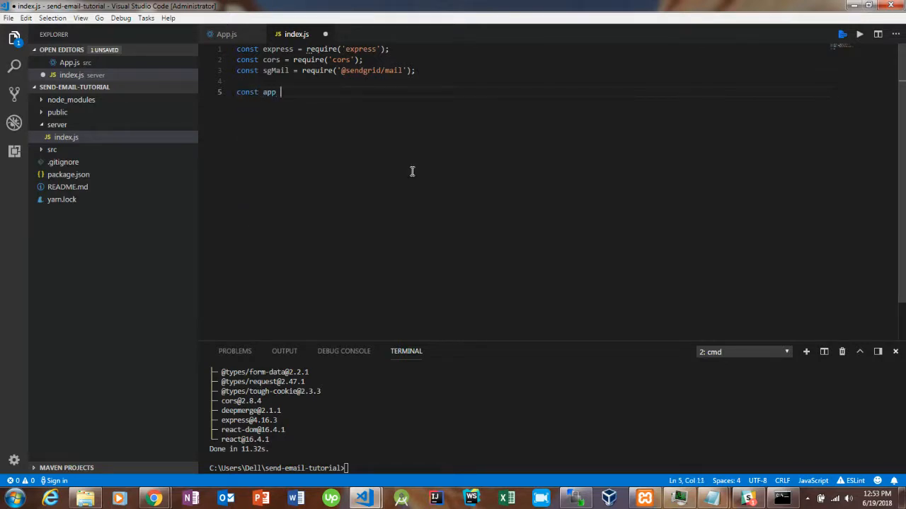
type("= express")
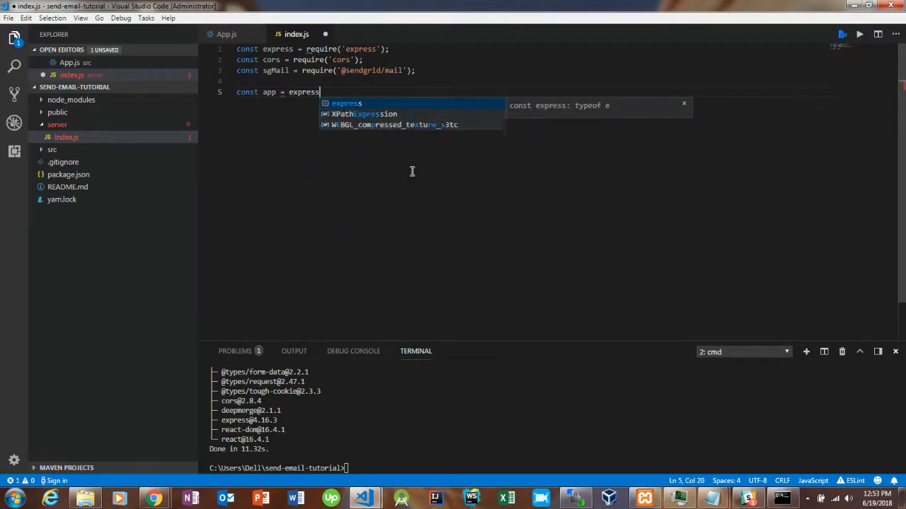
type("();")
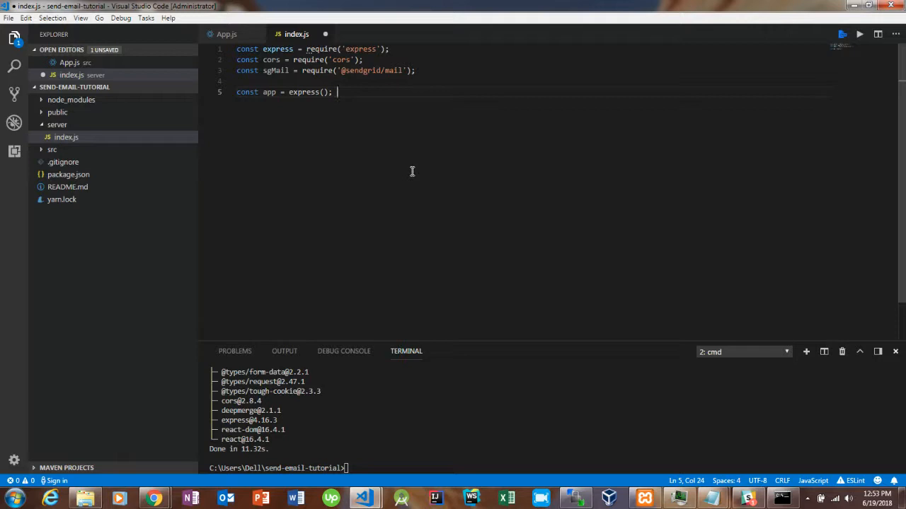
key("enter")
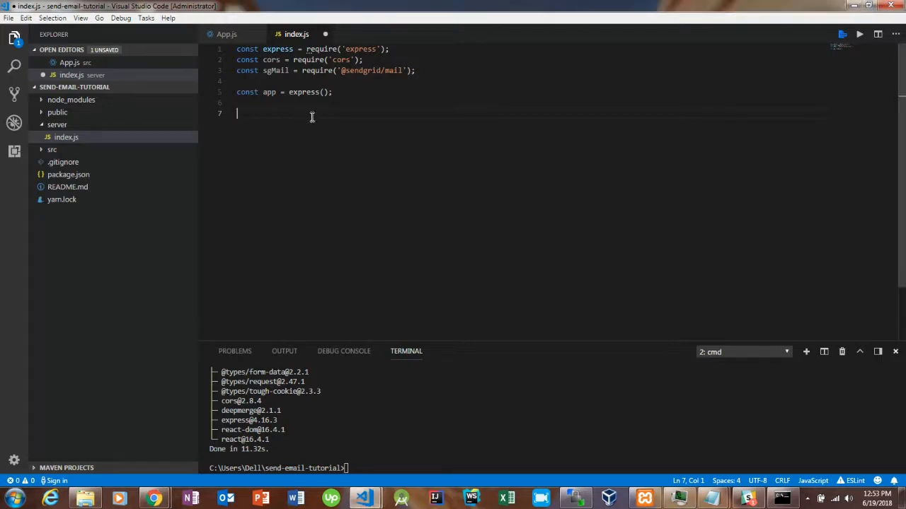
- Add sgMail.setApiKey('____YOUR__API__KEY'); after the app line and open blank lines below
type("sgMail.setApiKey('____YOUR__API__KEY');")
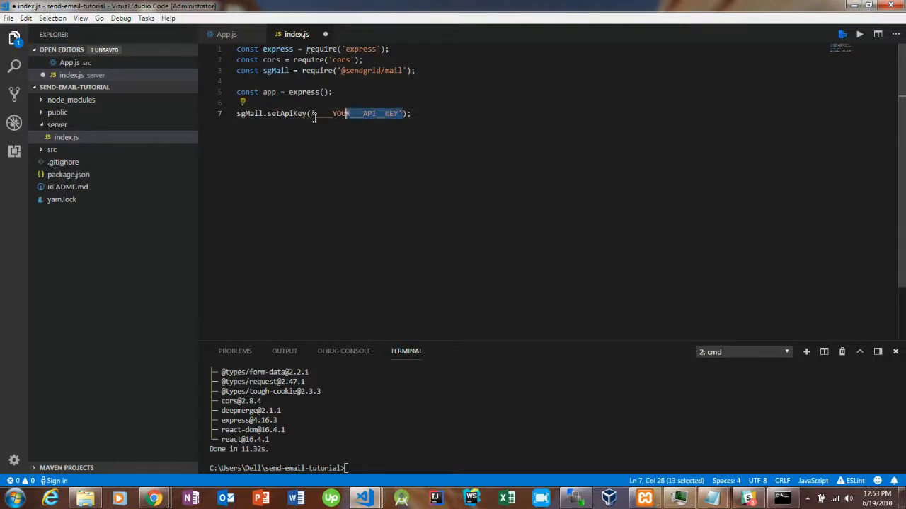
left_click(373, 113)
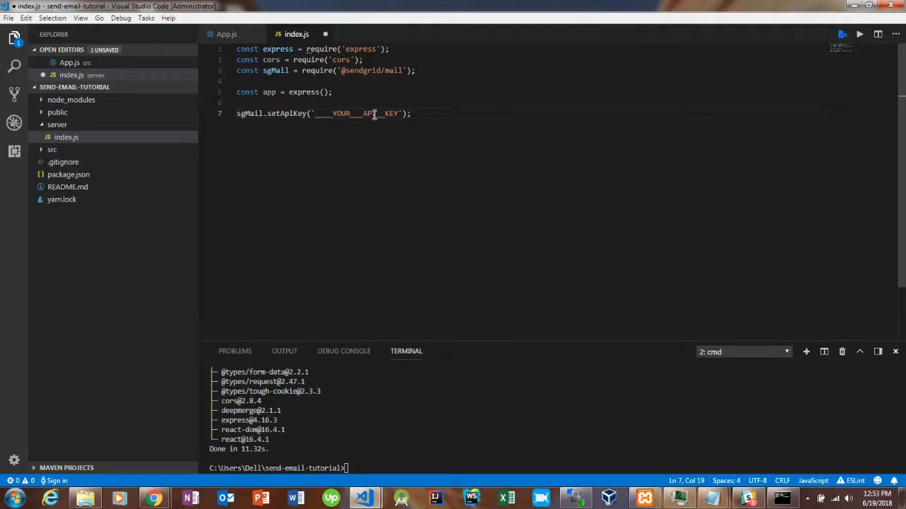
left_click(440, 113)
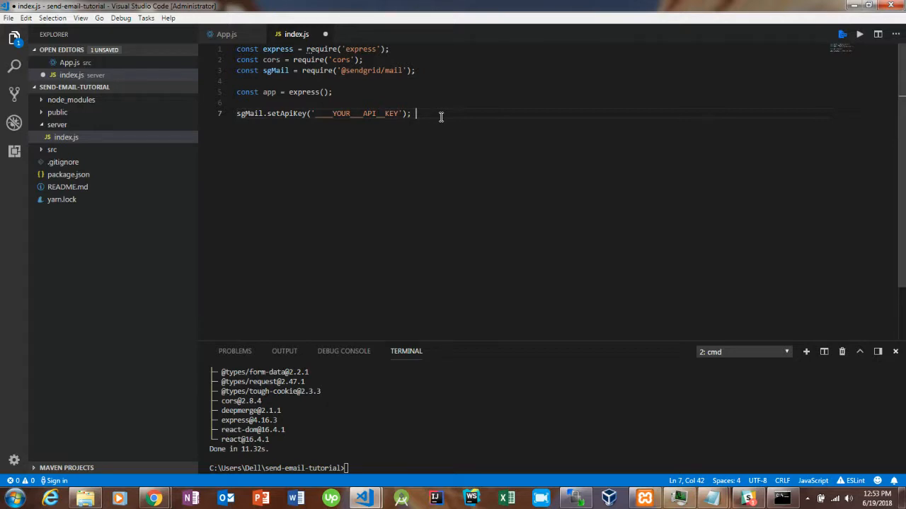
key("Enter")
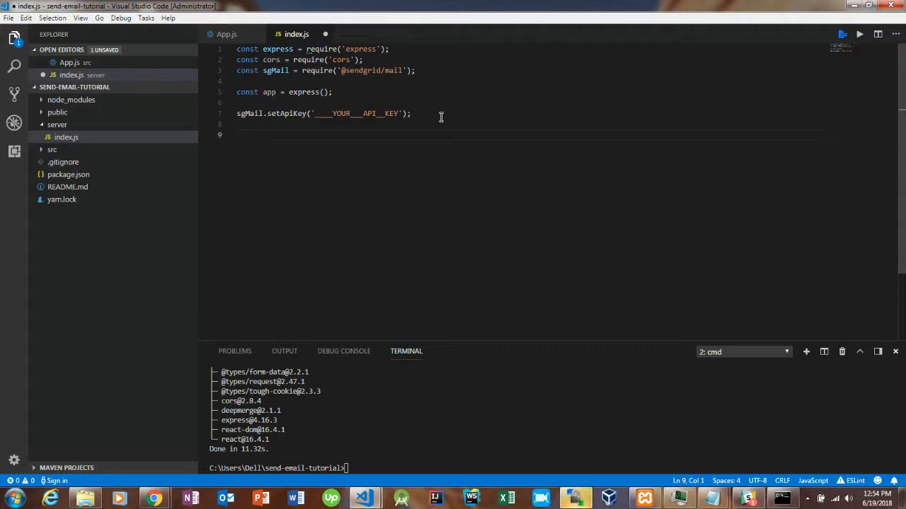
- Add app.use(cors()); and start a //Welcome Page comment below it
type("a")
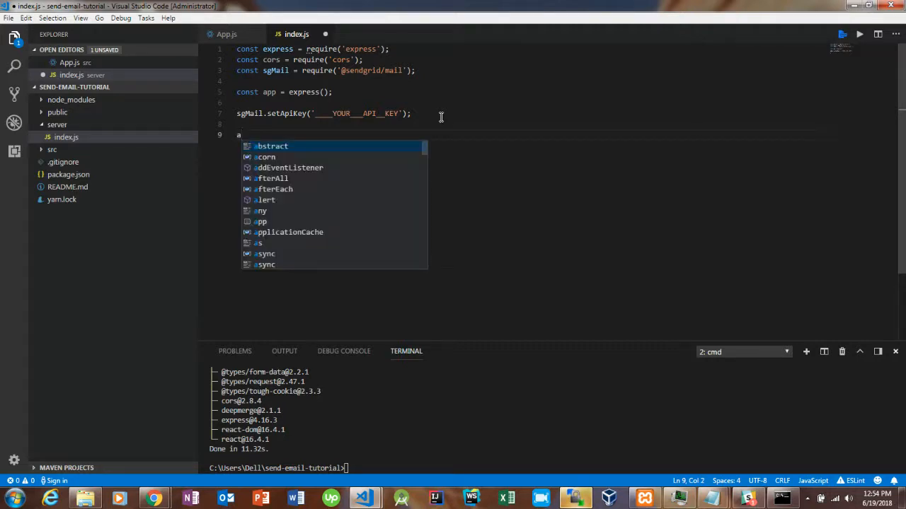
type("pp.use")
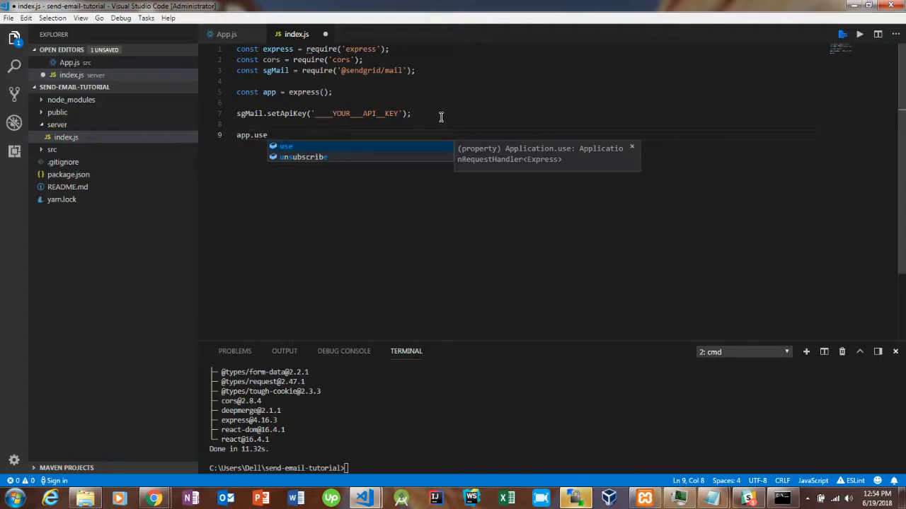
type("(co")
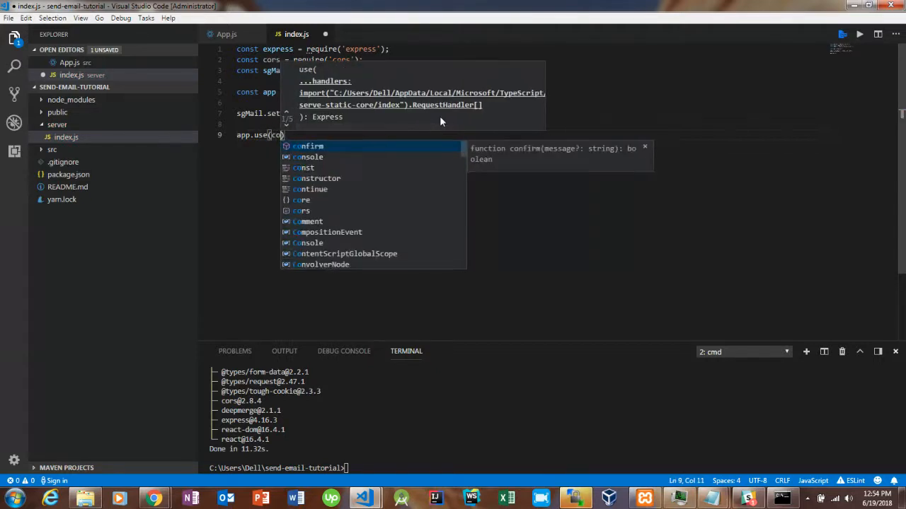
type("rs(")
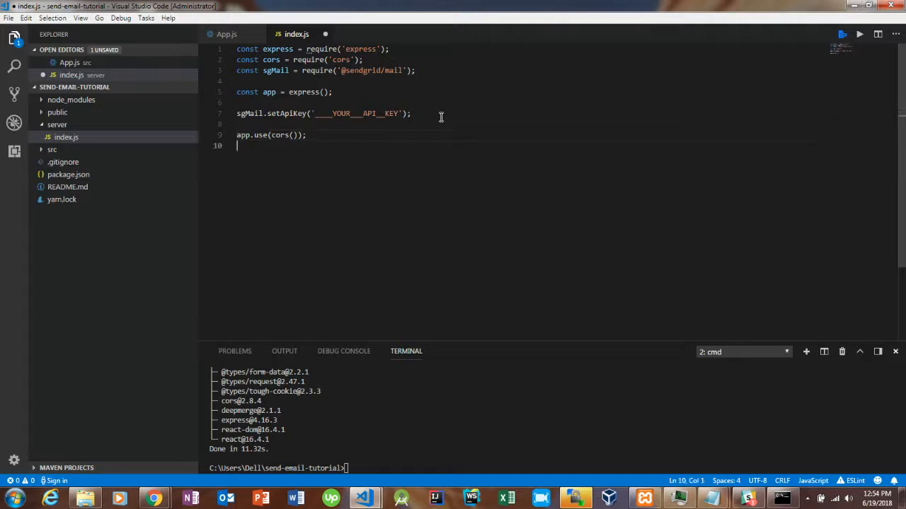
type("//Welcome Page")
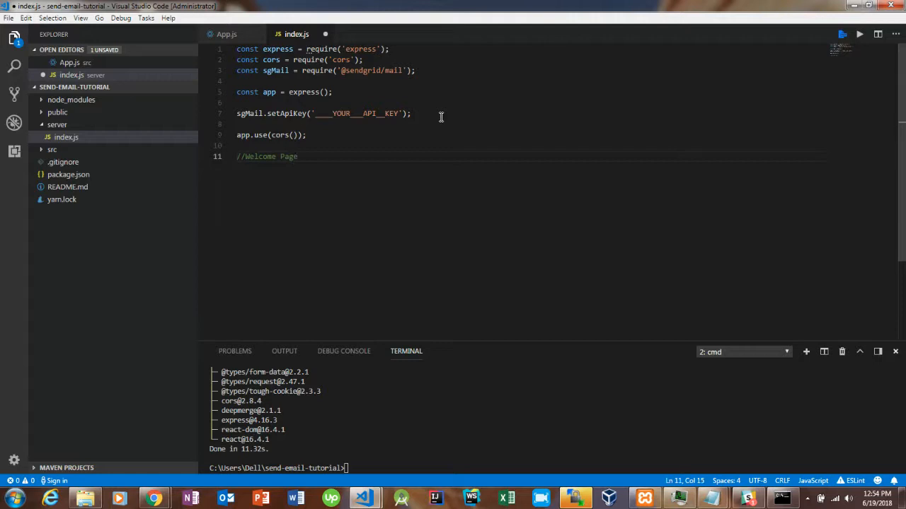
- Add app.get('/') sending 'Welcome to the Sendgrid Email Server'
type("a")
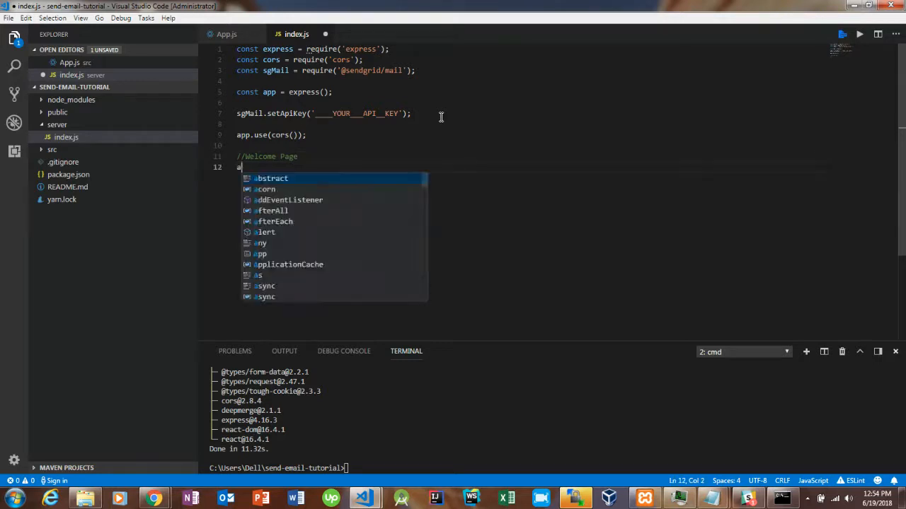
type("pp.")
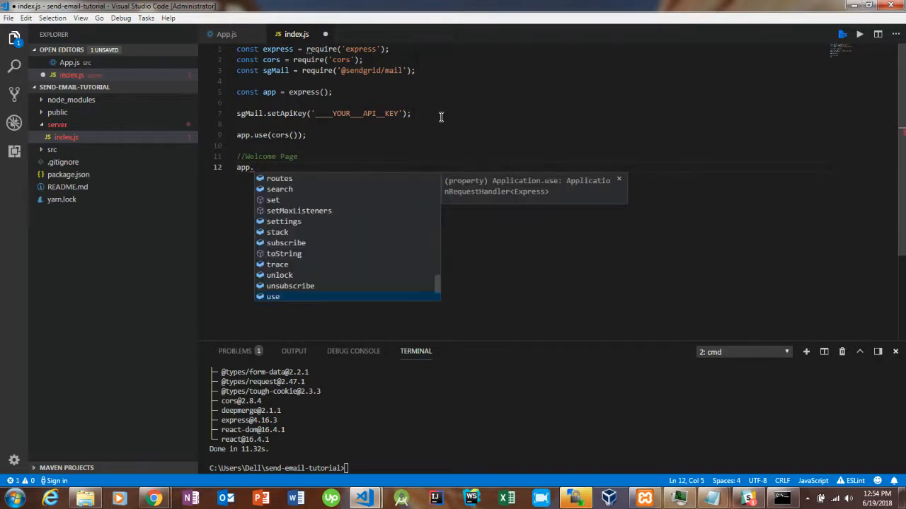
type("get('")
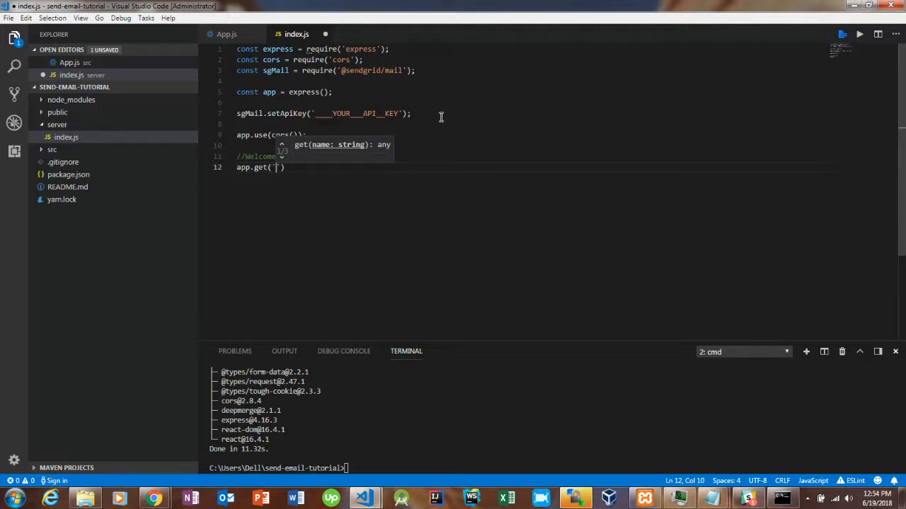
type("/")
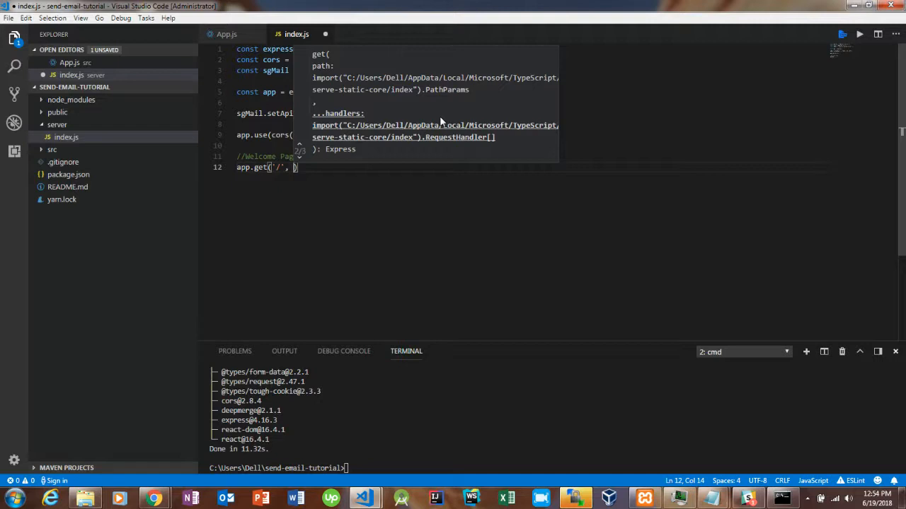
type("req")
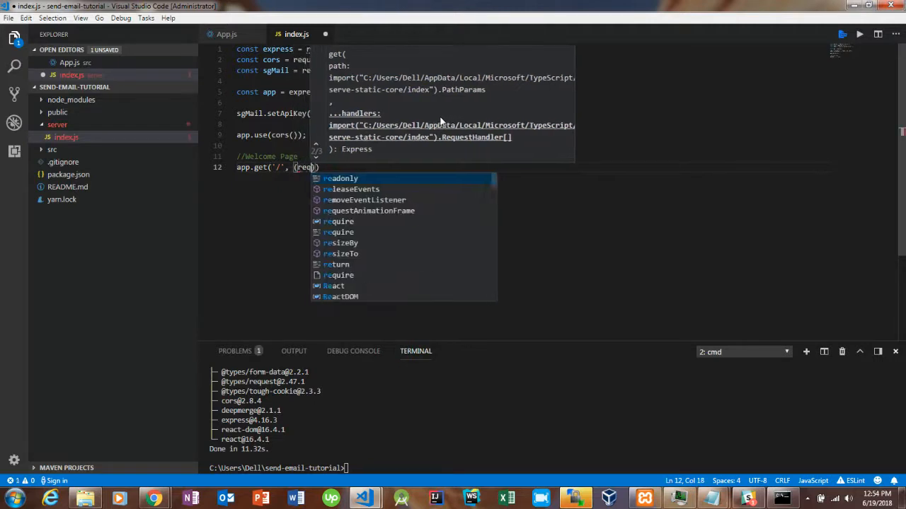
type(", res")
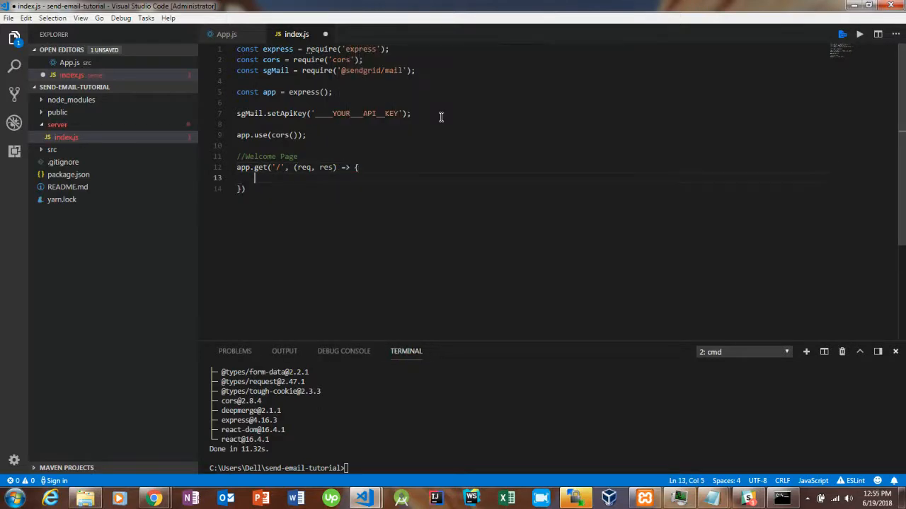
type("res.send(")
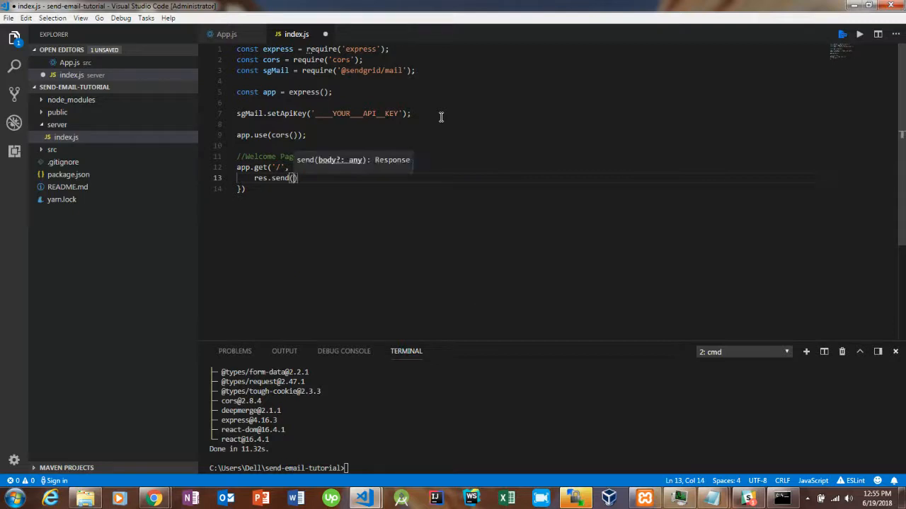
type("'")
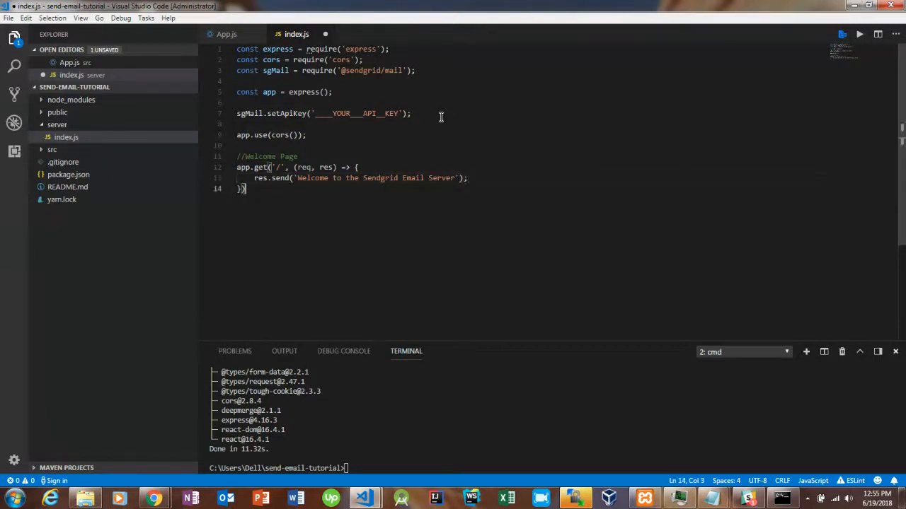
type(";")
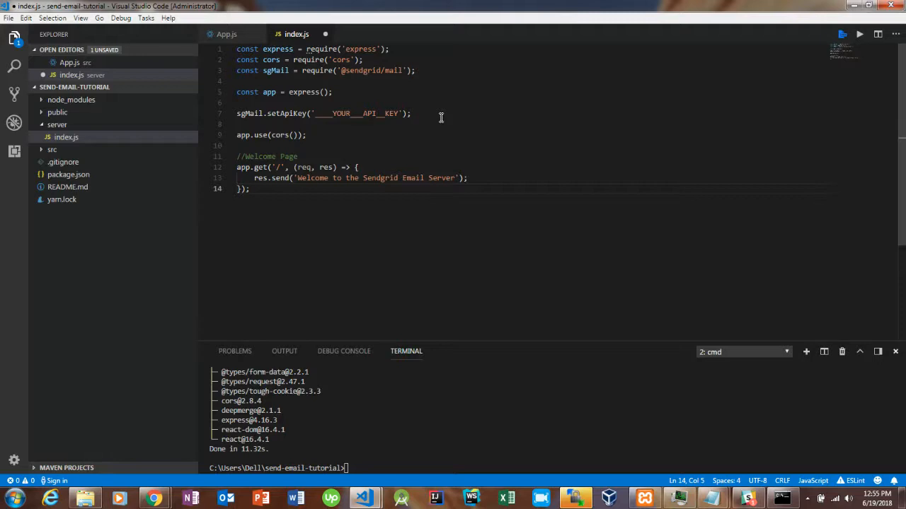
mouse_move(832, 155)
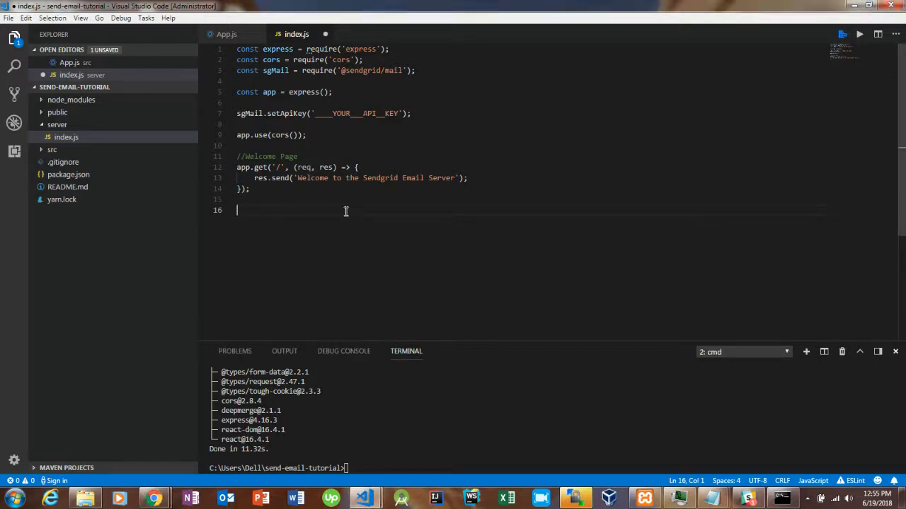
- Add app.listen(4000) logging 'running on port 4000' and save index.js
type("a")
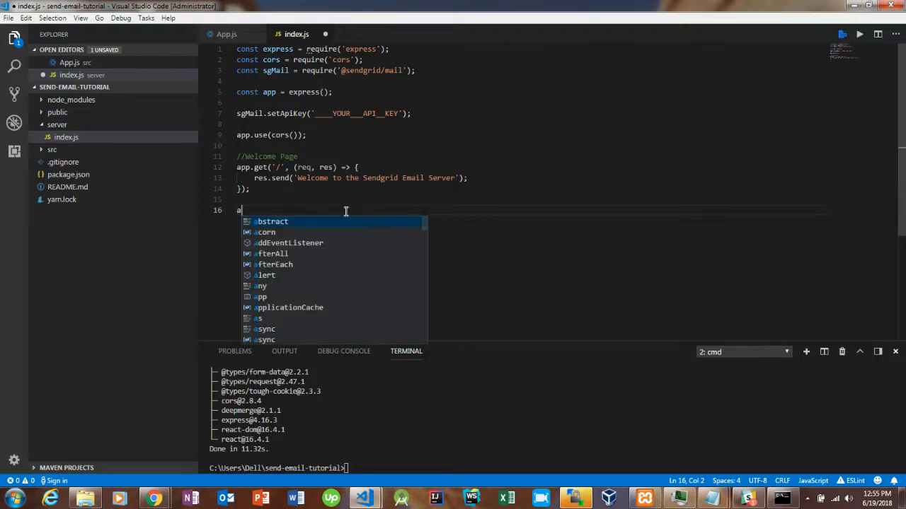
type("pp.list")
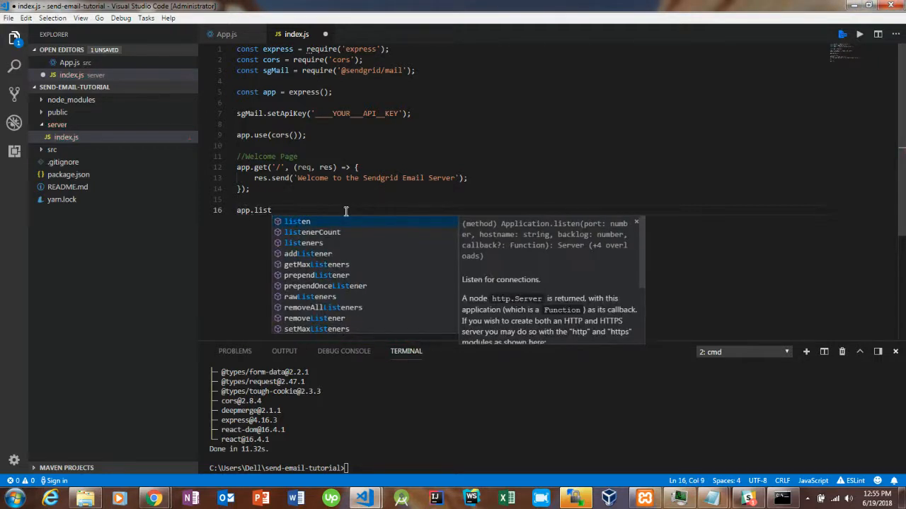
type("en(")
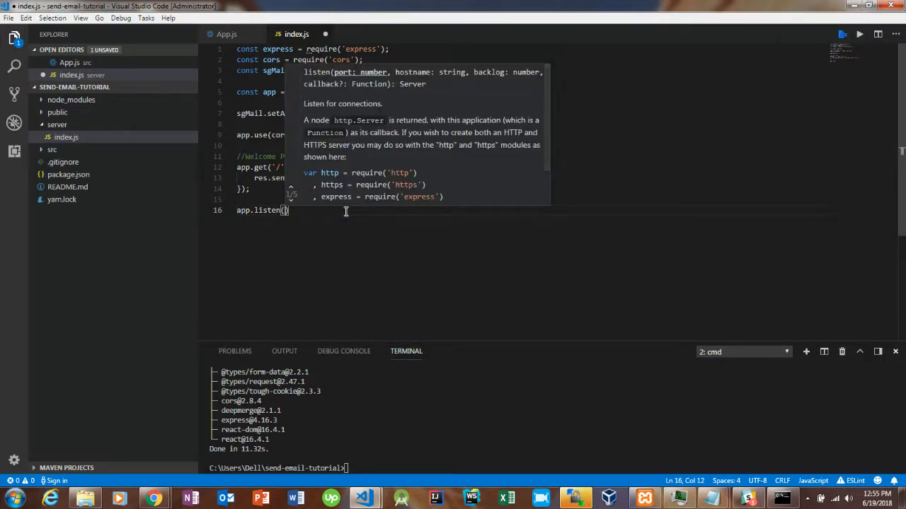
type("4000,")
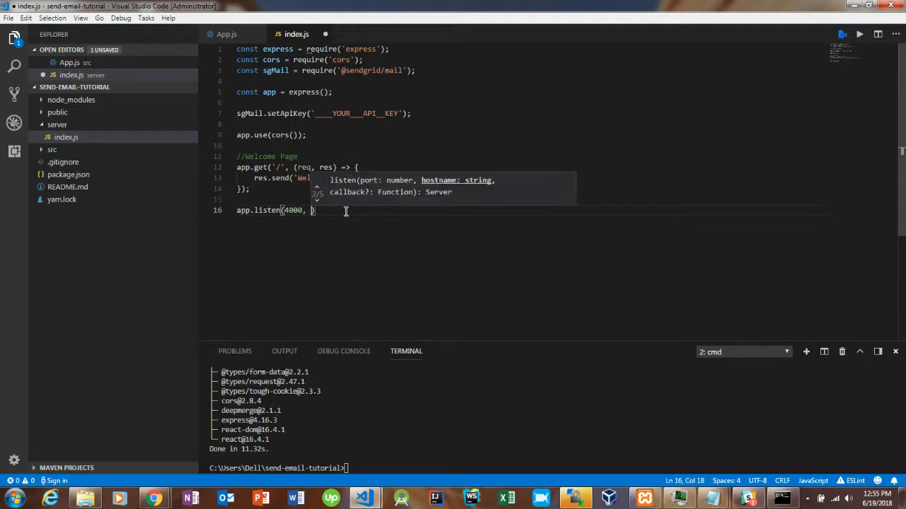
type("(")
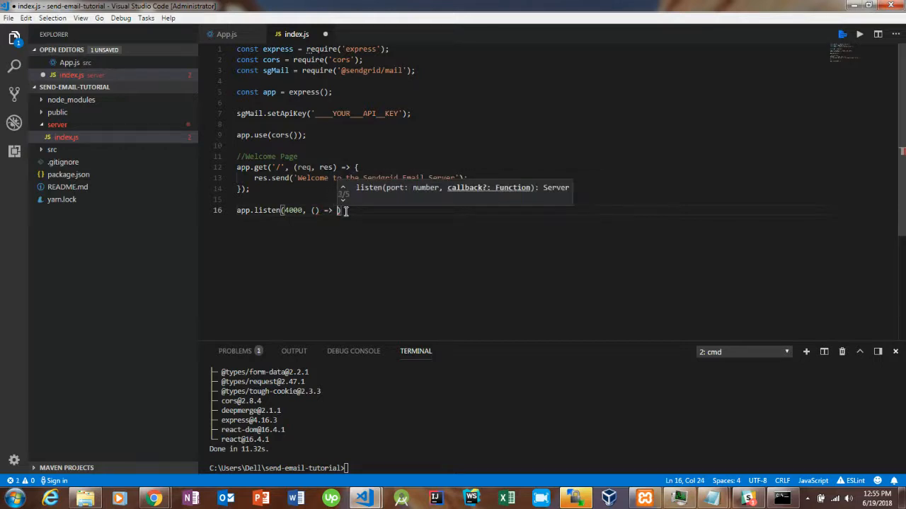
type("console.log(\"running")
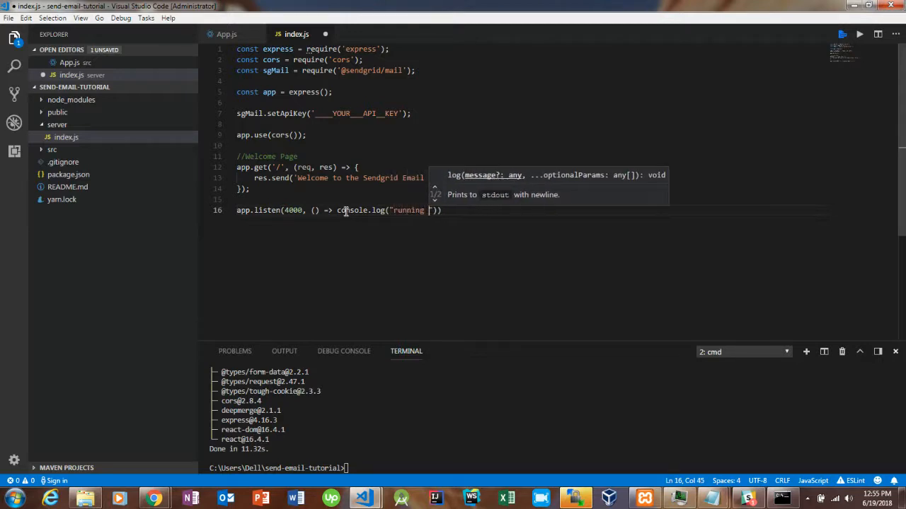
type("on port 4000")
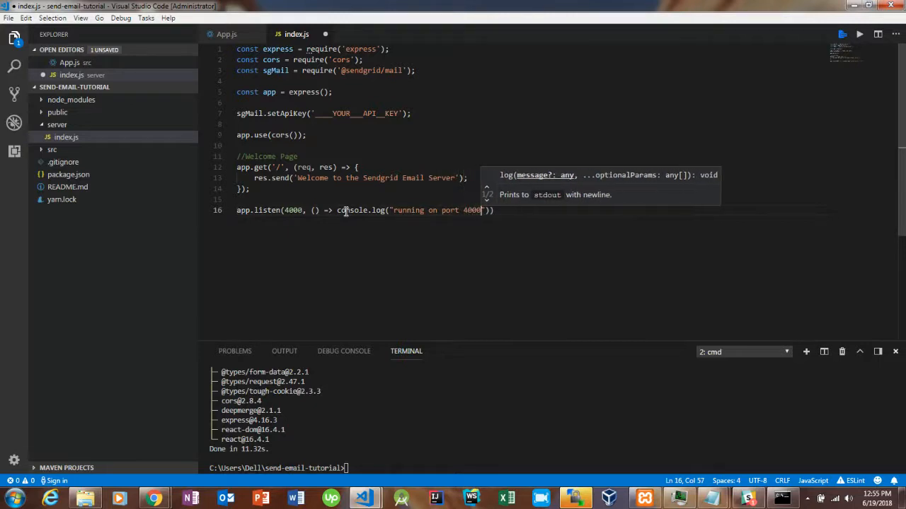
type(");")
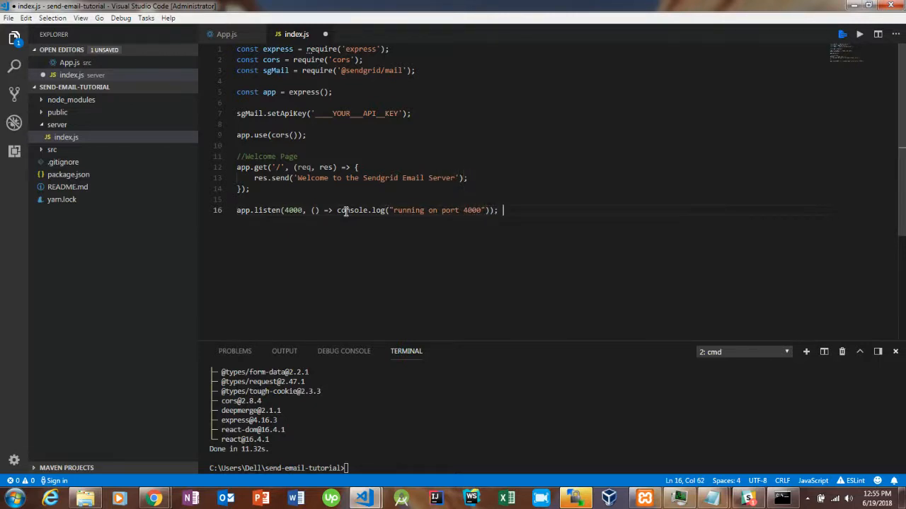
key("ctrl+s")
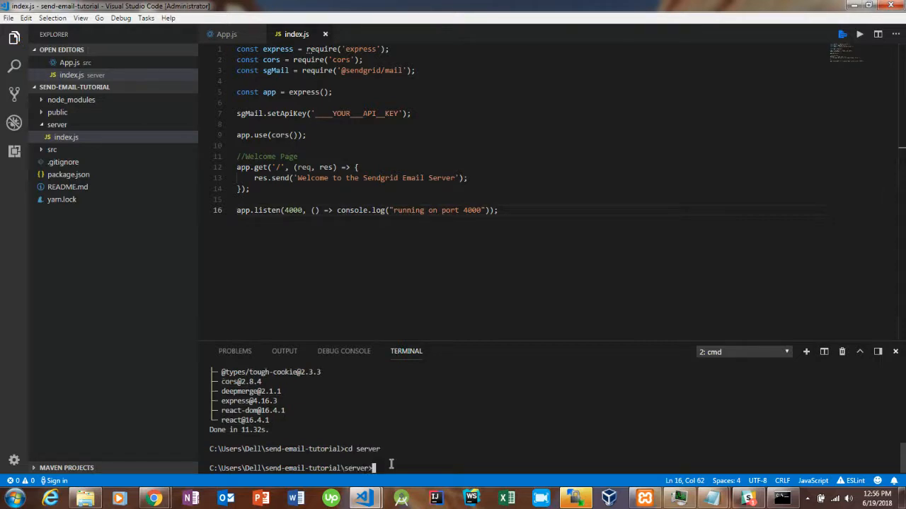
- Run nodemon index.js and enlarge the terminal to read the EADDRINUSE port 4000 error
type("nodemon ind")
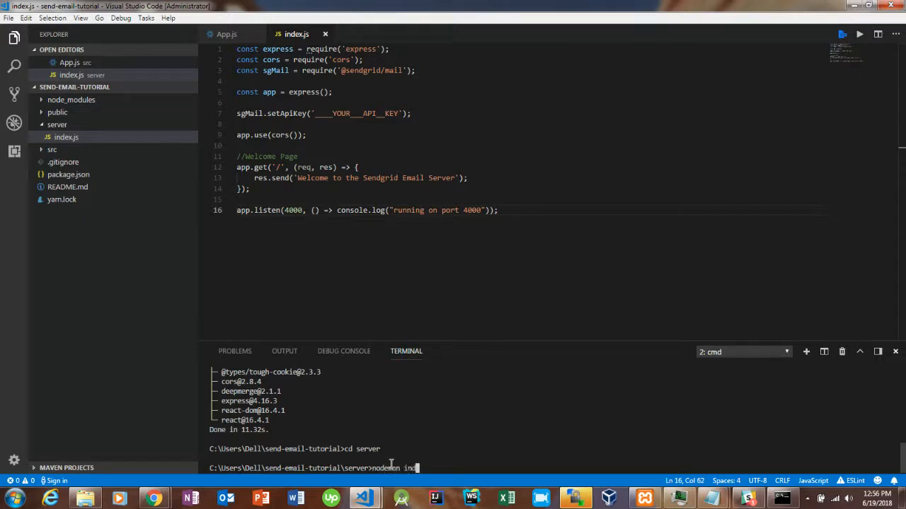
key("Return")
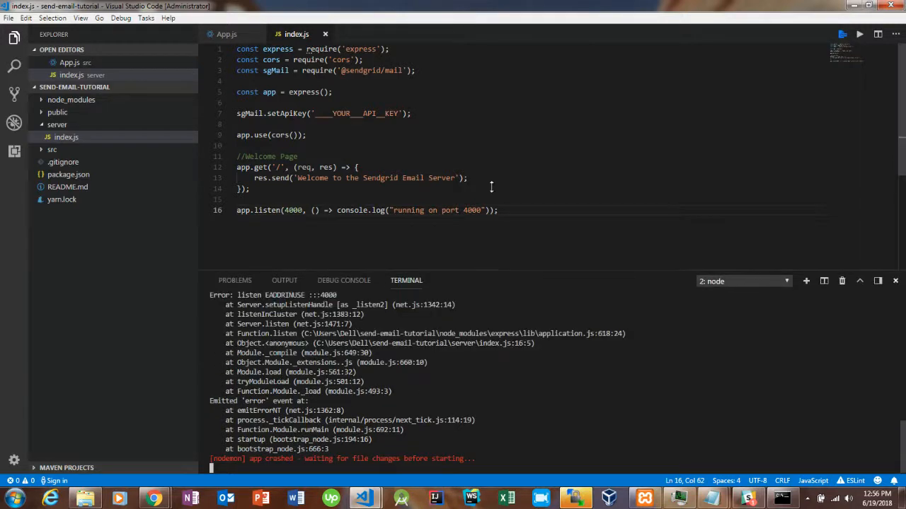
left_click_drag(504, 280, 504, 167)
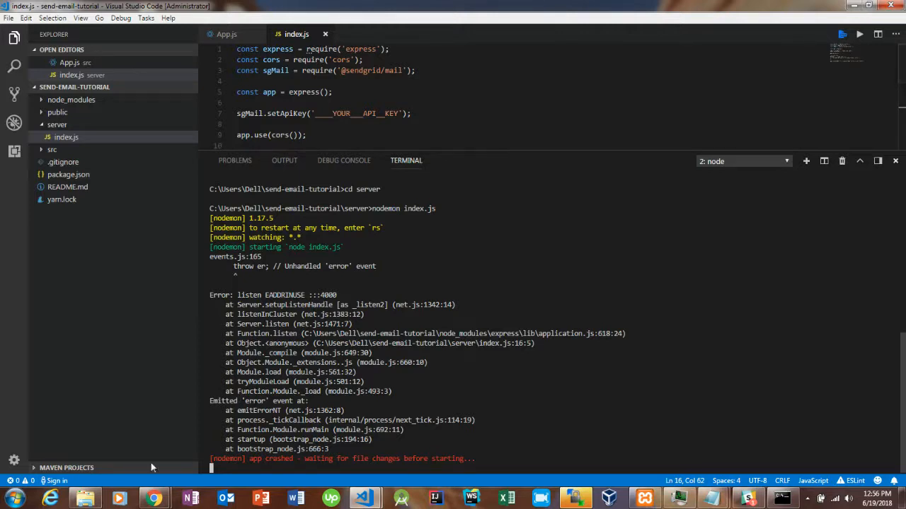
mouse_move(153, 499)
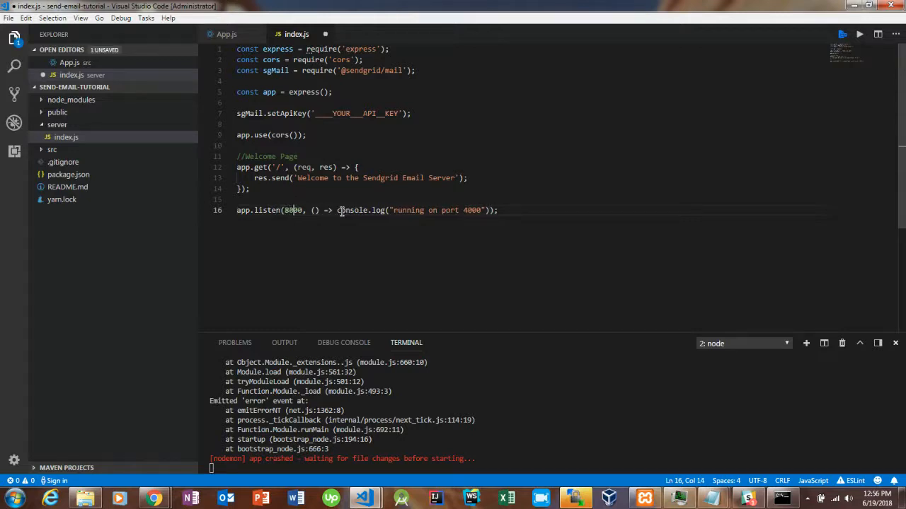
- Change the port to 8181, rerun nodemon index.js, and save so it reports port 8181
type("181")
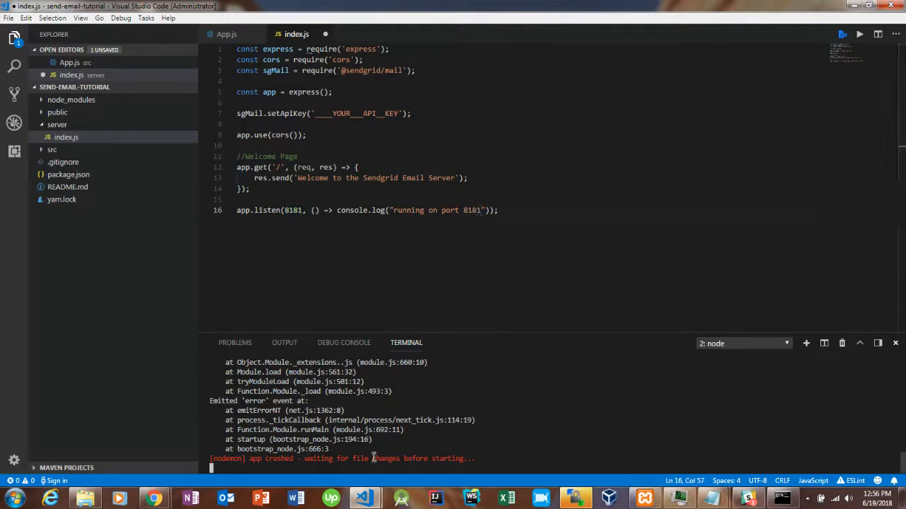
type("y")
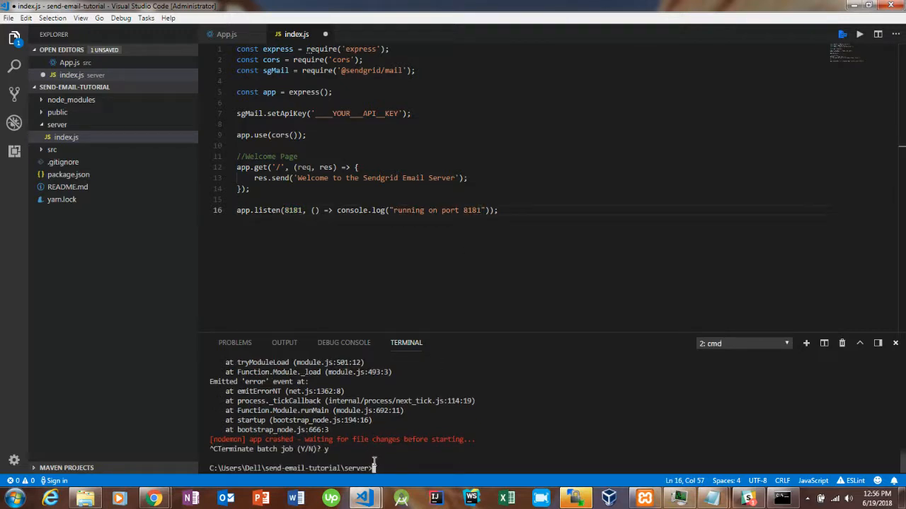
type("nodemon index.js")
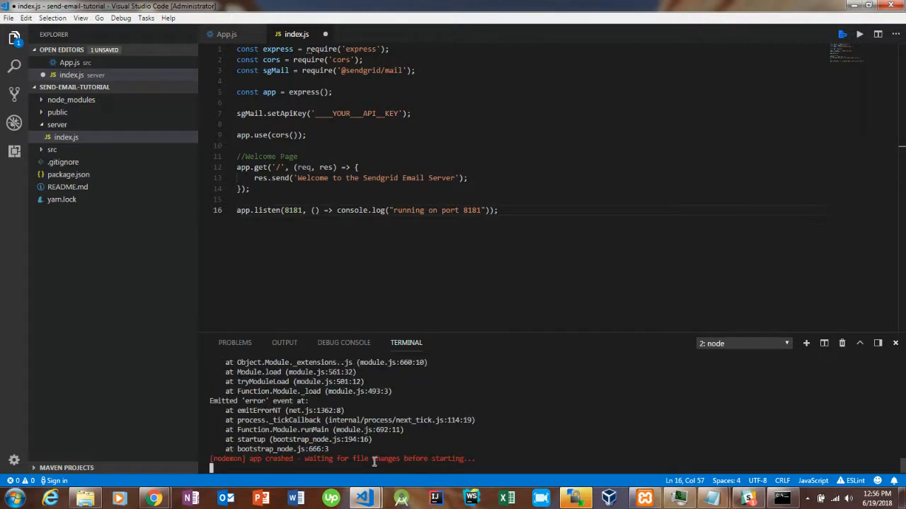
mouse_move(487, 333)
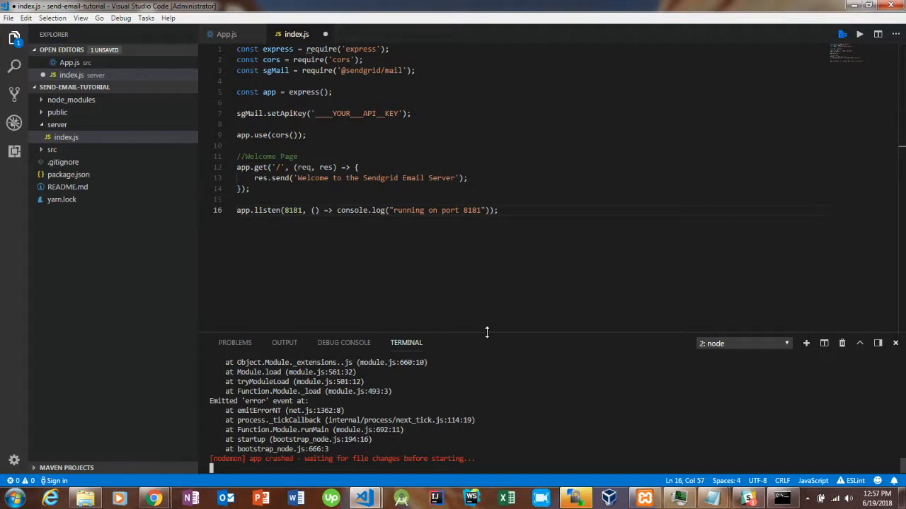
left_click(513, 210)
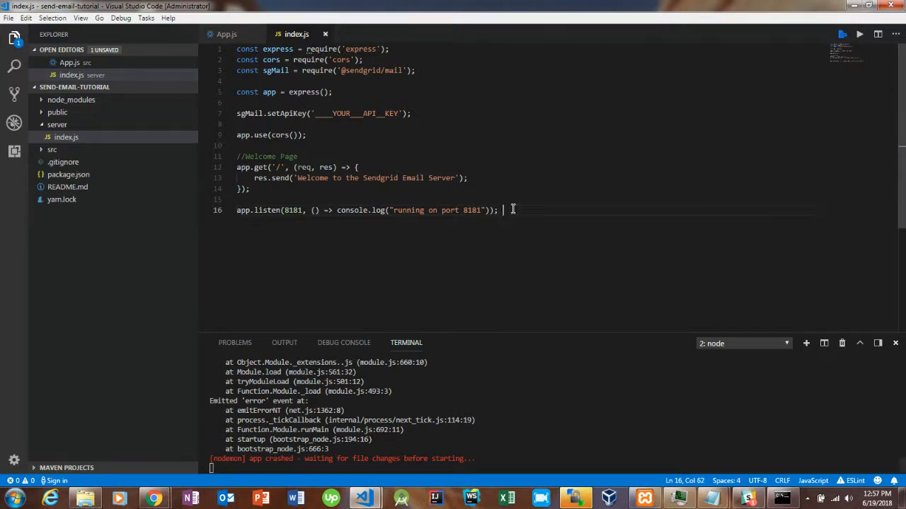
key("ctrl+s")
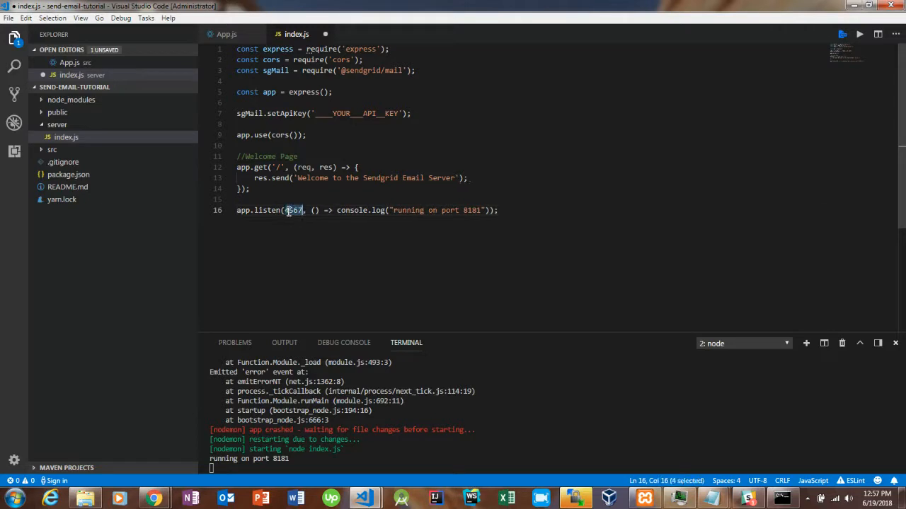
- Change the app.listen port to 4567, save index.js, and restart nodemon index.js
double_click(472, 210)
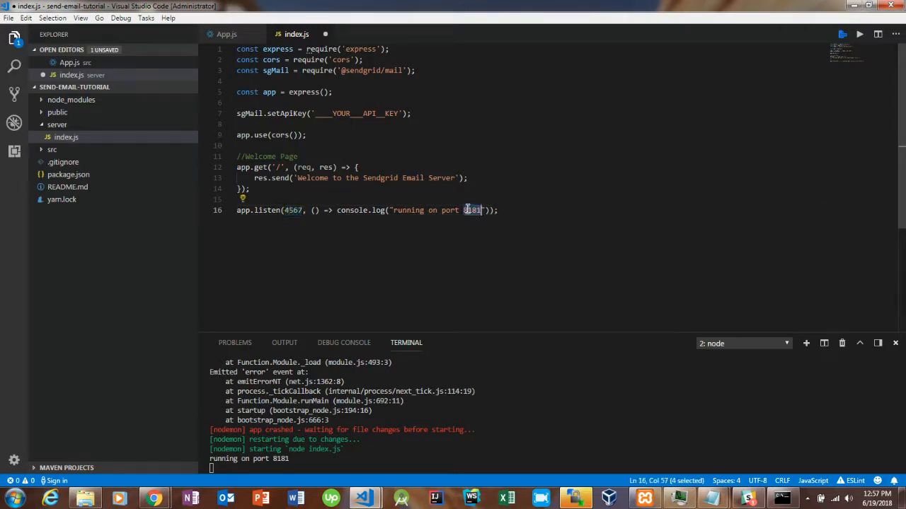
type("4567")
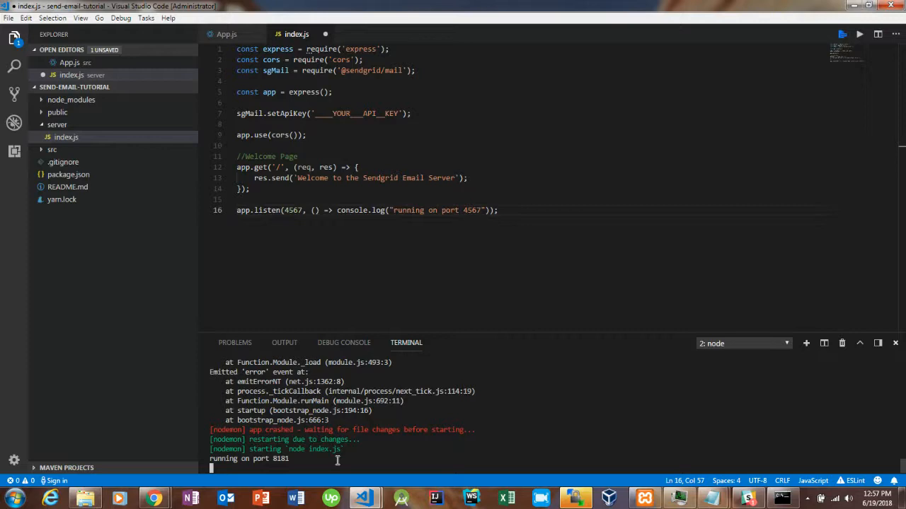
type("y")
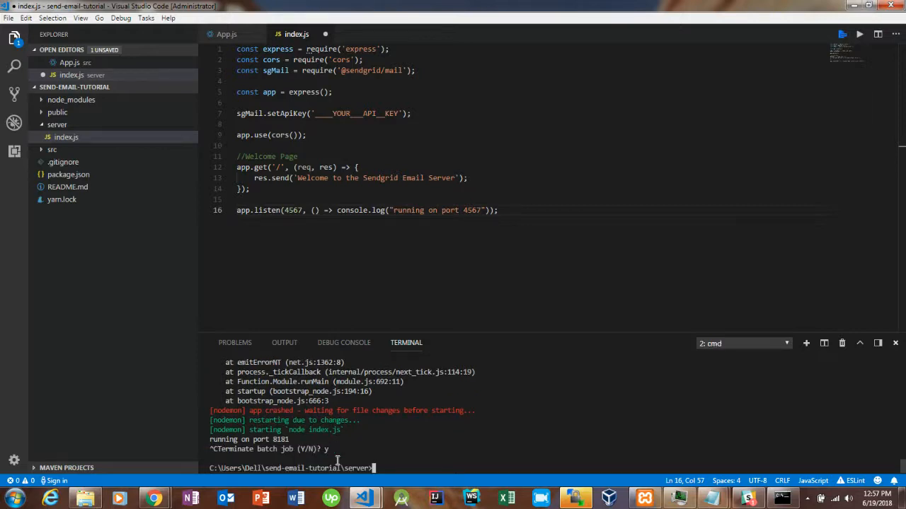
type("nodemon index.js")
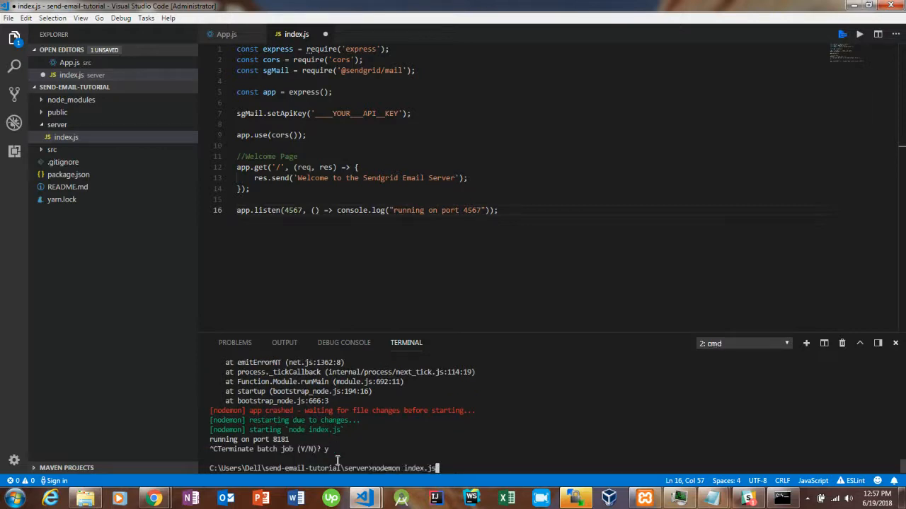
key("Return")
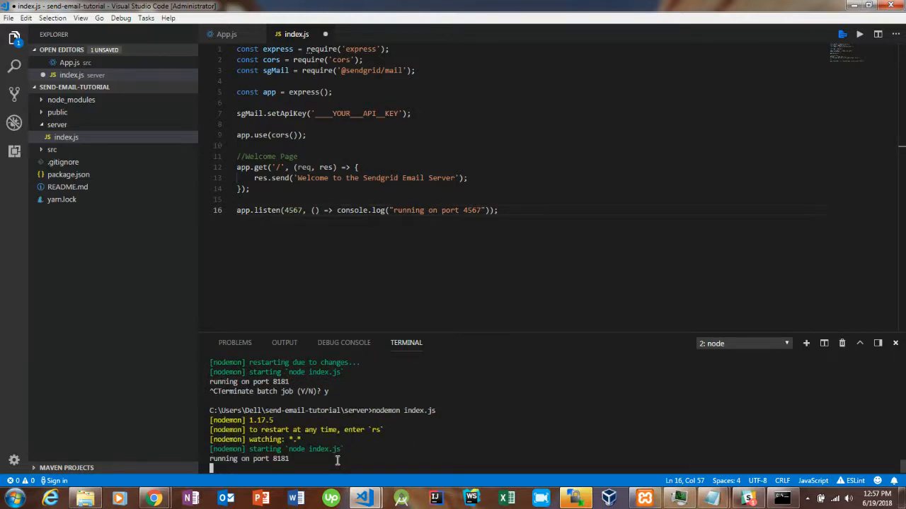
mouse_move(382, 274)
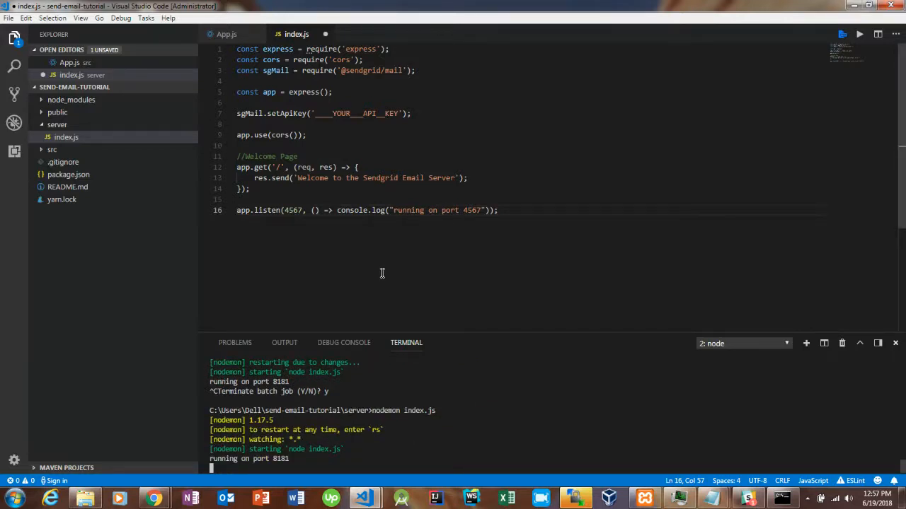
key("ctrl+s")
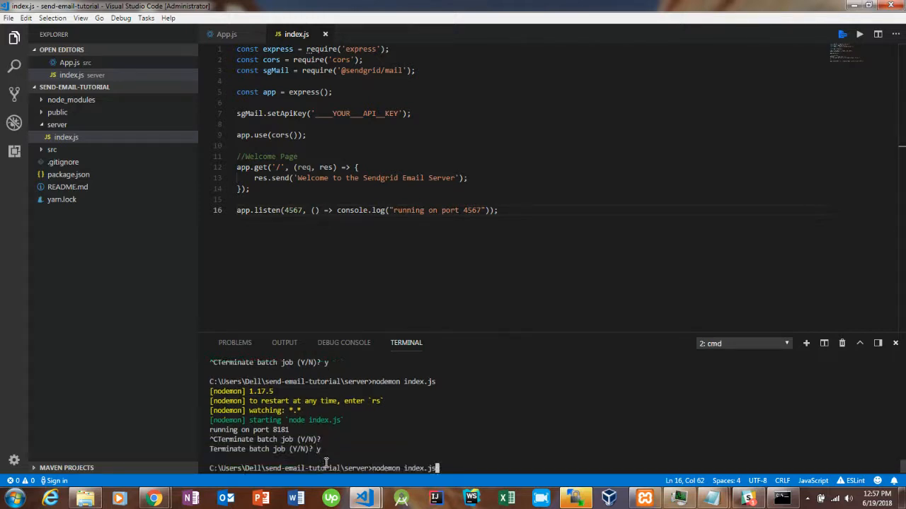
key("Return")
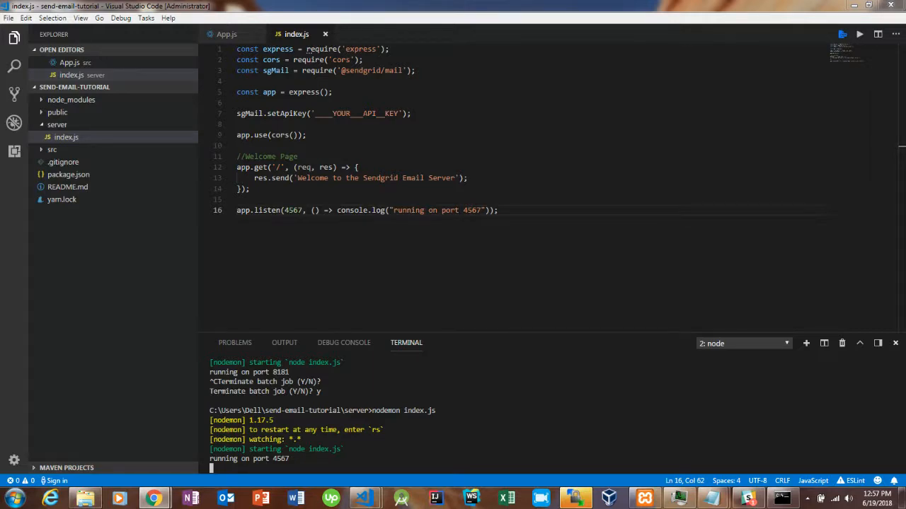
mouse_move(195, 226)
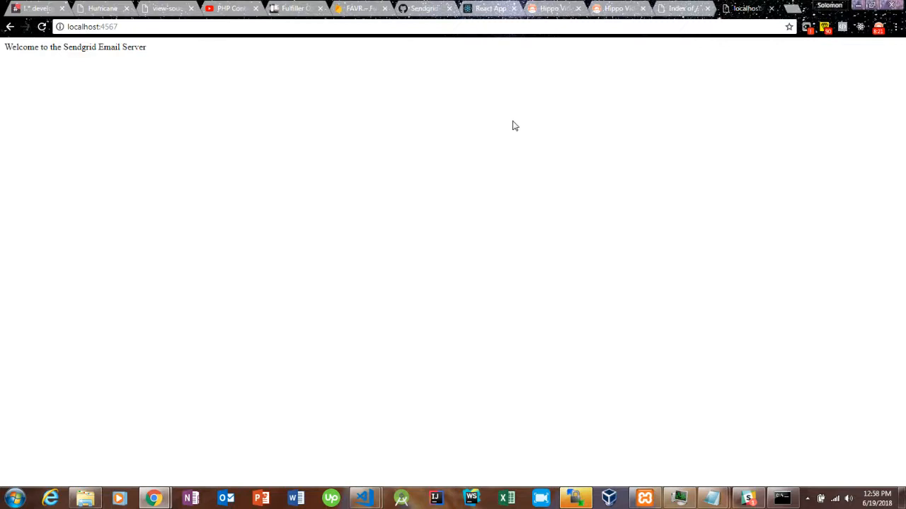
mouse_move(180, 86)
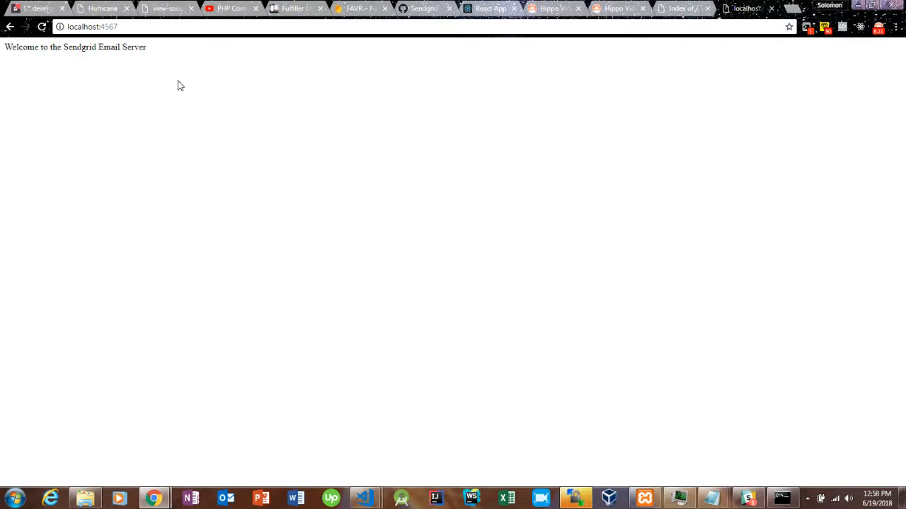
mouse_move(812, 17)
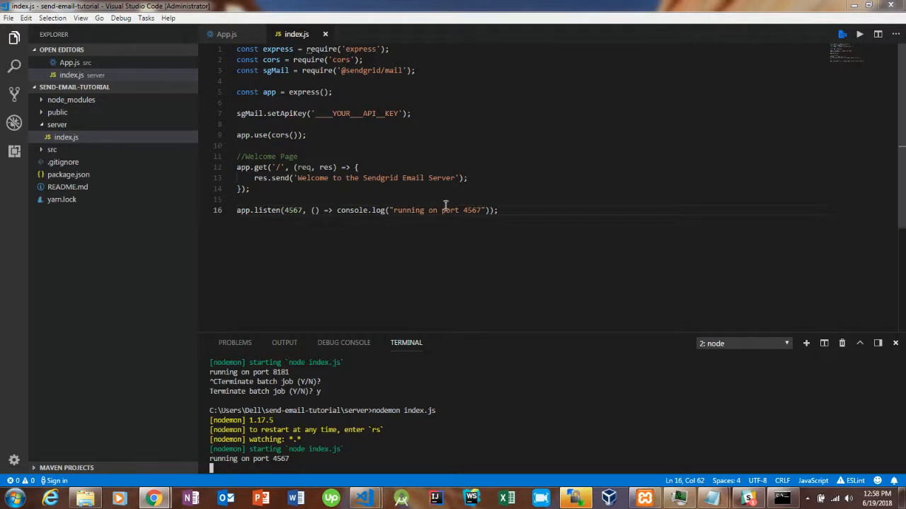
- Below the welcome route, add an //email page comment and begin app.get('/send-email')
left_click(333, 199)
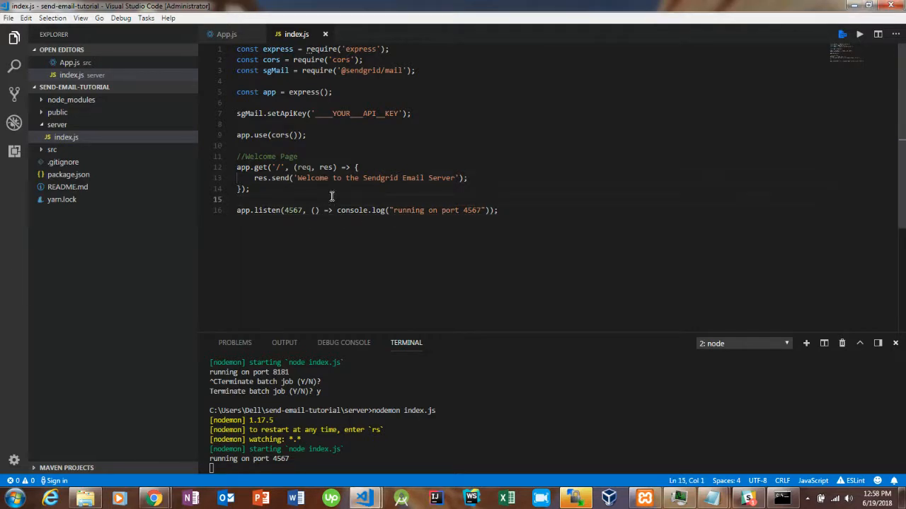
key("Enter")
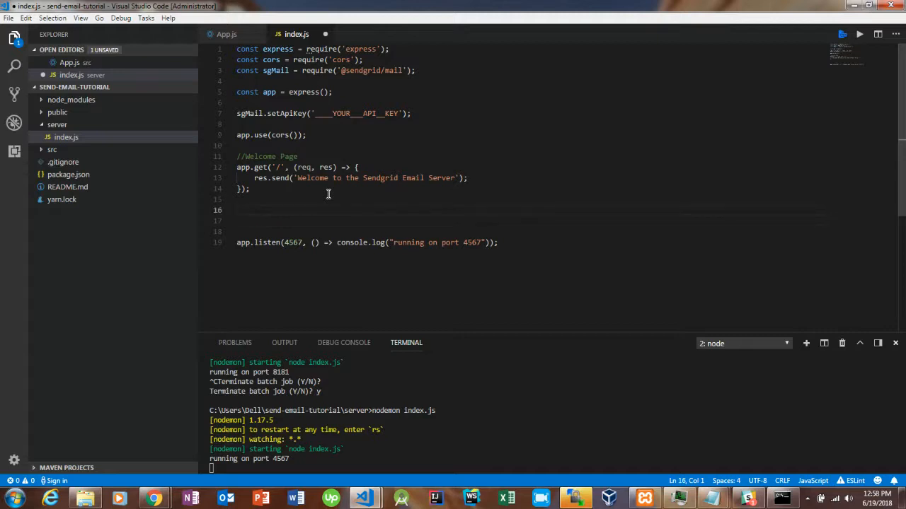
type("//email")
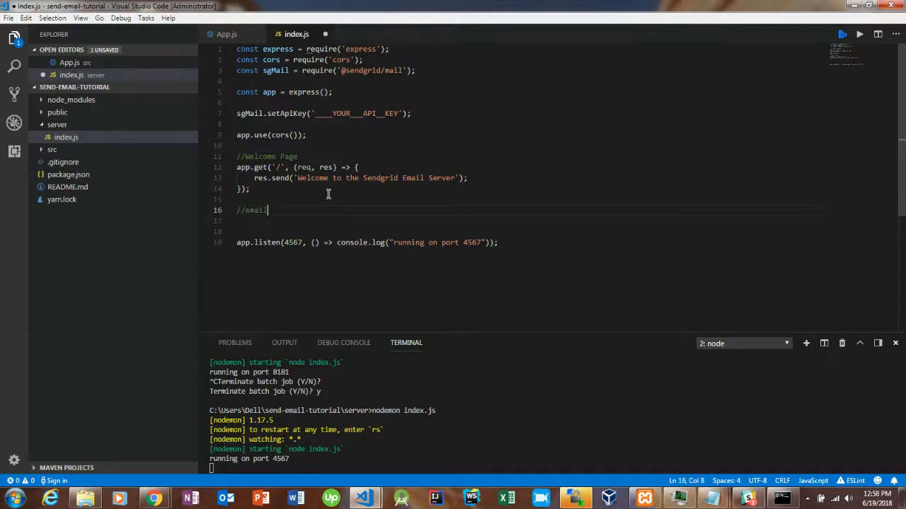
type("pag")
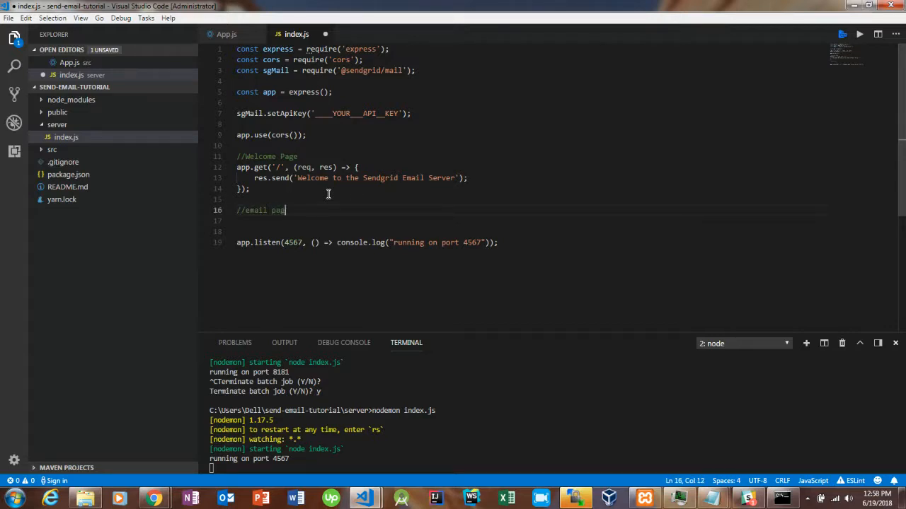
key("Return")
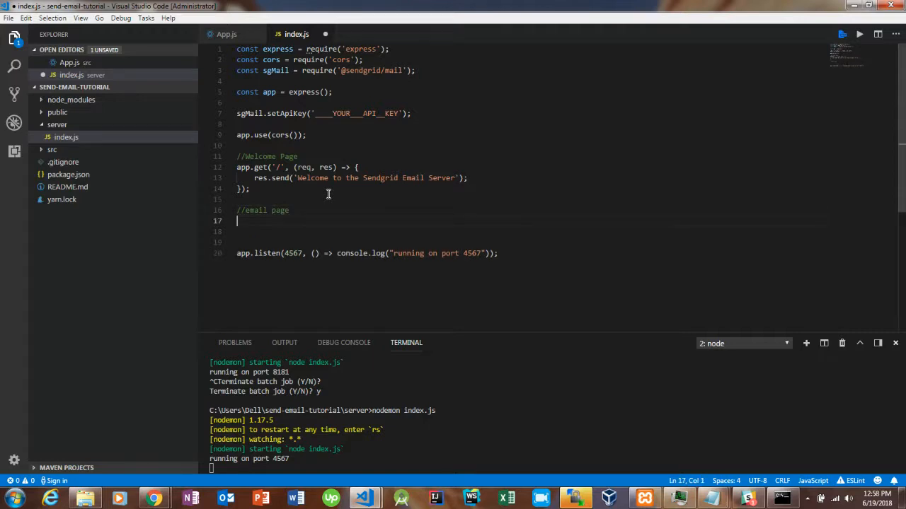
type("a")
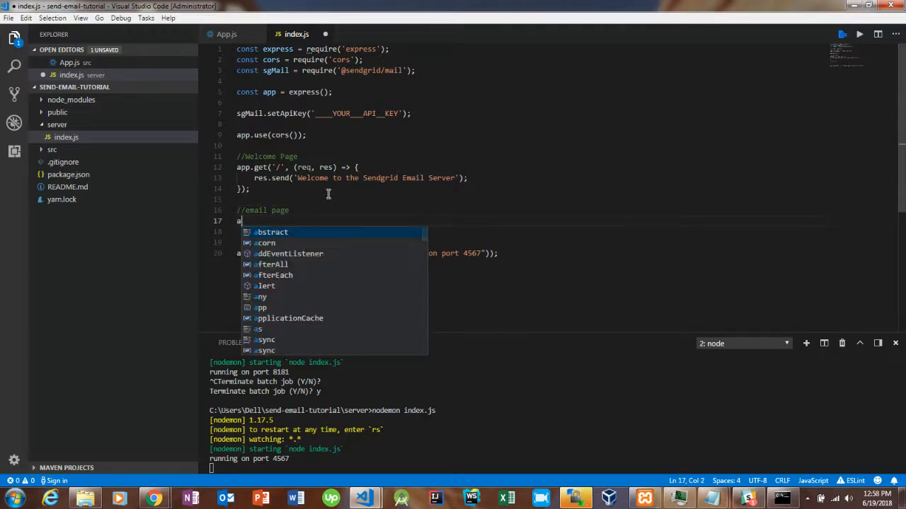
type("pp.get(")
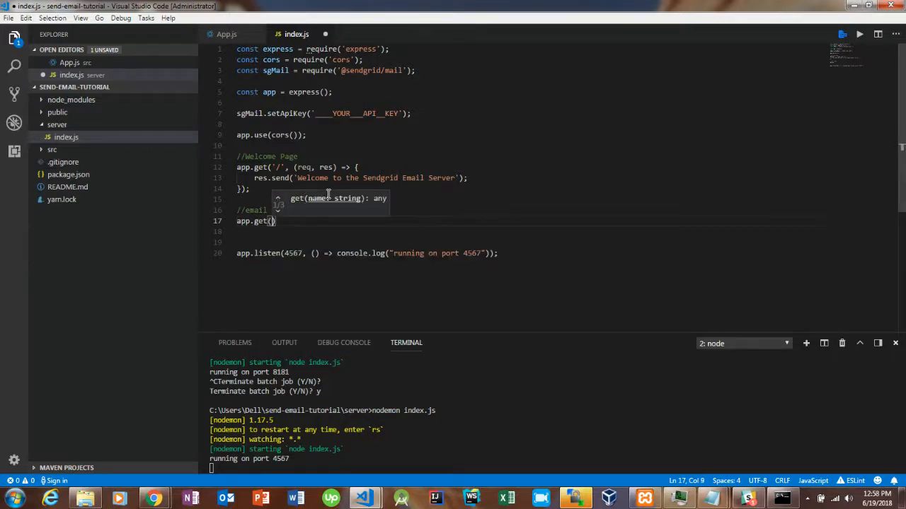
type("'")
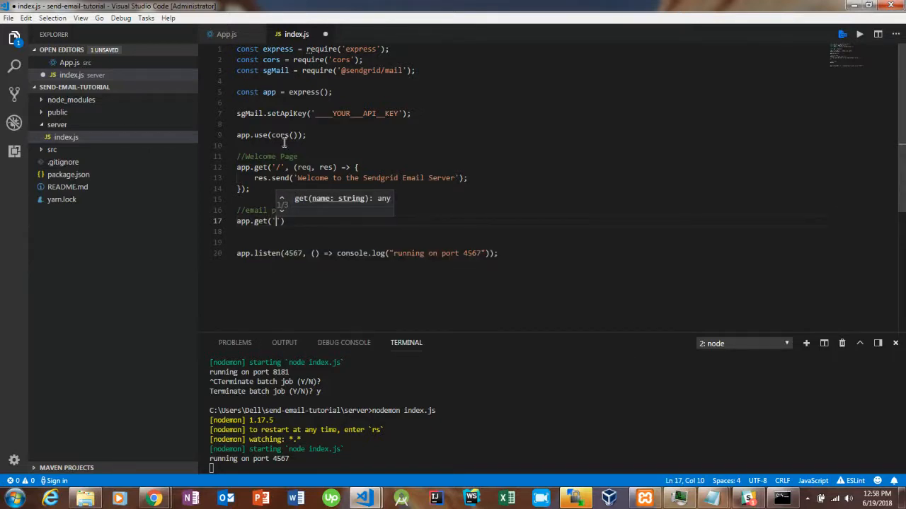
mouse_move(268, 231)
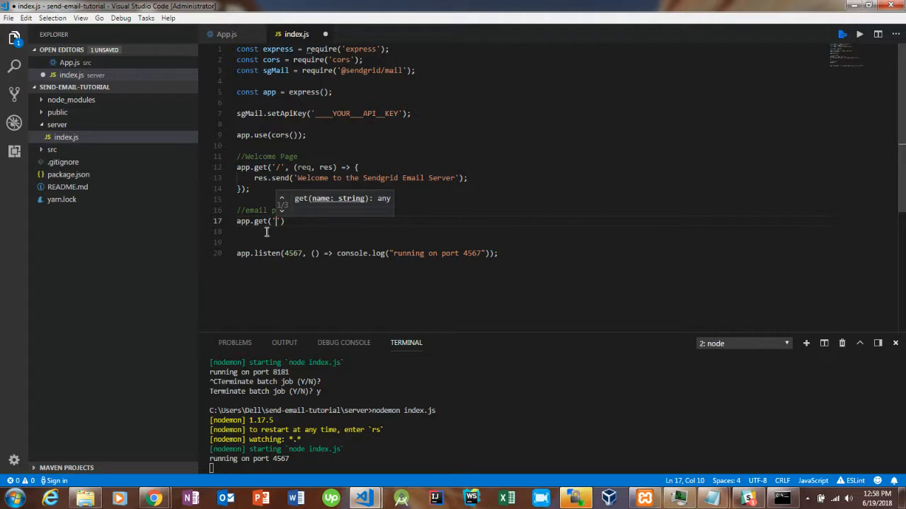
mouse_move(226, 34)
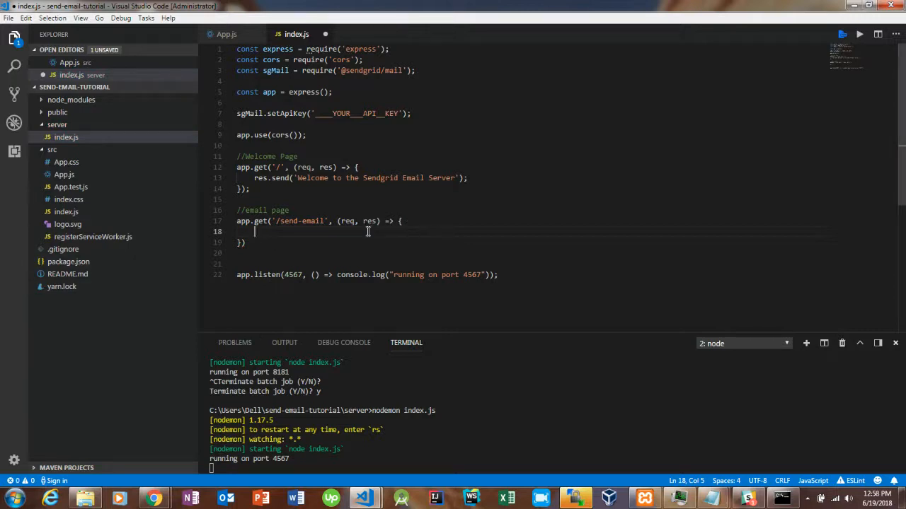
mouse_move(363, 233)
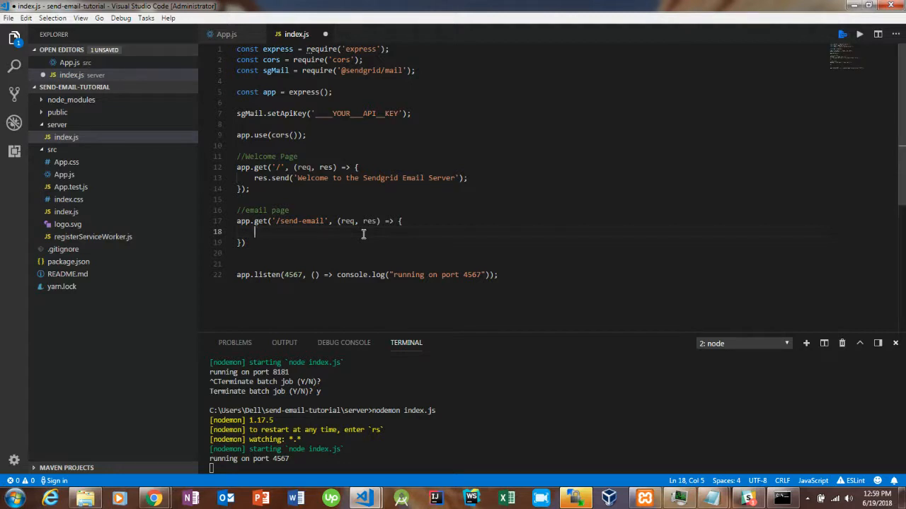
- Add a //Get Variables comment and const { recipient, sender, topic, text } = req.query;
type("//Get")
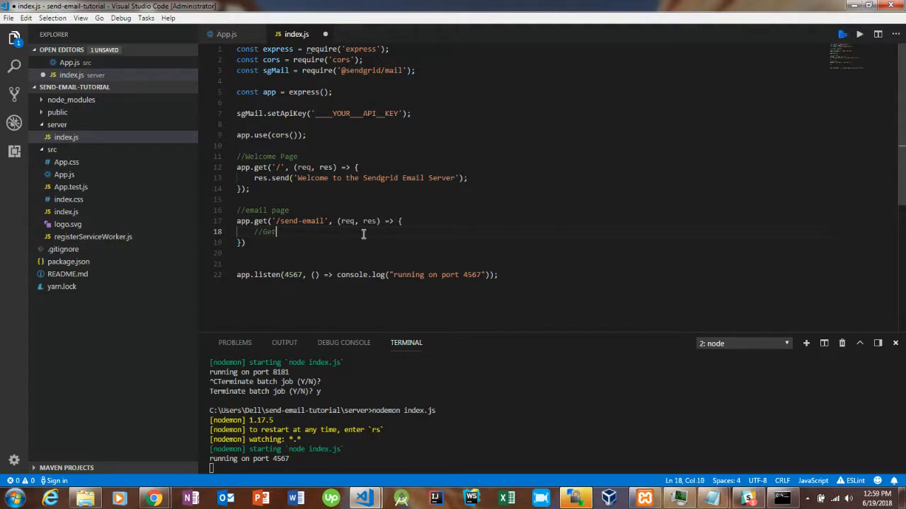
type("Variables from que")
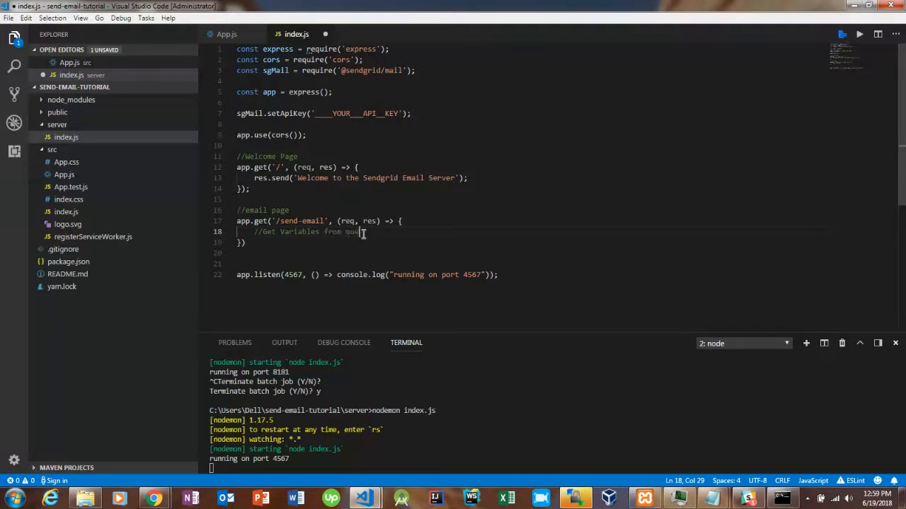
type("string")
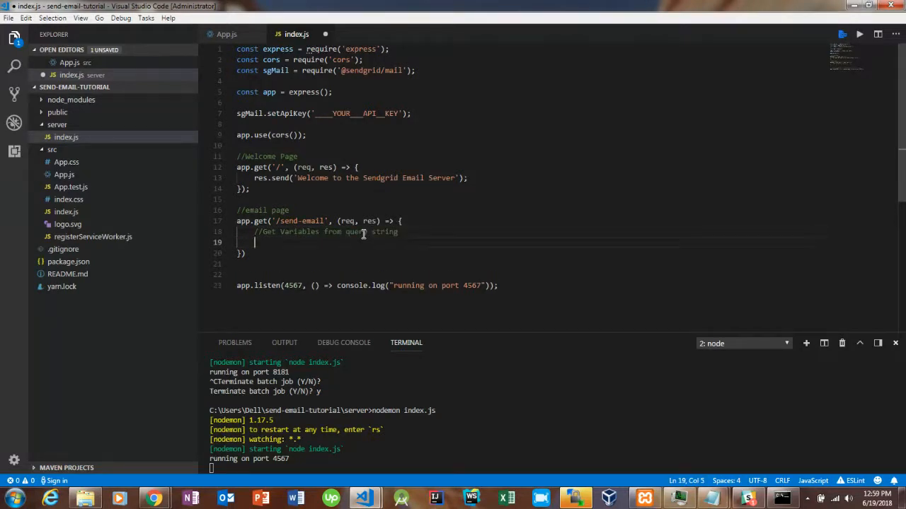
type("const {")
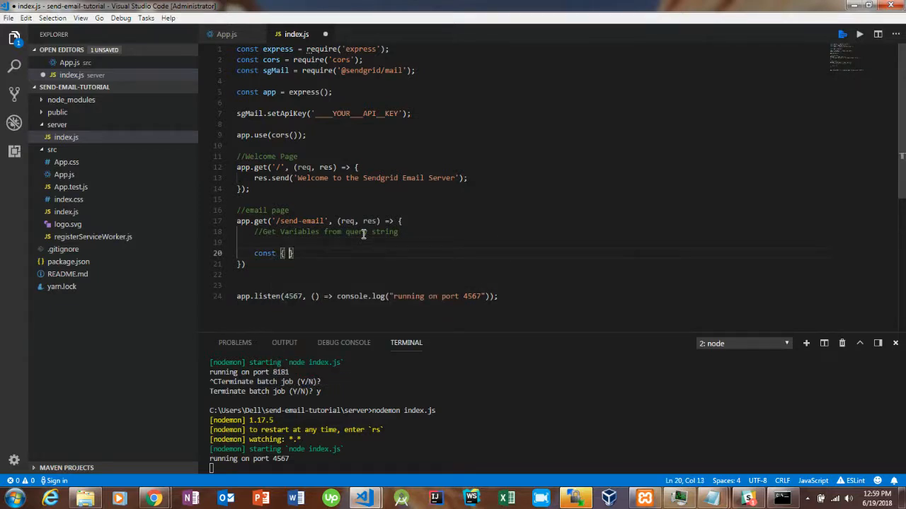
type("recipient,")
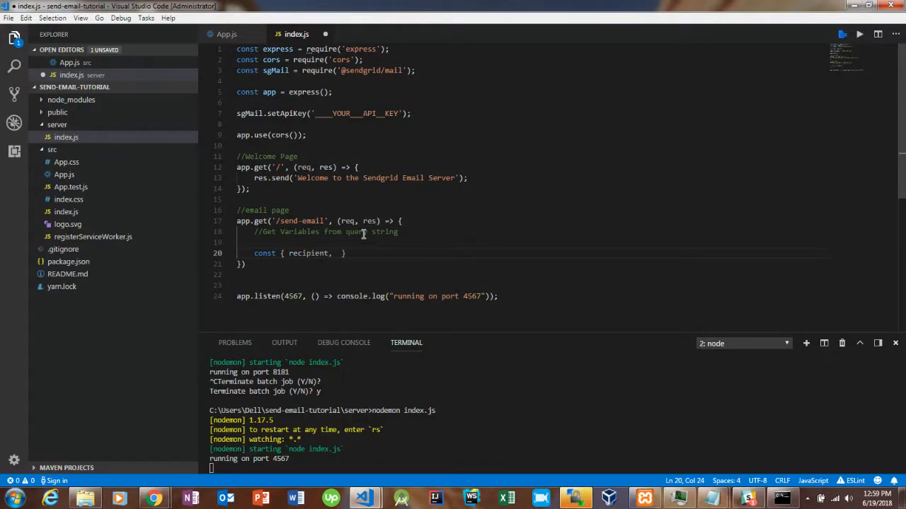
type("sender, tro")
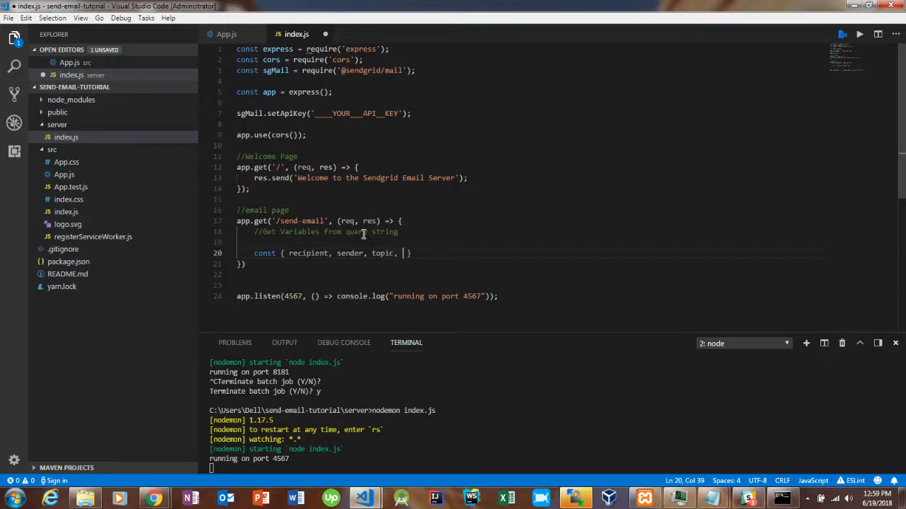
type("text")
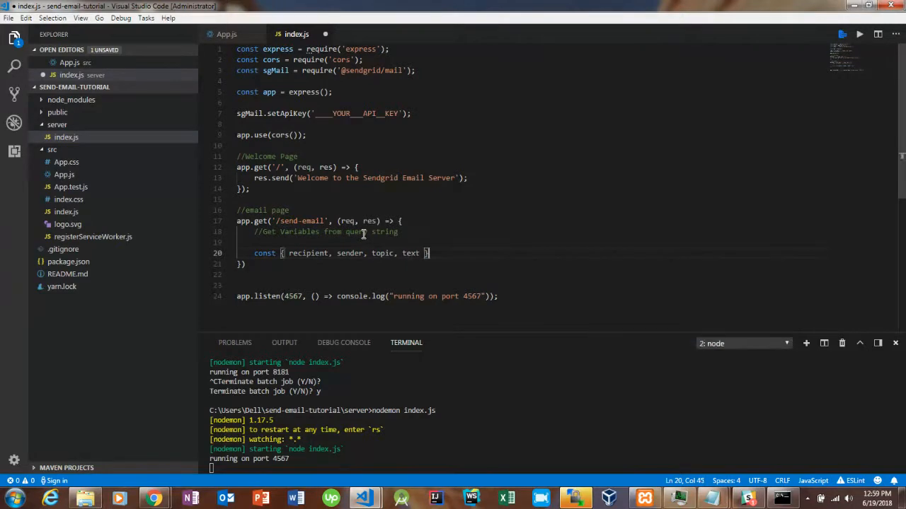
type("= req.query")
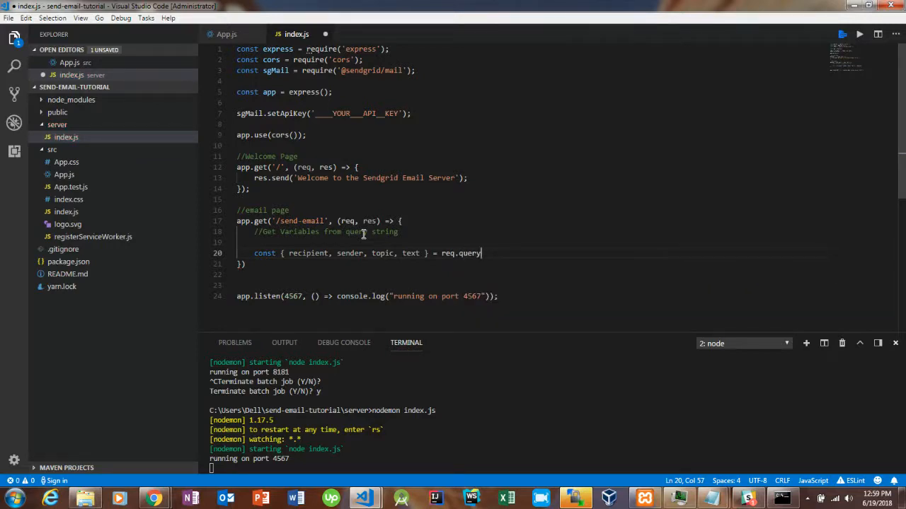
type(";")
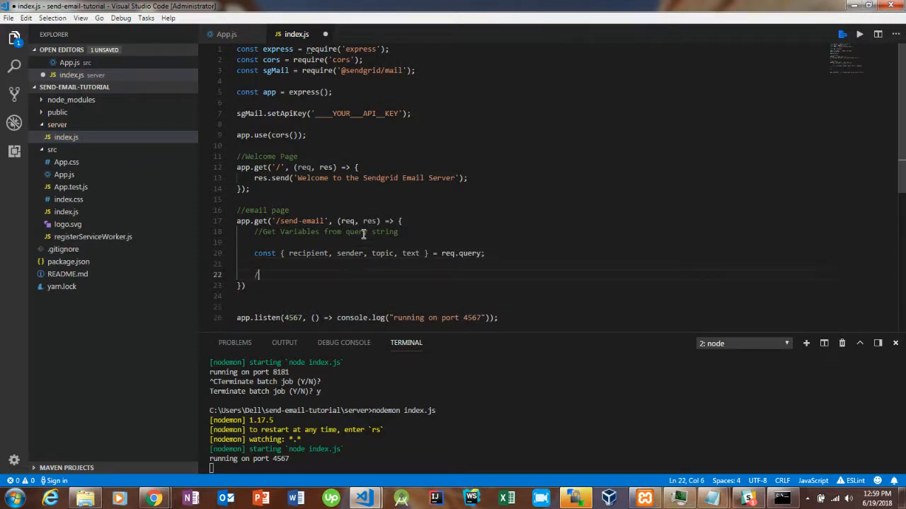
type("//Sendgrid Requirements")
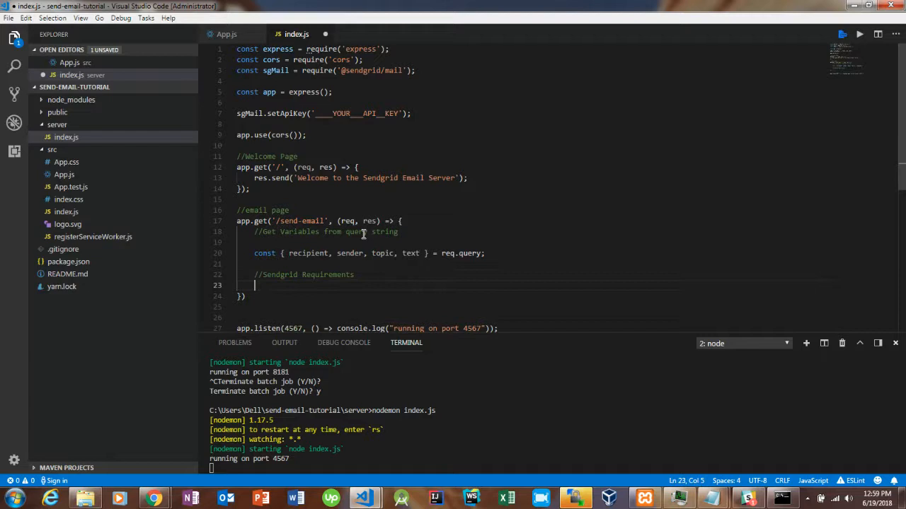
- Write const msg = { to: recipient, from: sender, subject: topic, text: text }
type("cons")
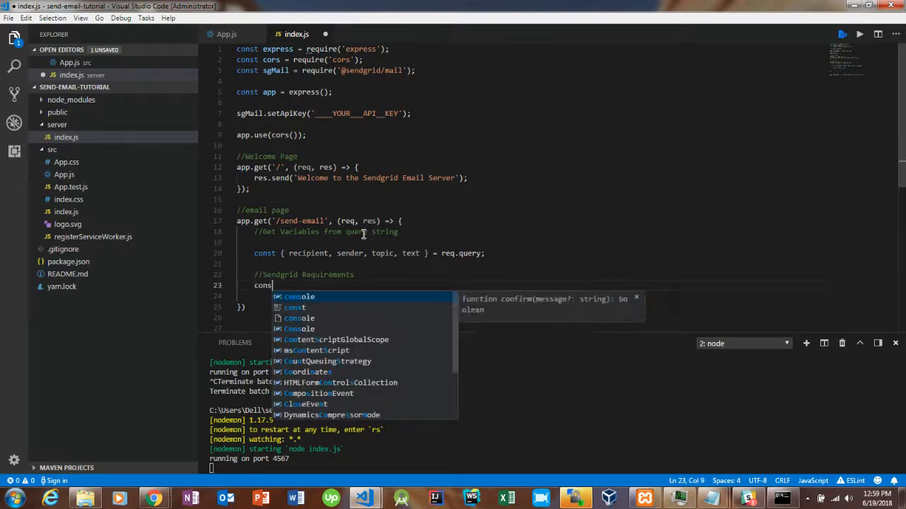
type("msg")
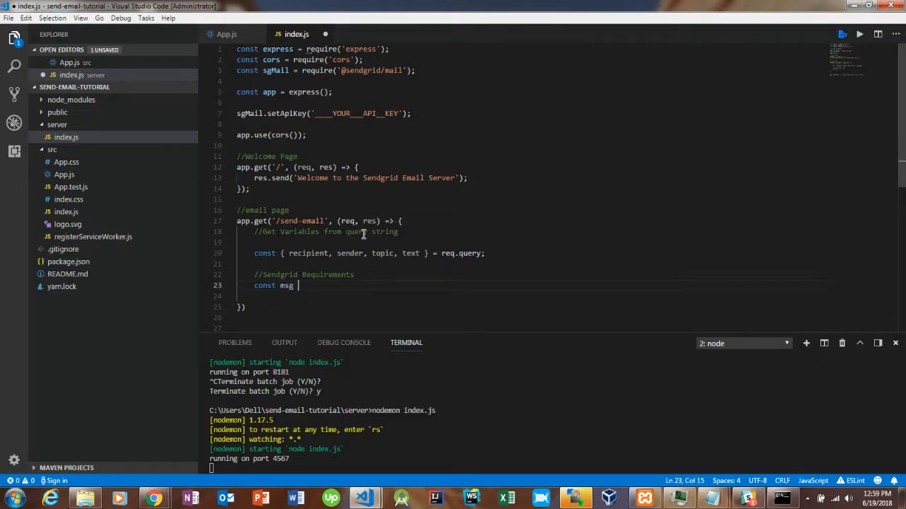
type("= {")
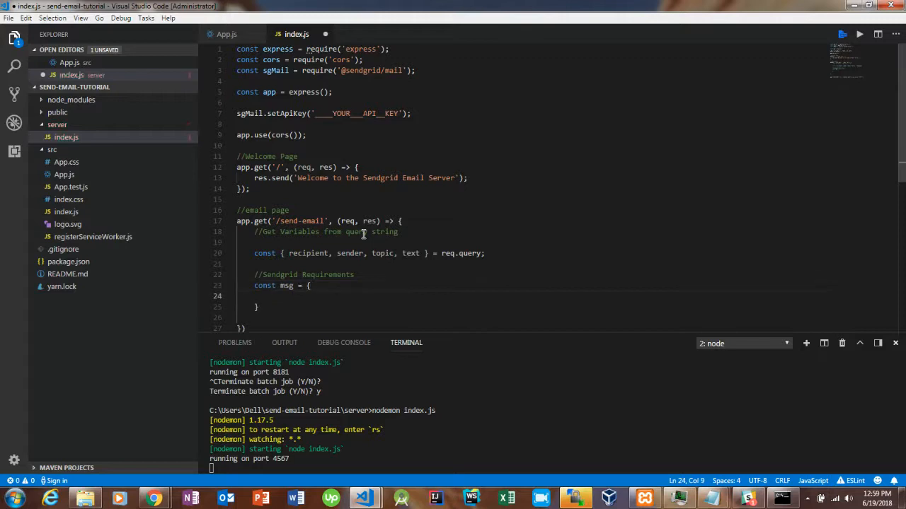
type("to:")
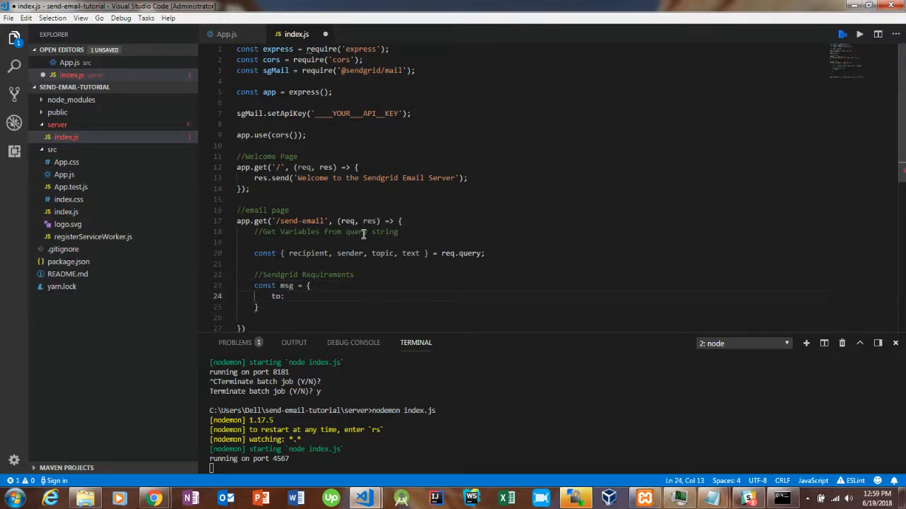
type("recipient,")
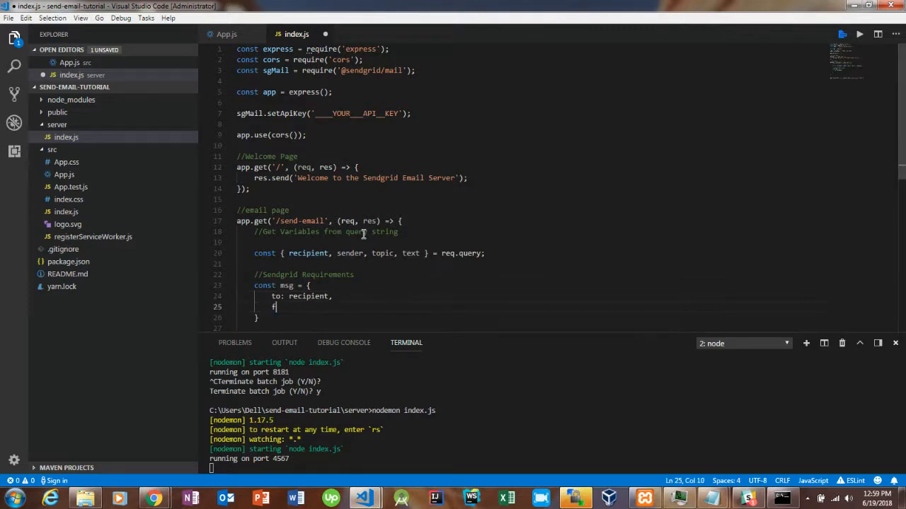
type("from: sender,")
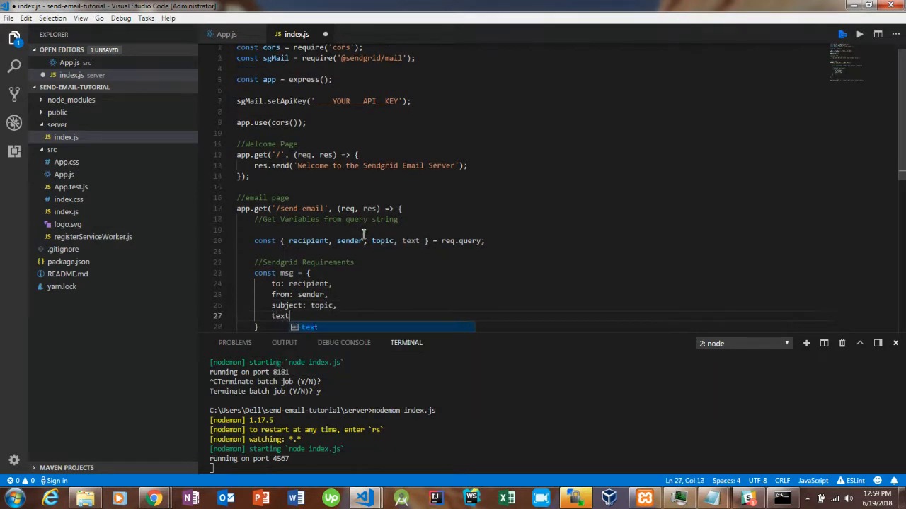
type(": text,")
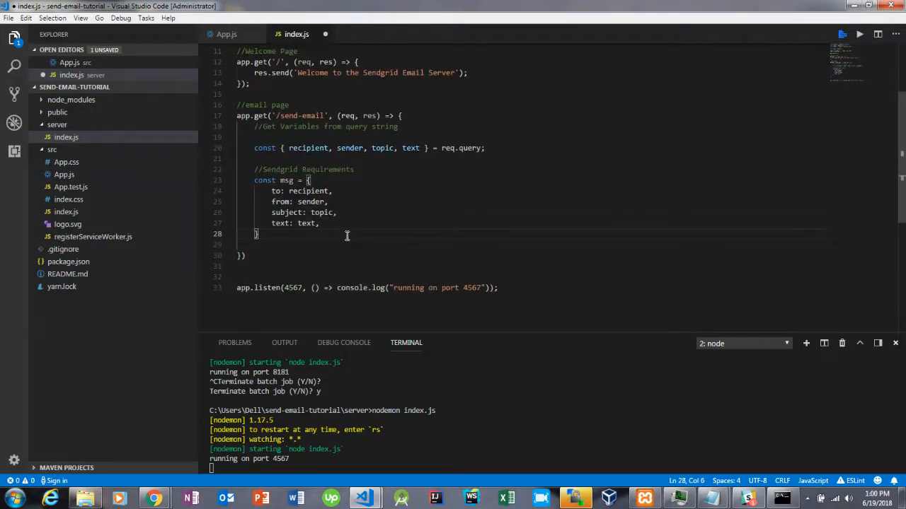
key("enter")
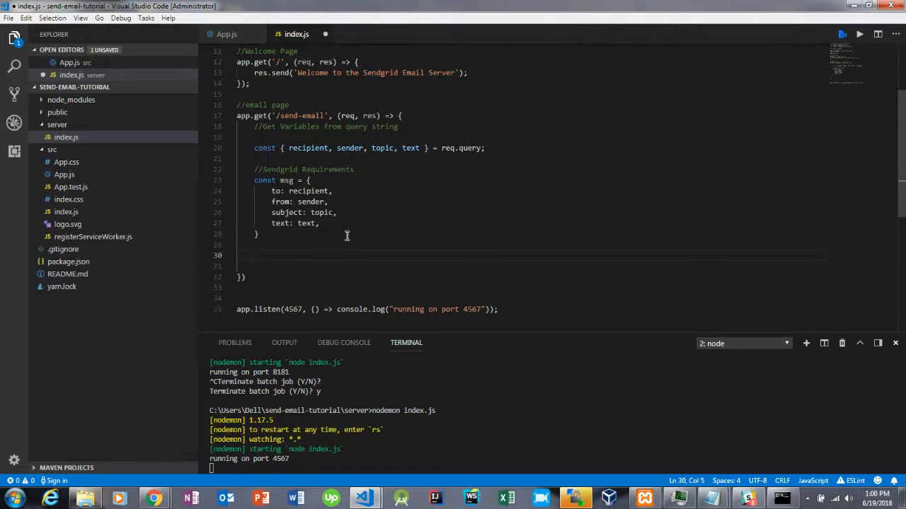
- Under a //Send Email comment, write sgMail.send(msg).then((msg) => console.log(text))
type("//")
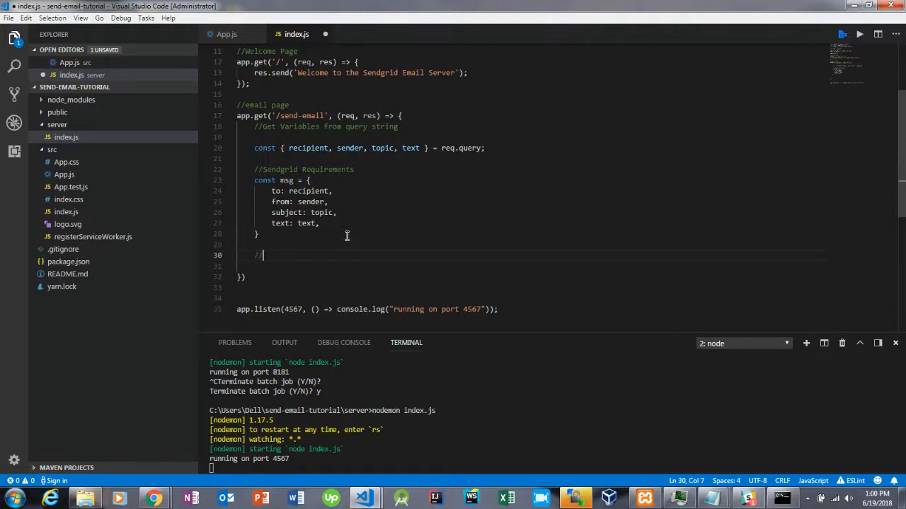
type("Send Email")
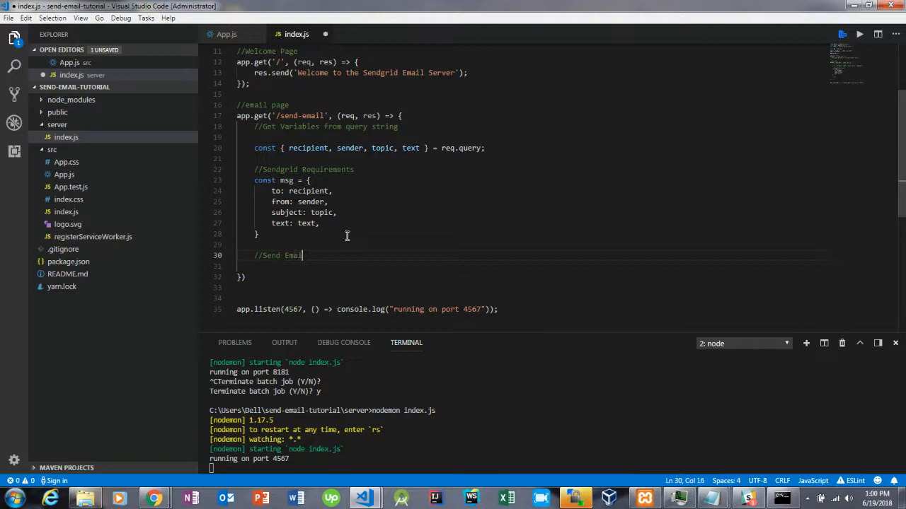
type("s")
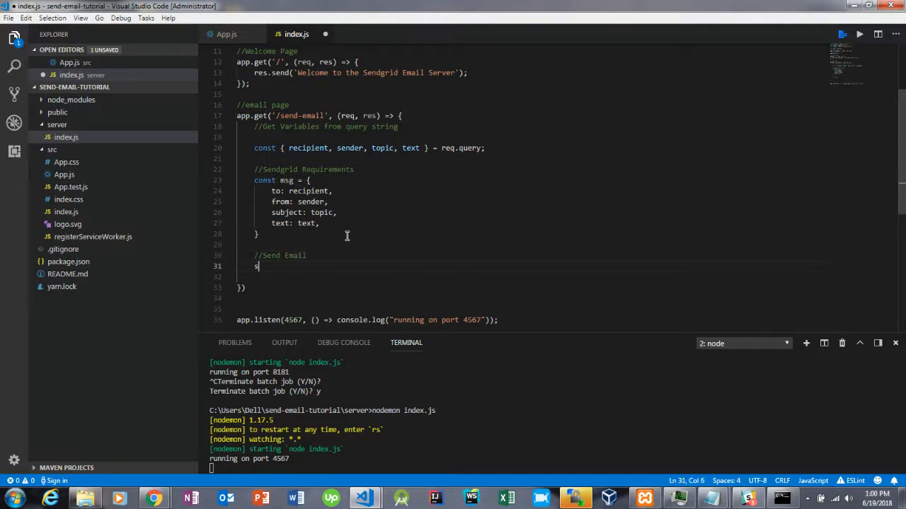
type("gMail")
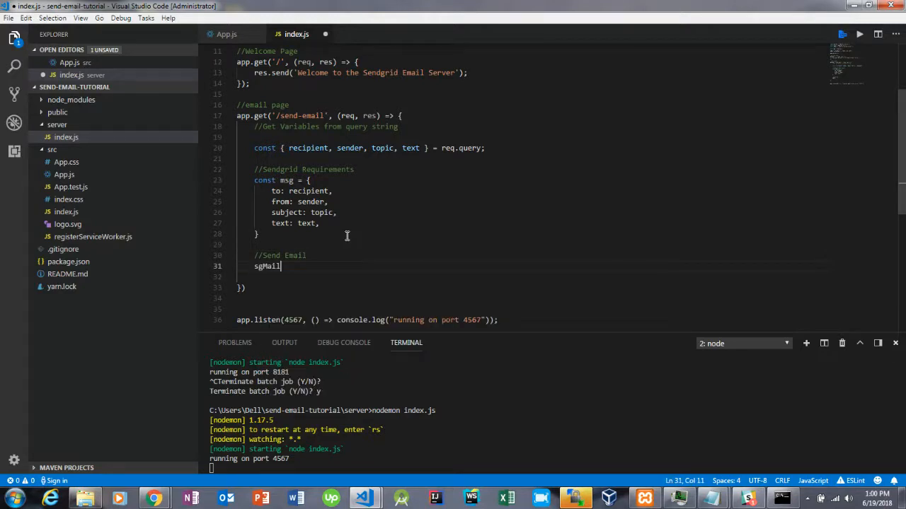
type(".send(msg")
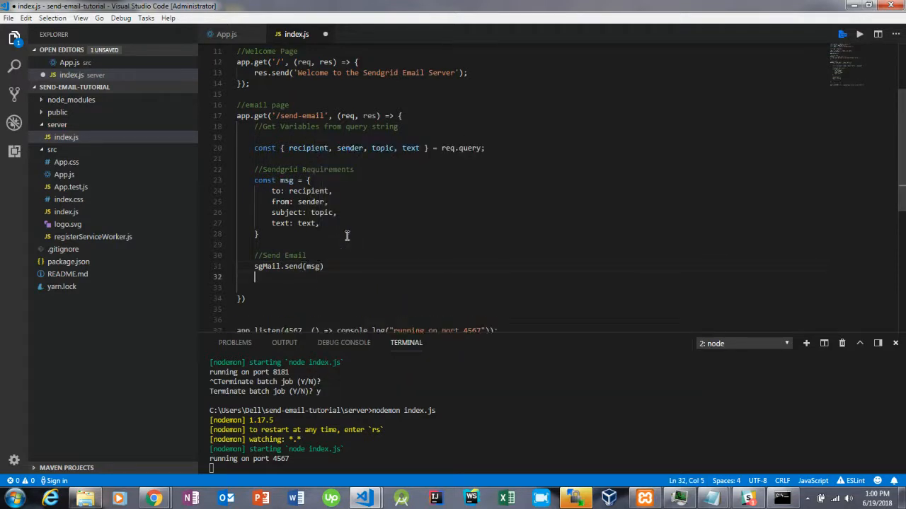
type(".then")
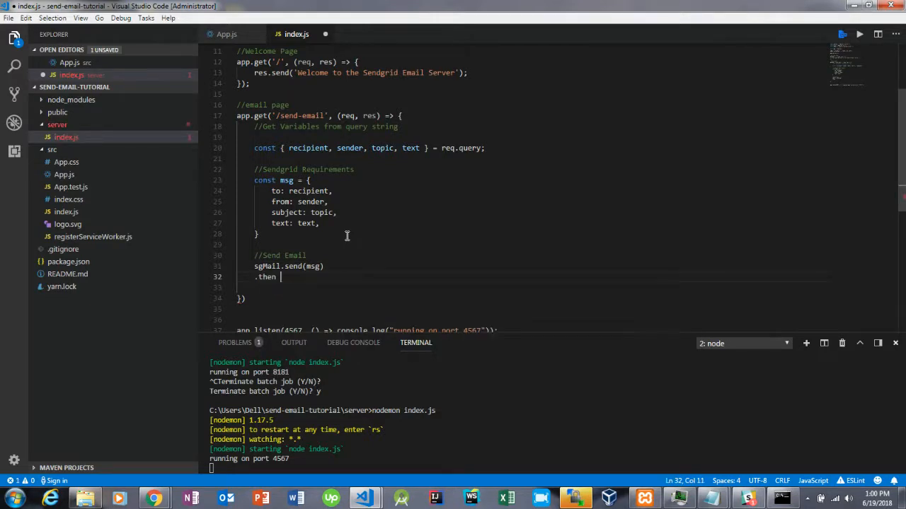
type("()")
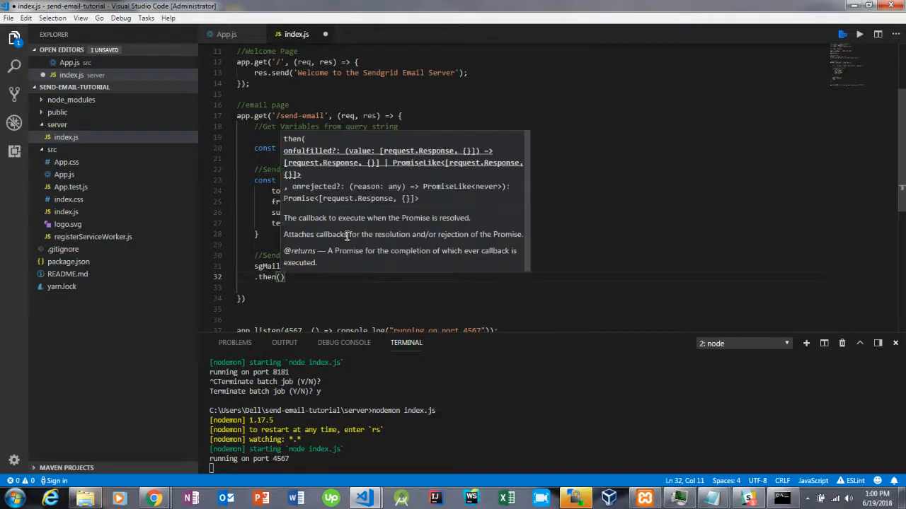
type("ms")
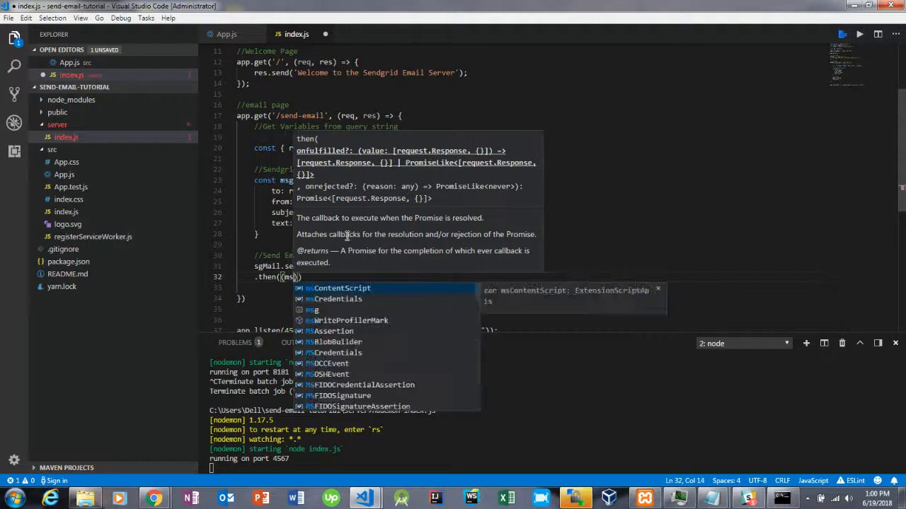
type("=>")
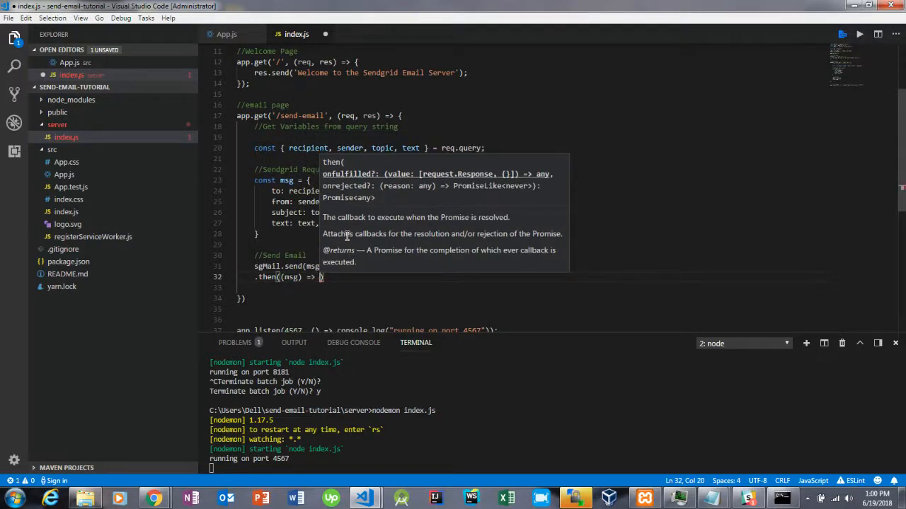
type("console.log(text")
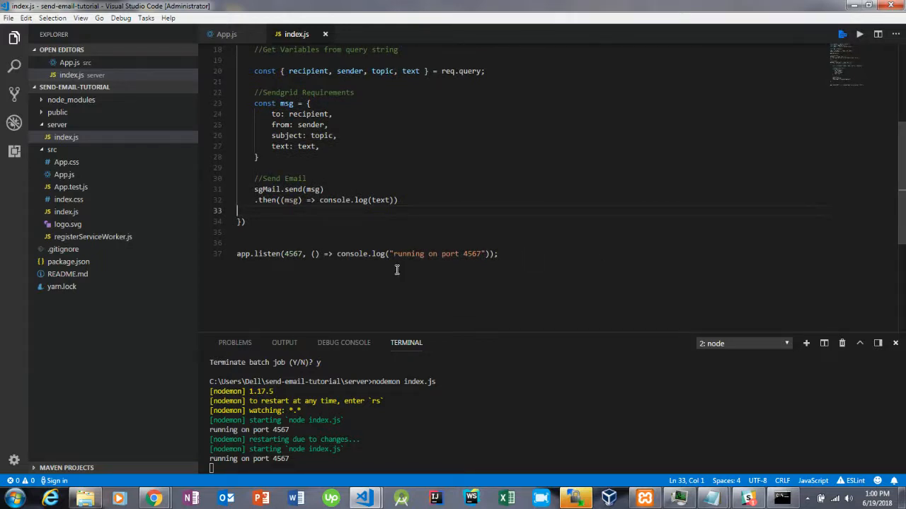
- Copy port 4567 from app.listen and replace 4000 in App.js's fetch URL
left_click(303, 254)
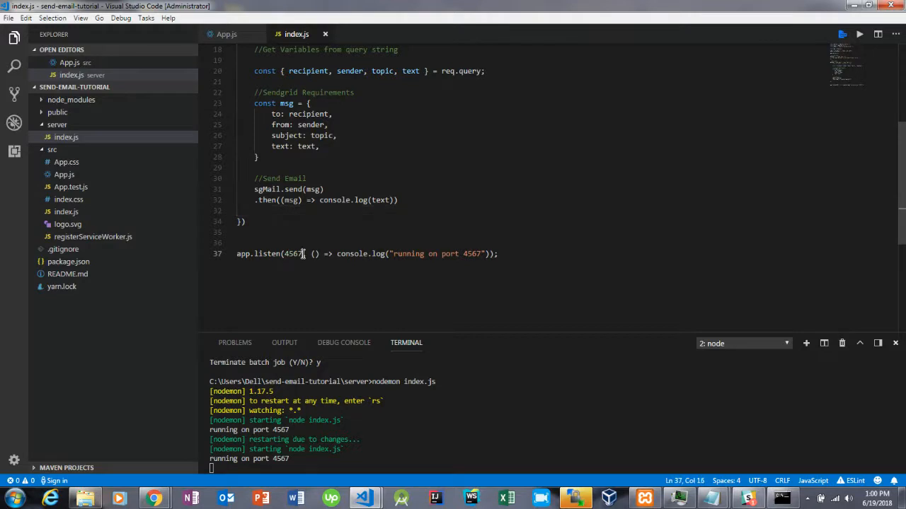
double_click(292, 253)
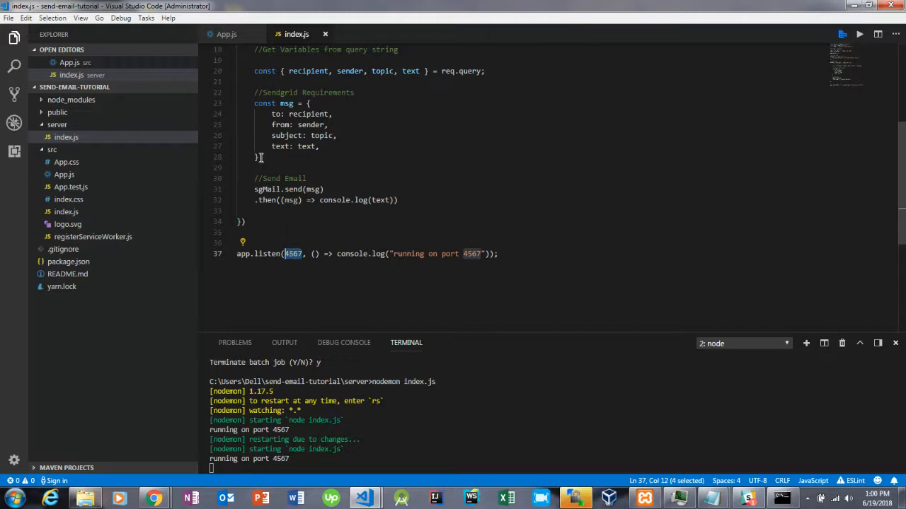
left_click(226, 34)
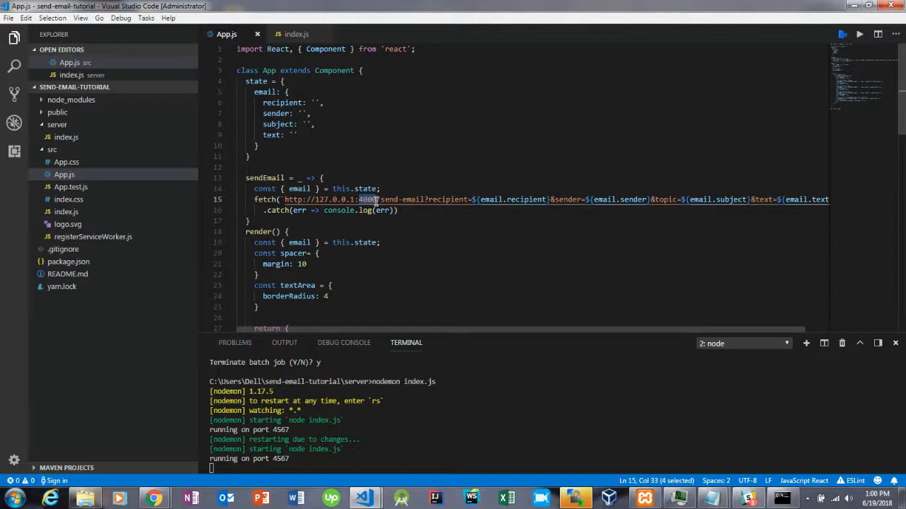
type("4567")
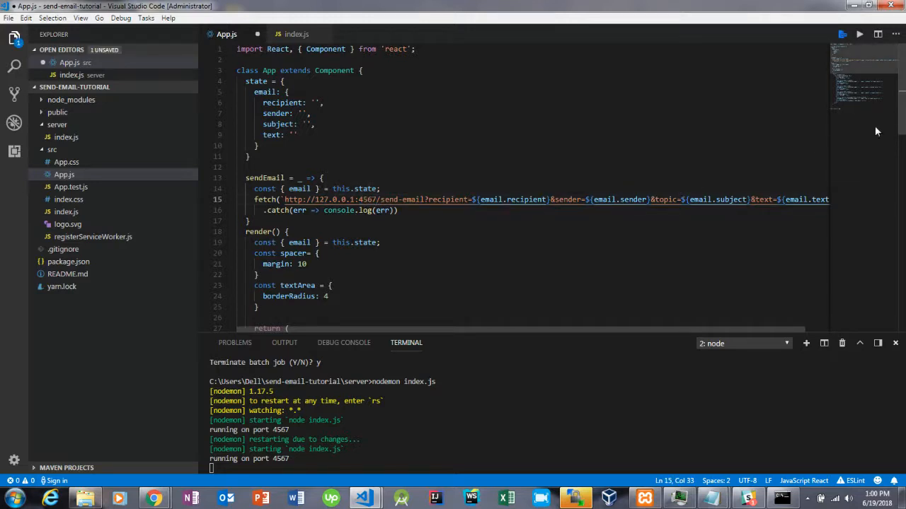
scroll("down", 3)
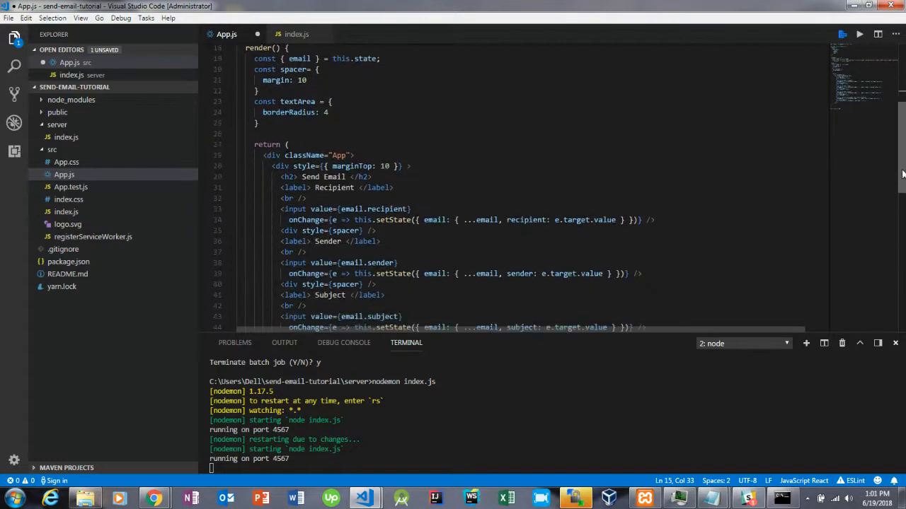
scroll("up", 3)
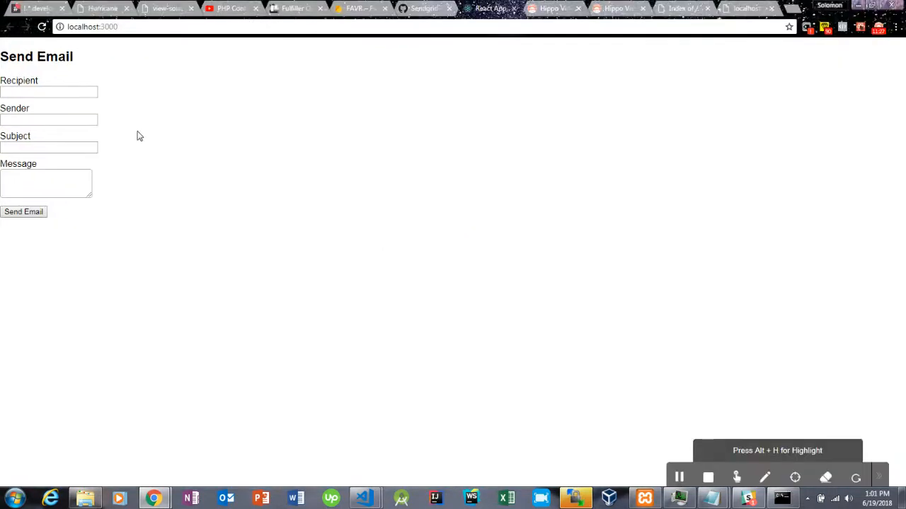
left_click(48, 92)
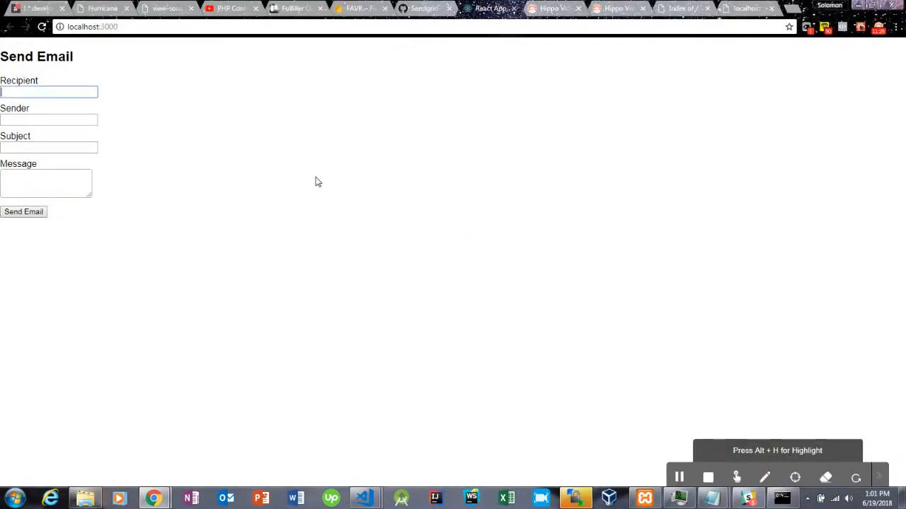
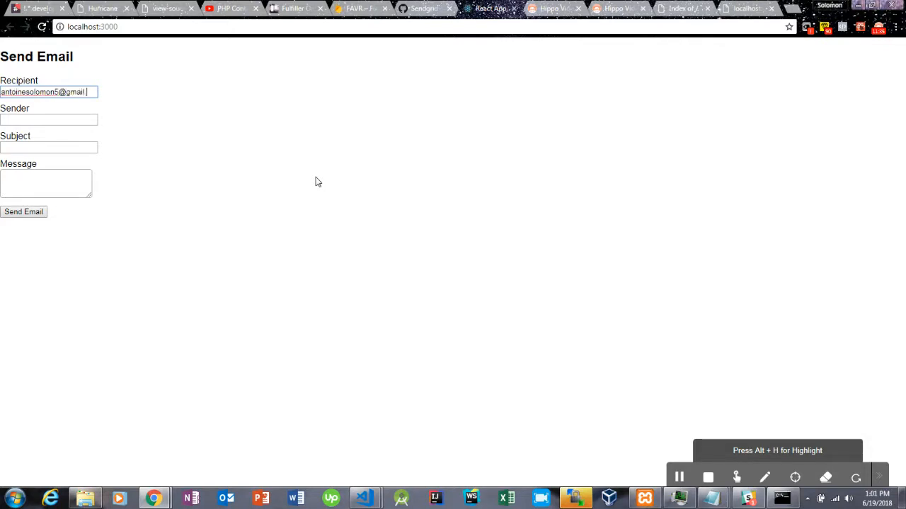
left_click(49, 119)
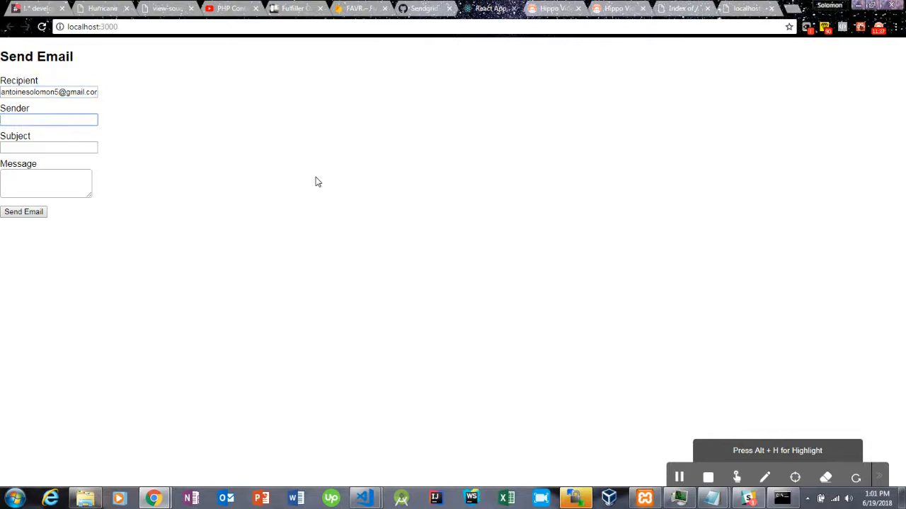
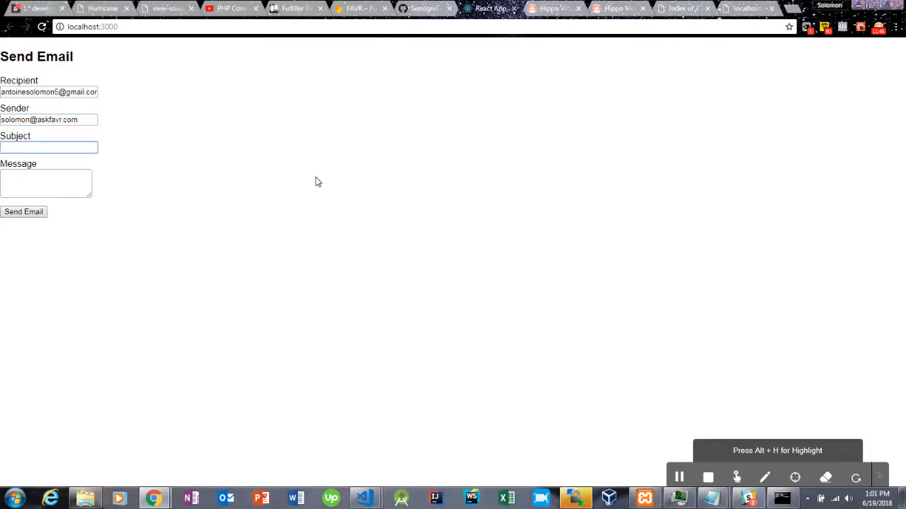
- Enter subject 'Sendgrid Tutorial' and message 'Hopefully this worked!!'
type("Sendgrid")
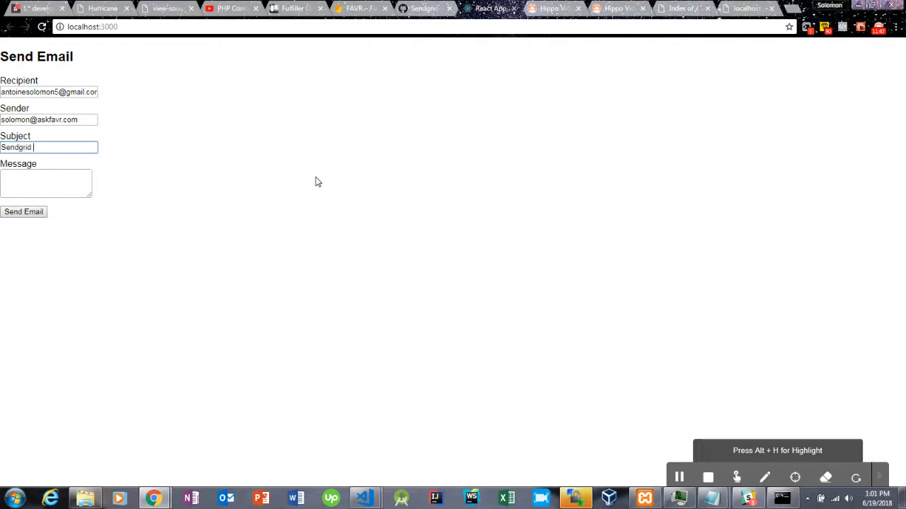
type("Tutorial")
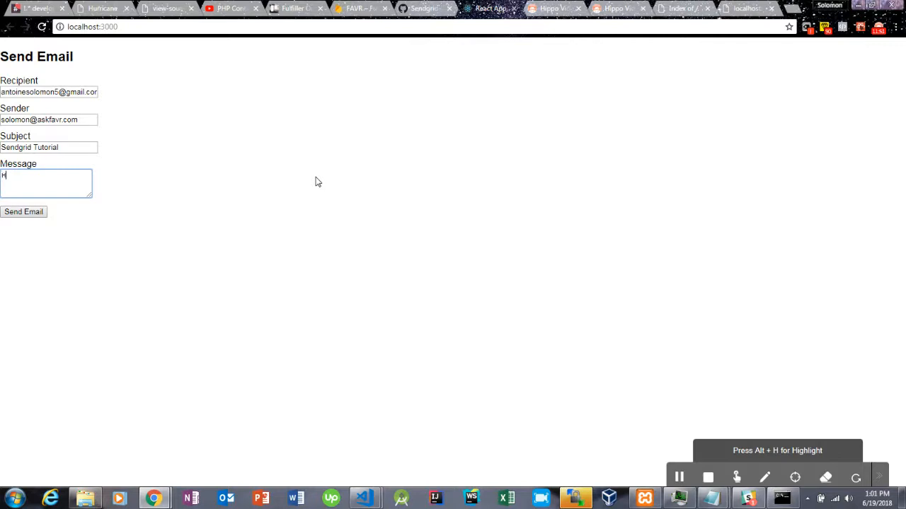
type("opefully")
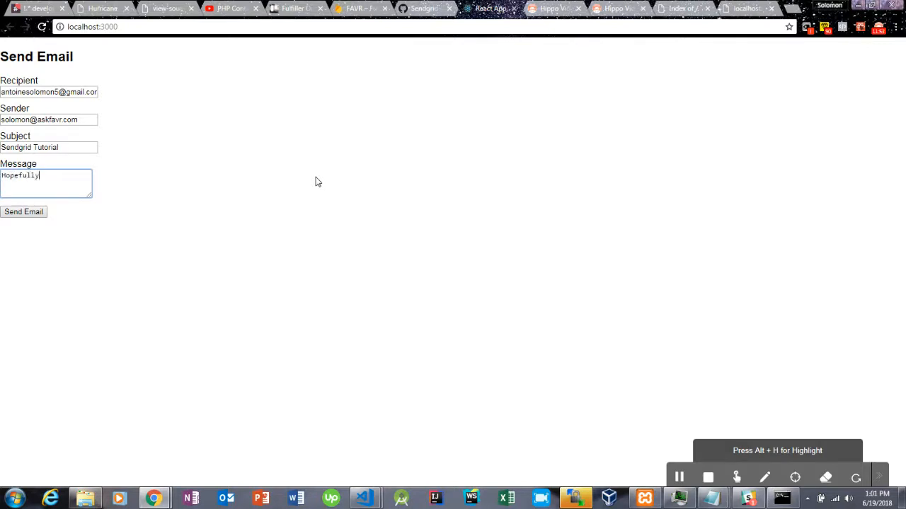
type("this w")
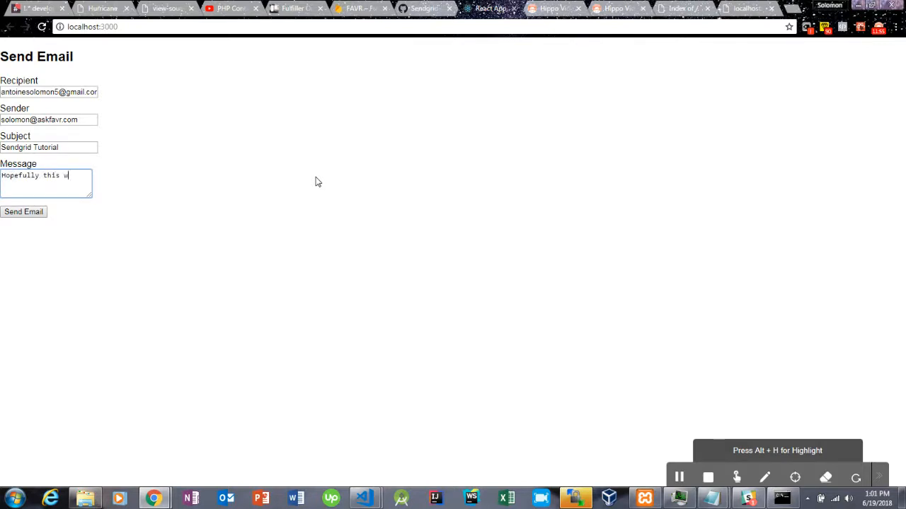
type("orked!!")
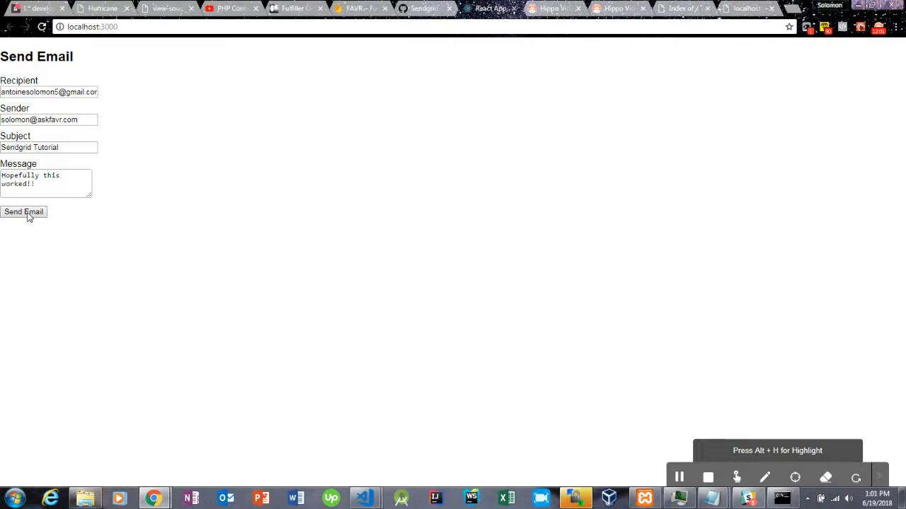
mouse_move(76, 265)
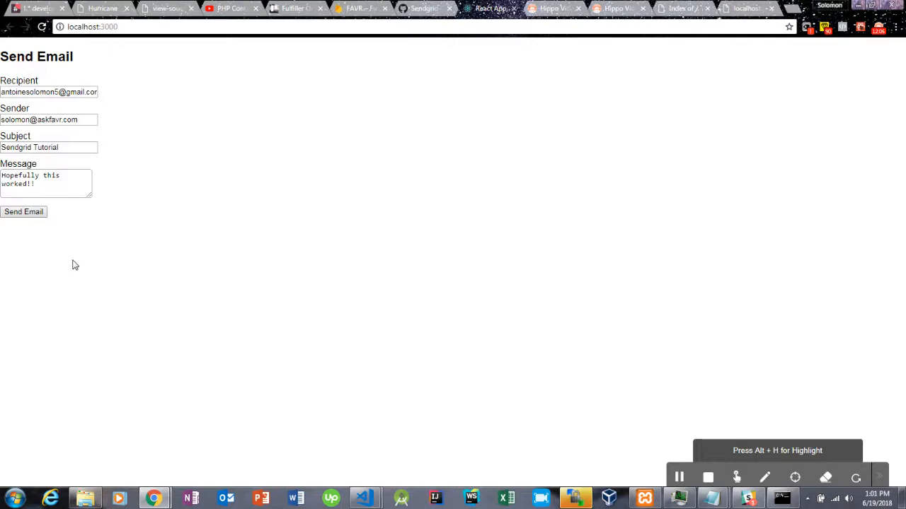
mouse_move(533, 264)
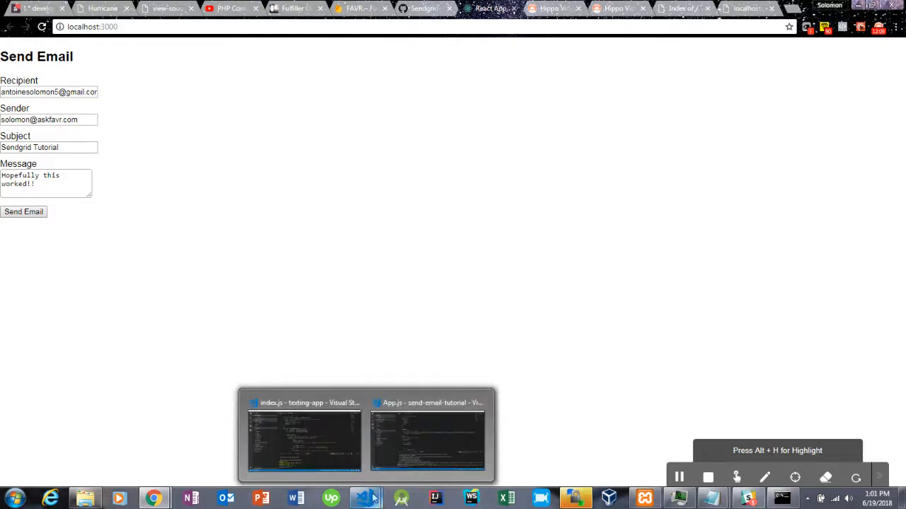
- Switch to VS Code and scroll to view index.js and the promise rejection error
left_click(427, 438)
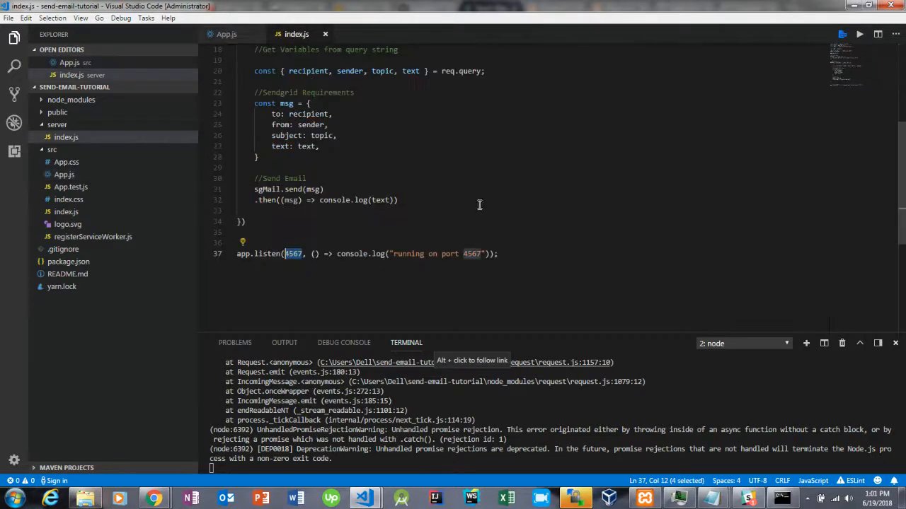
scroll("up", 3)
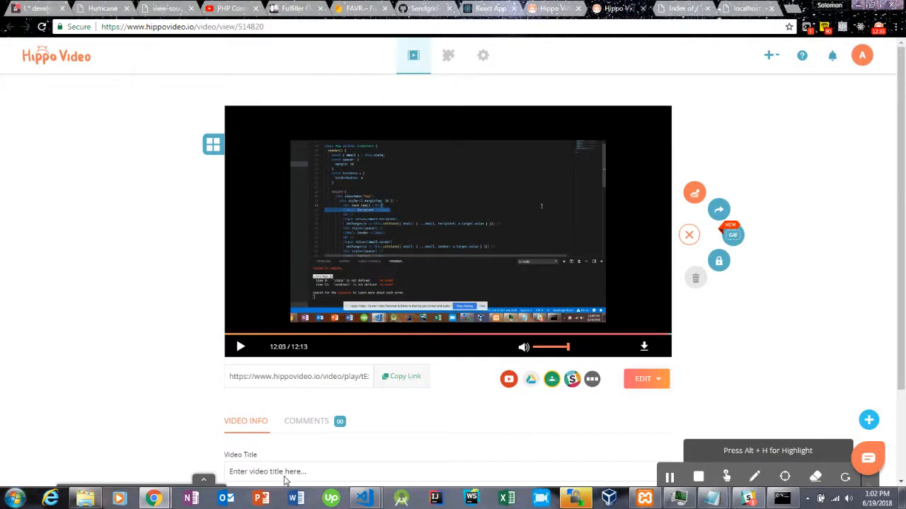
- Leave VS Code and switch to the Chrome tab for localhost:4567's welcome page
right_click(363, 499)
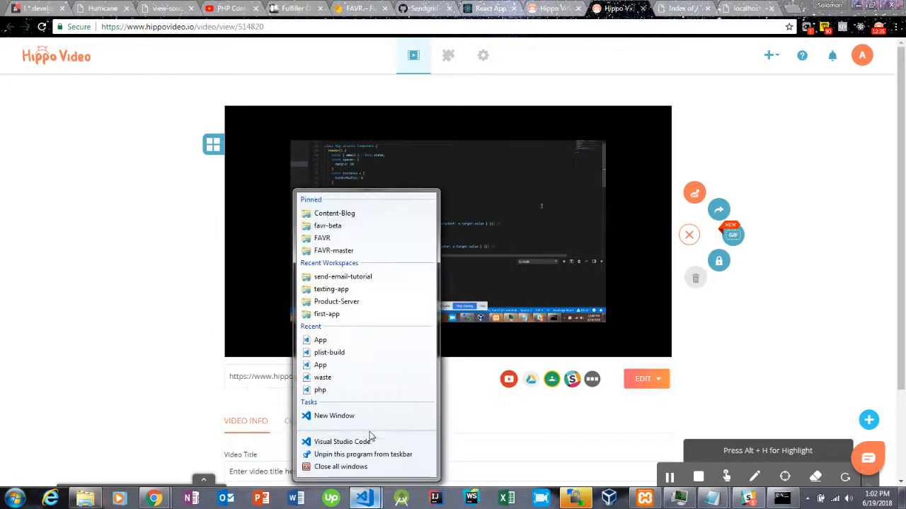
mouse_move(322, 238)
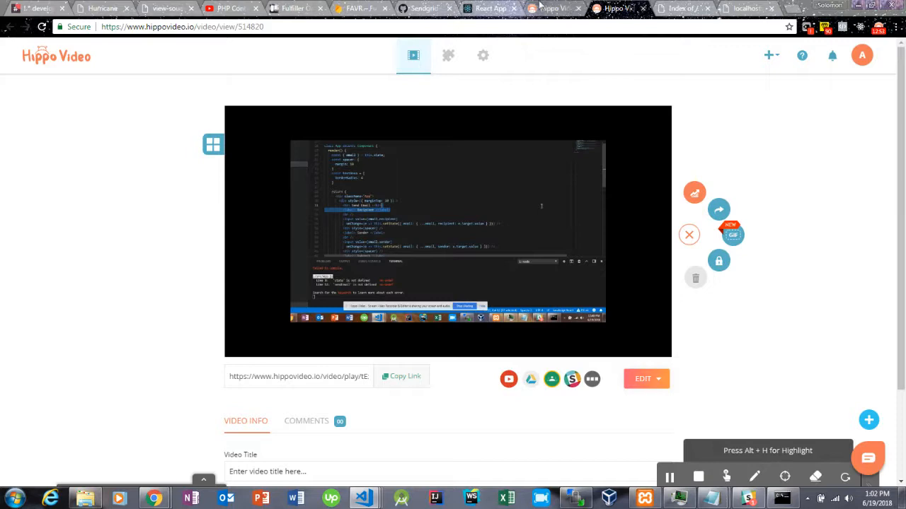
left_click(750, 8)
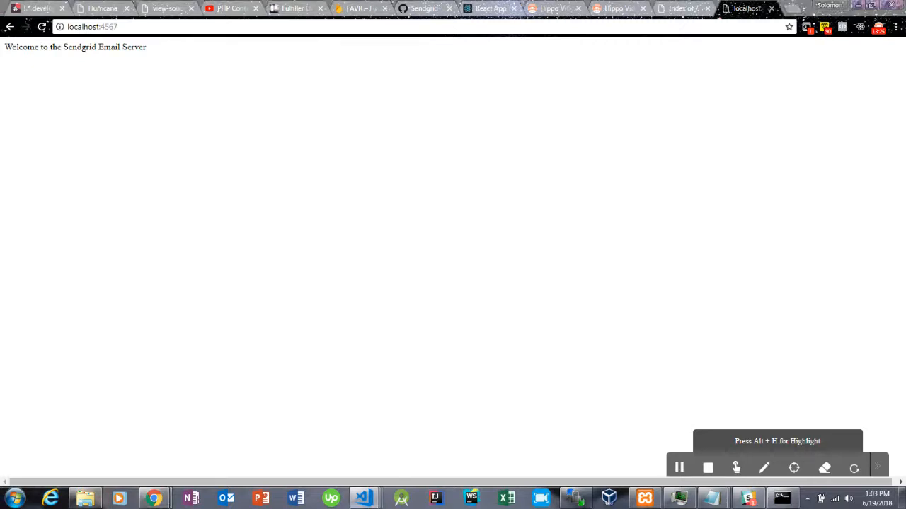
mouse_move(10, 167)
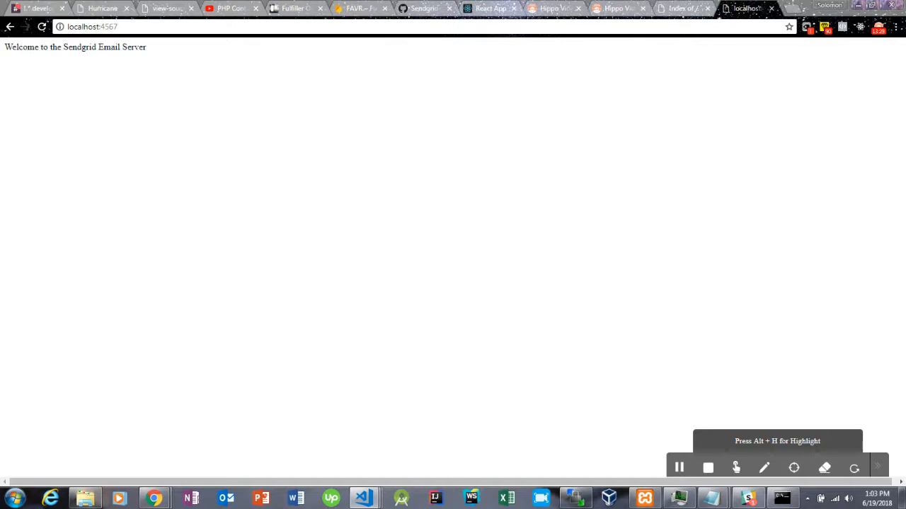
left_click(363, 498)
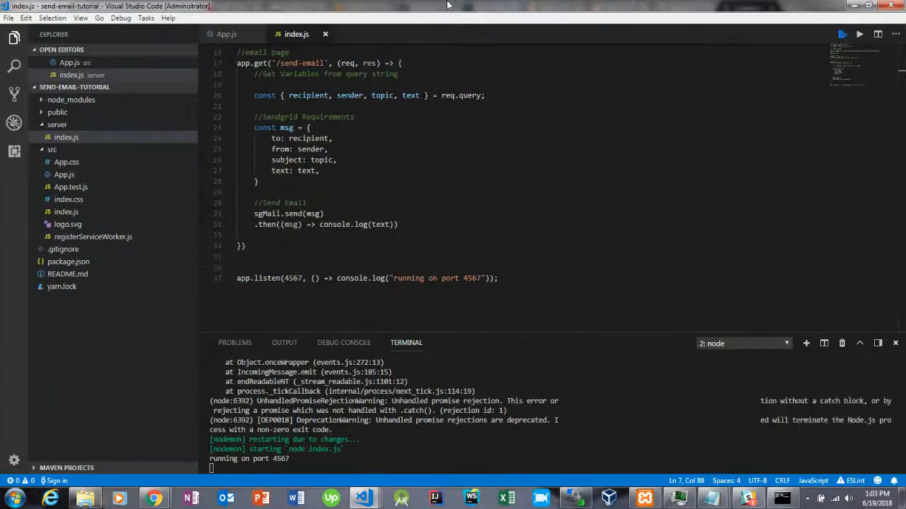
mouse_move(153, 499)
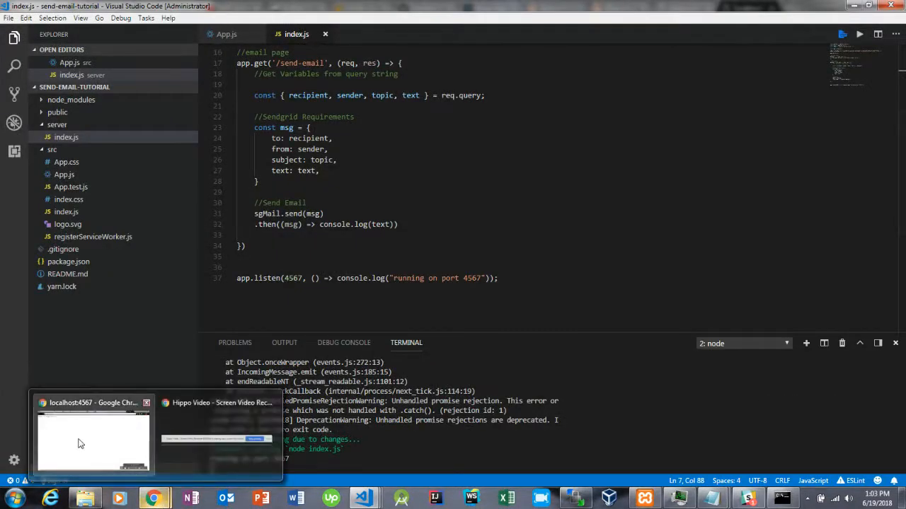
left_click(92, 439)
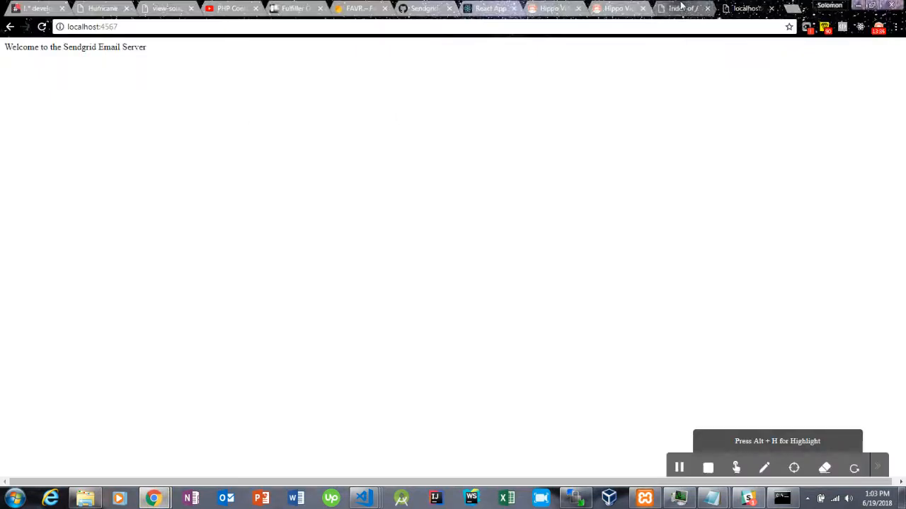
left_click(491, 8)
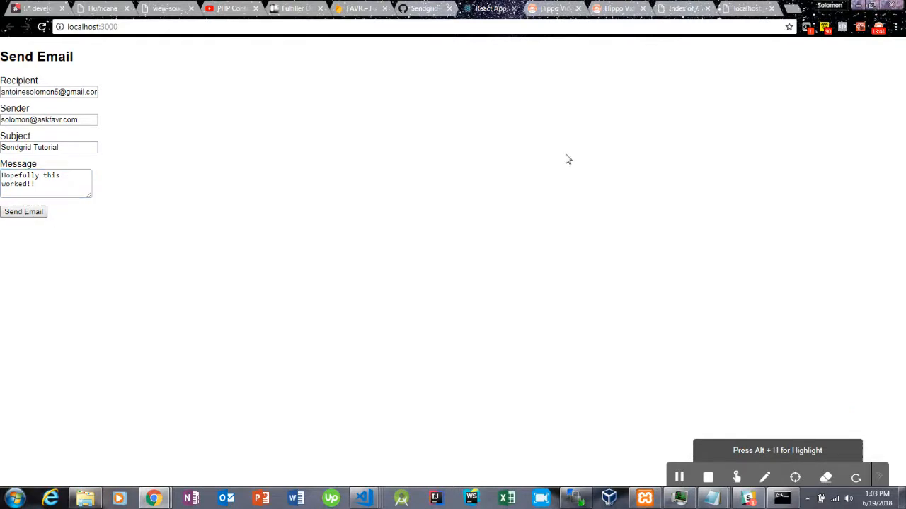
- Open Chrome's Inspect developer tools on the Send Email form page
right_click(566, 160)
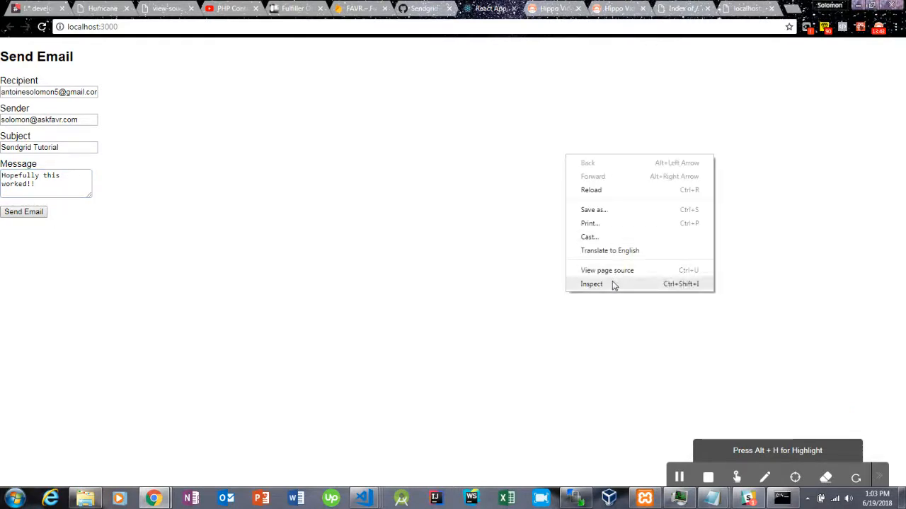
left_click(592, 284)
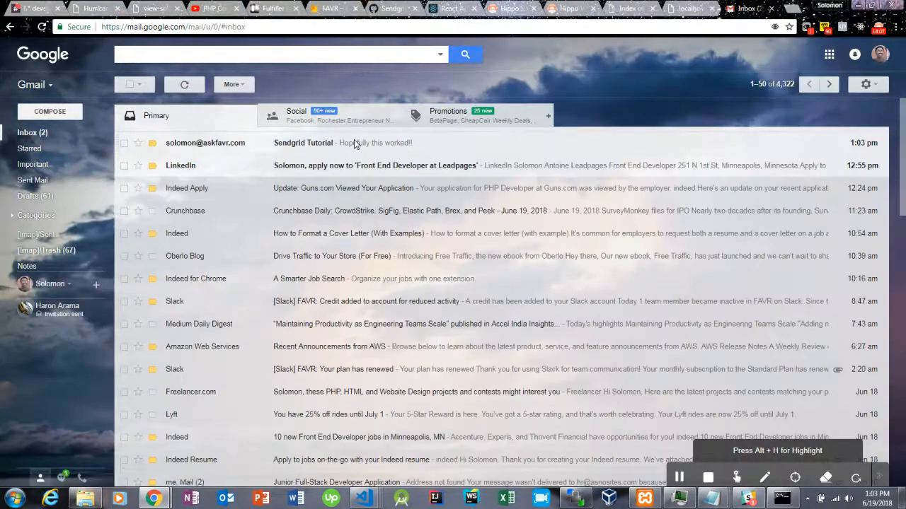
- Open the 'Sendgrid Tutorial' email in Primary and select its sendgrid.net sender address
left_click(303, 142)
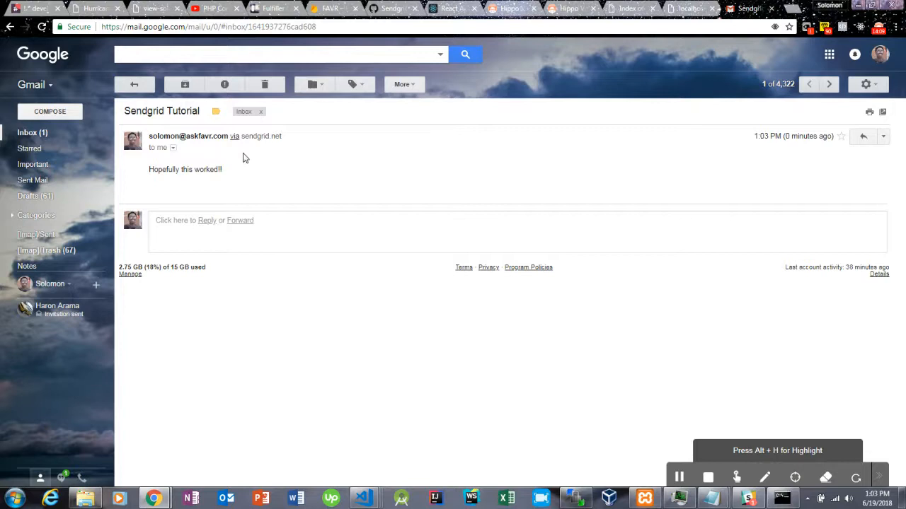
mouse_move(140, 180)
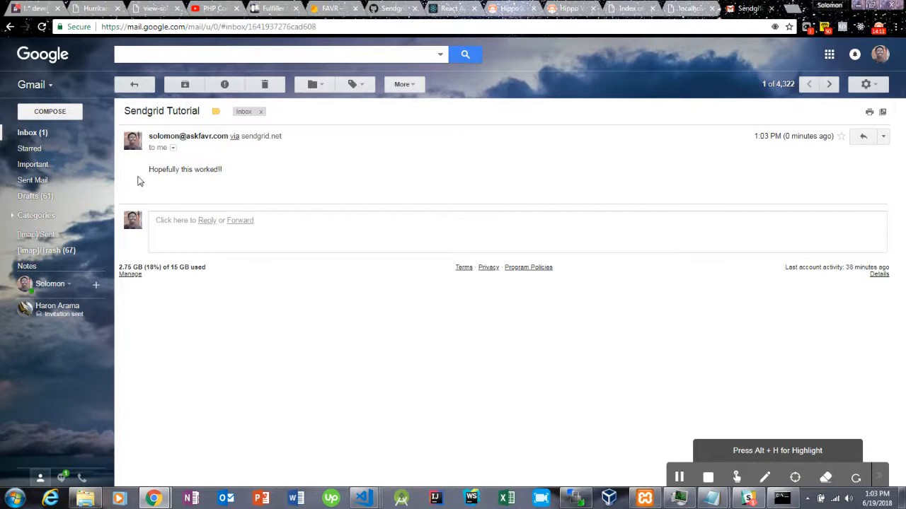
mouse_move(207, 141)
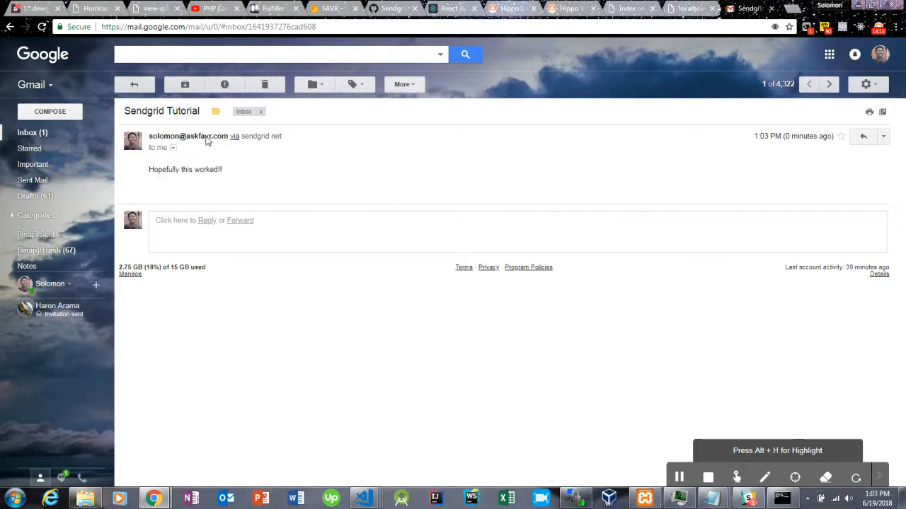
double_click(161, 111)
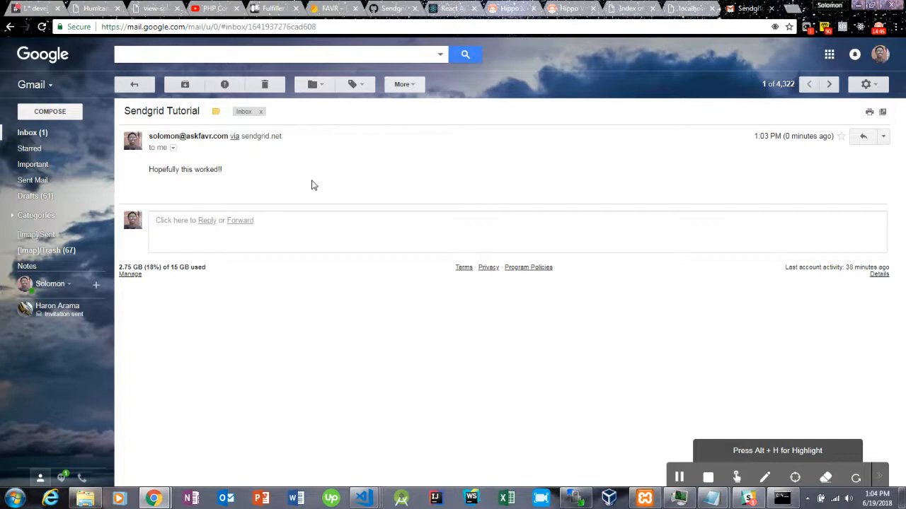
mouse_move(503, 243)
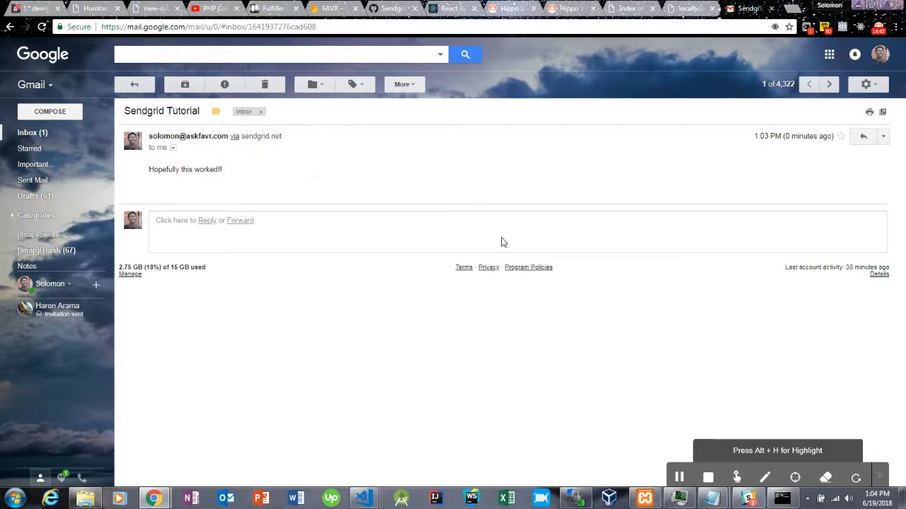